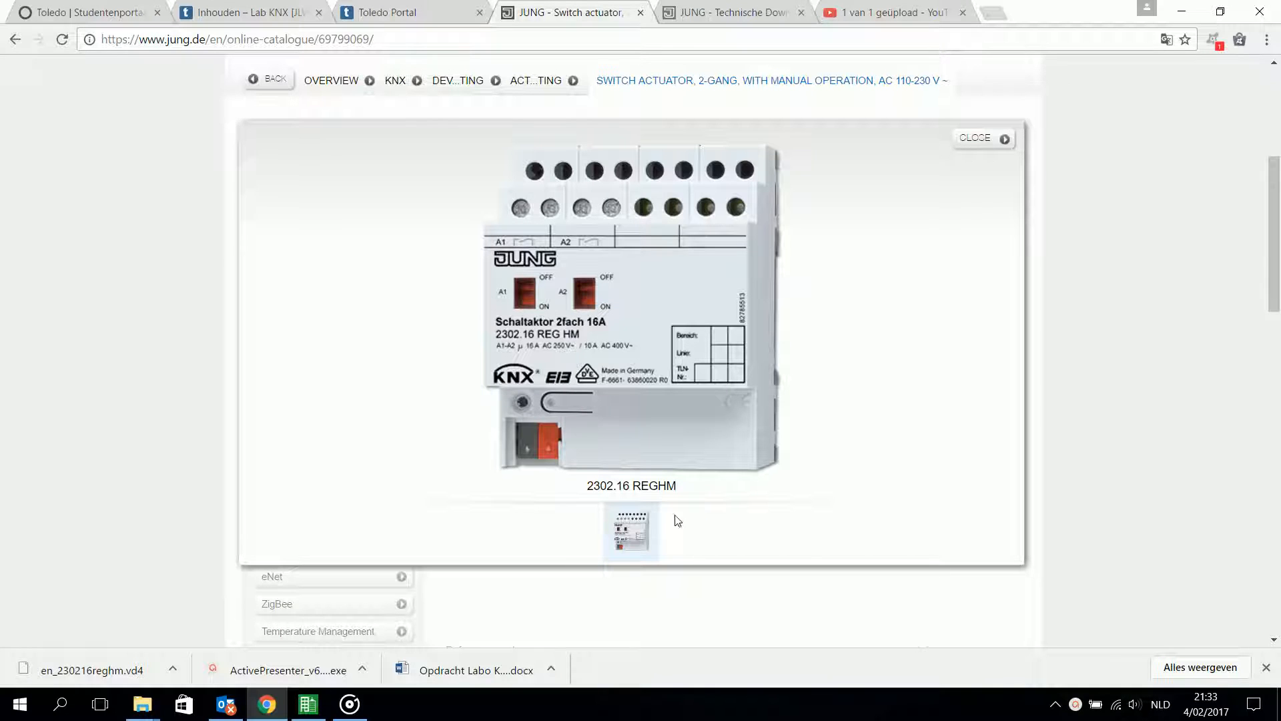
mouse_move(523, 347)
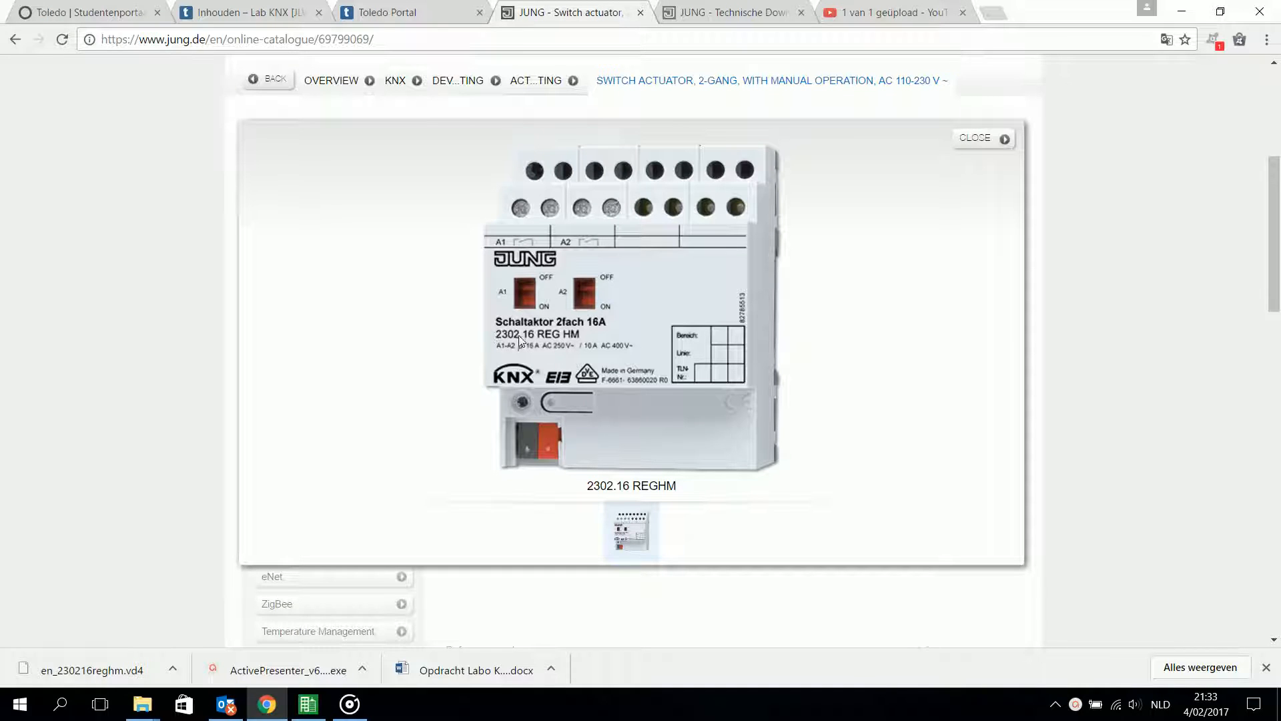
mouse_move(521, 340)
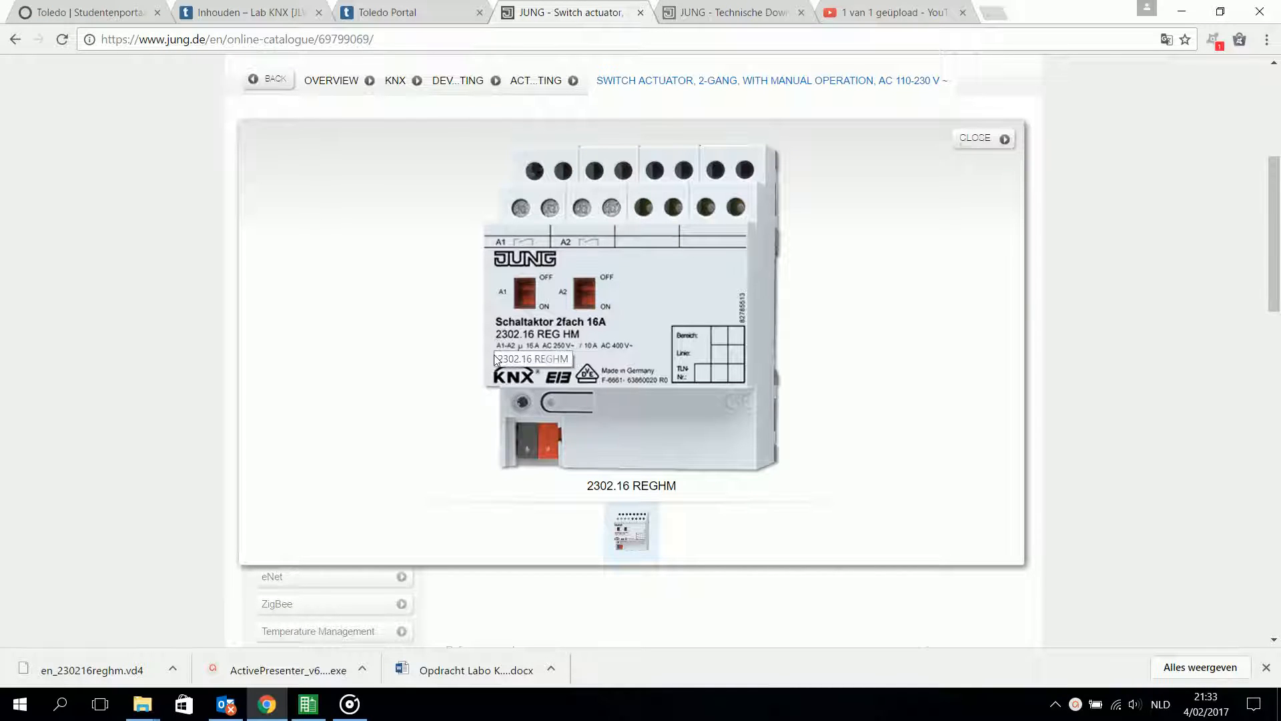
mouse_move(503, 272)
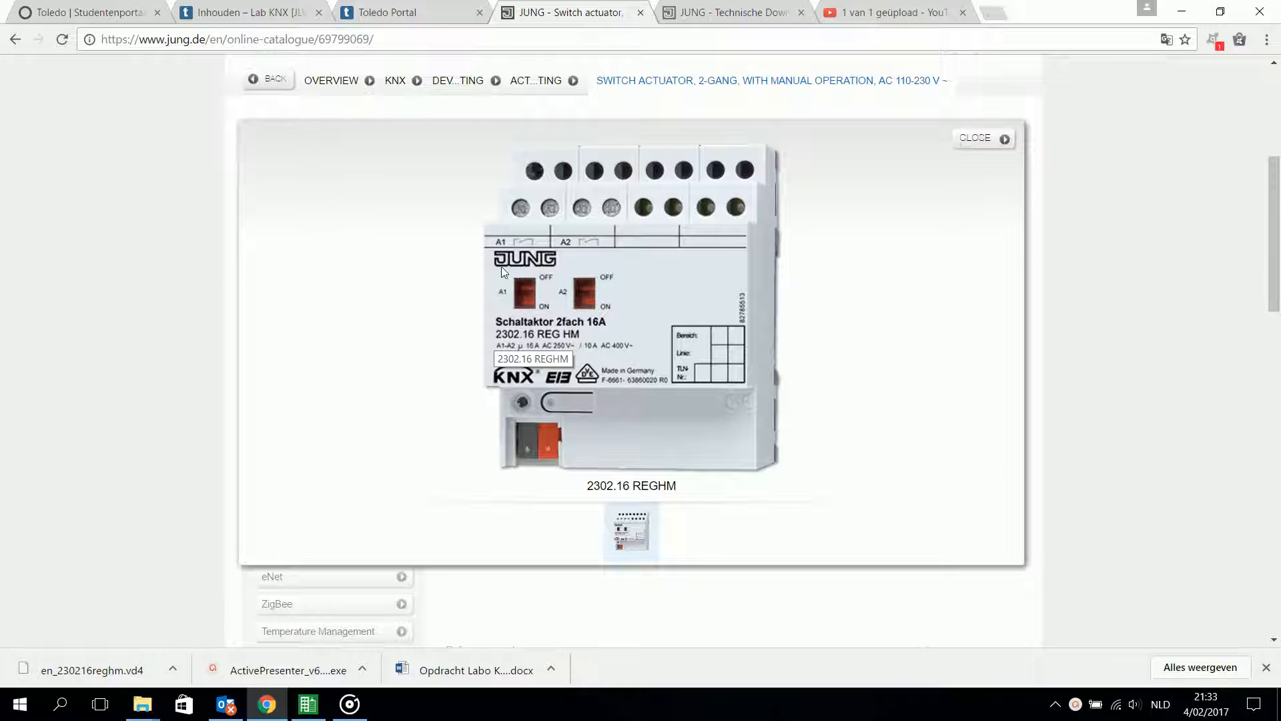
mouse_move(552, 338)
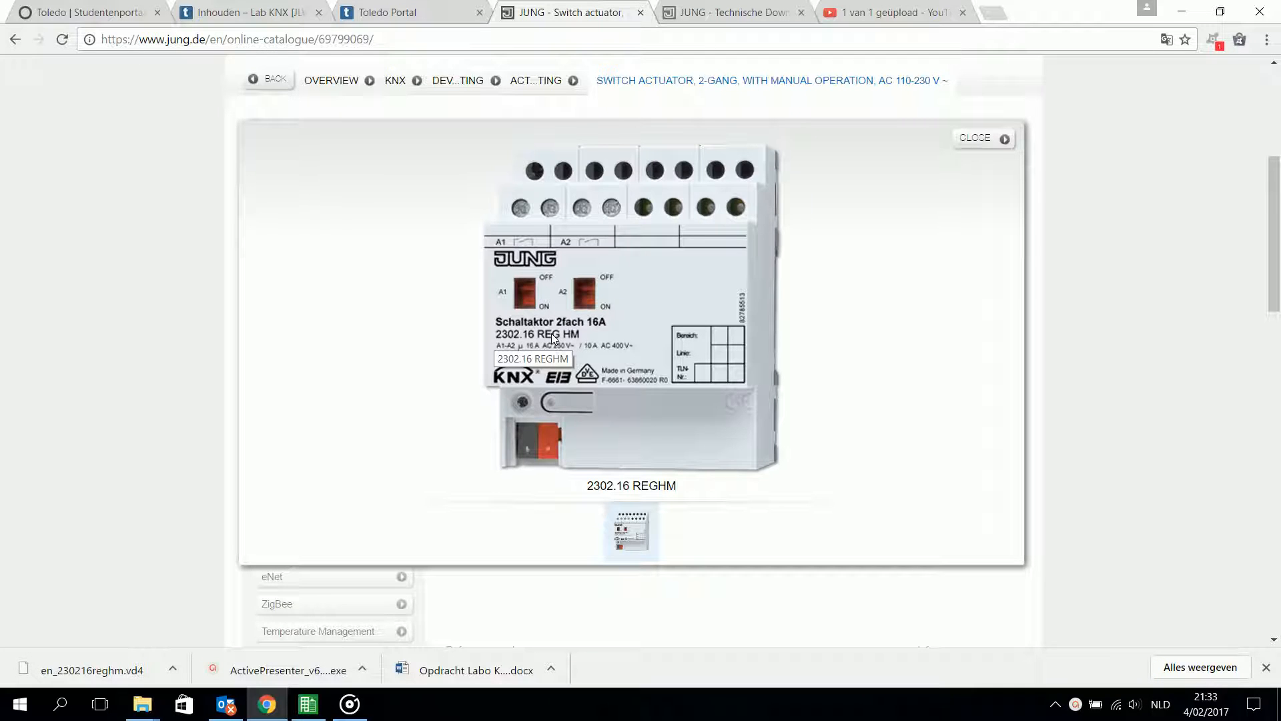
mouse_move(499, 359)
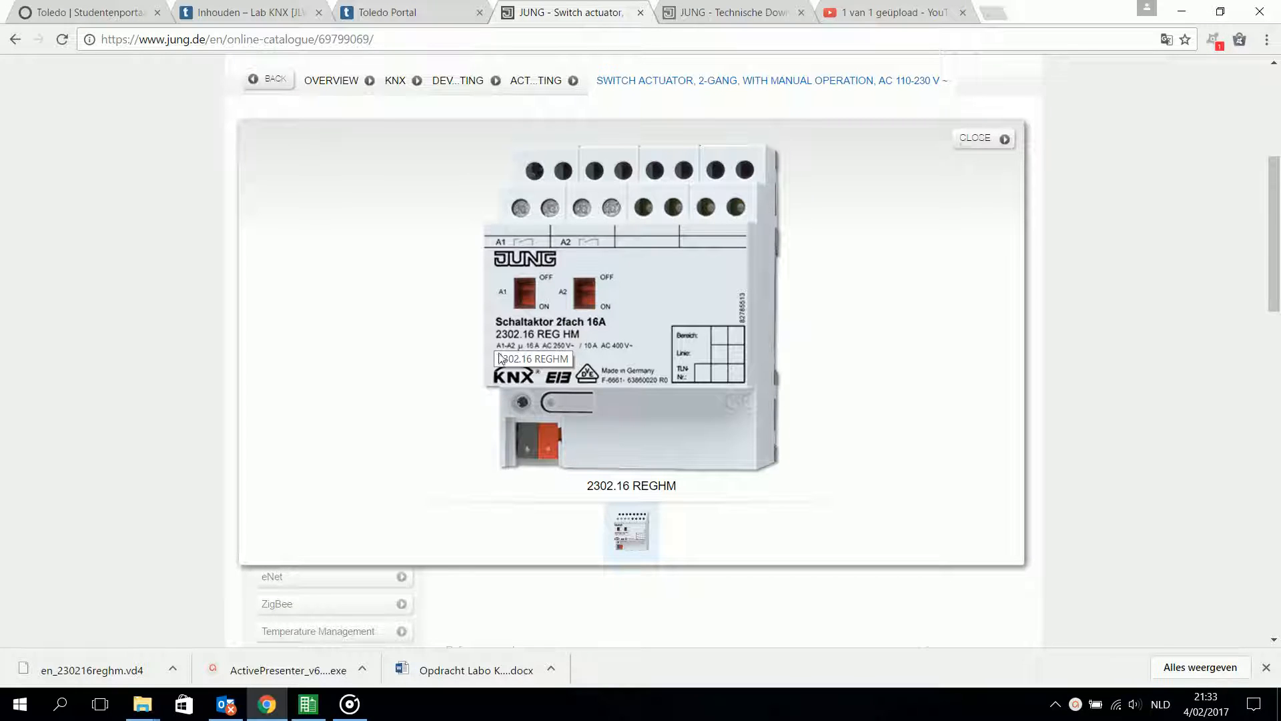
mouse_move(512, 347)
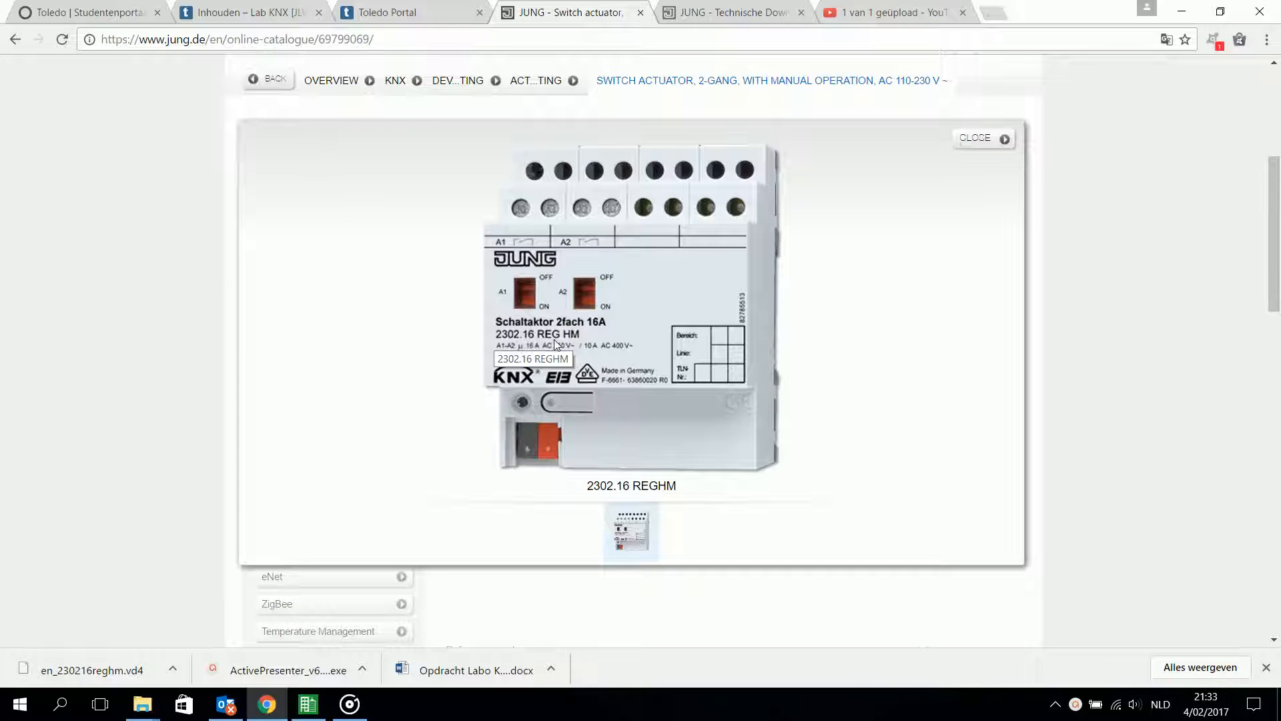
mouse_move(596, 488)
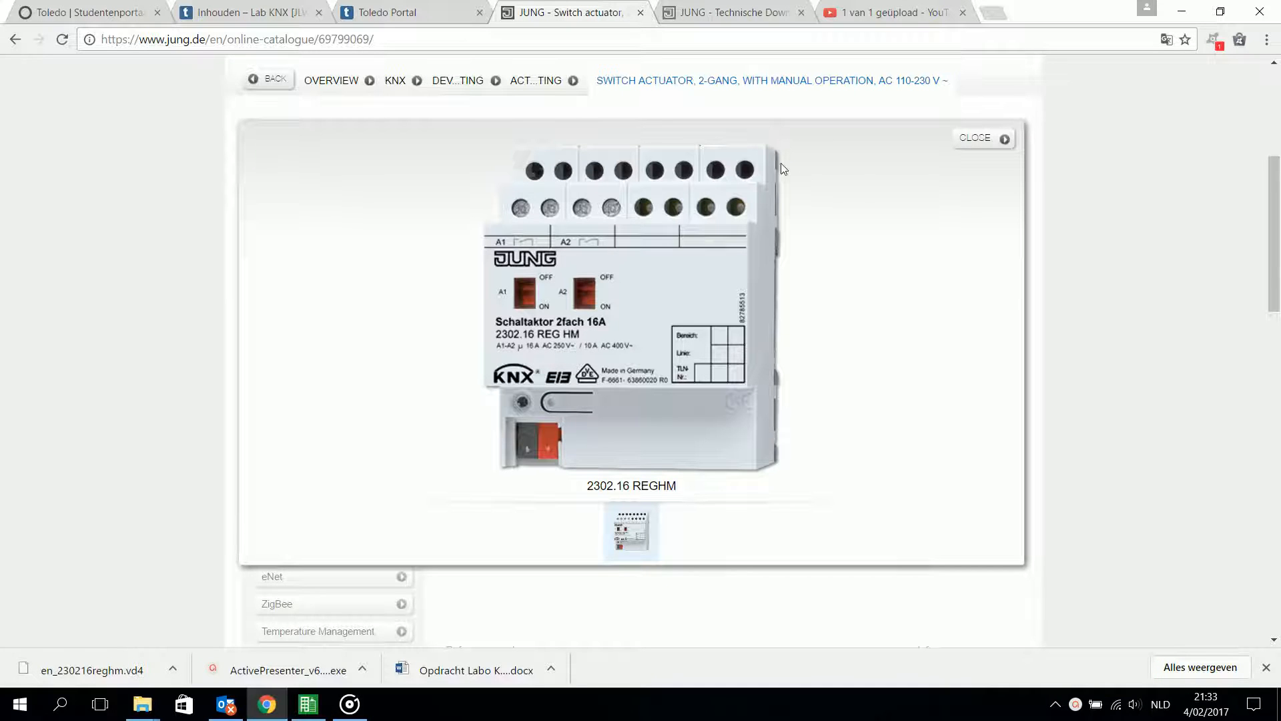
mouse_move(726, 303)
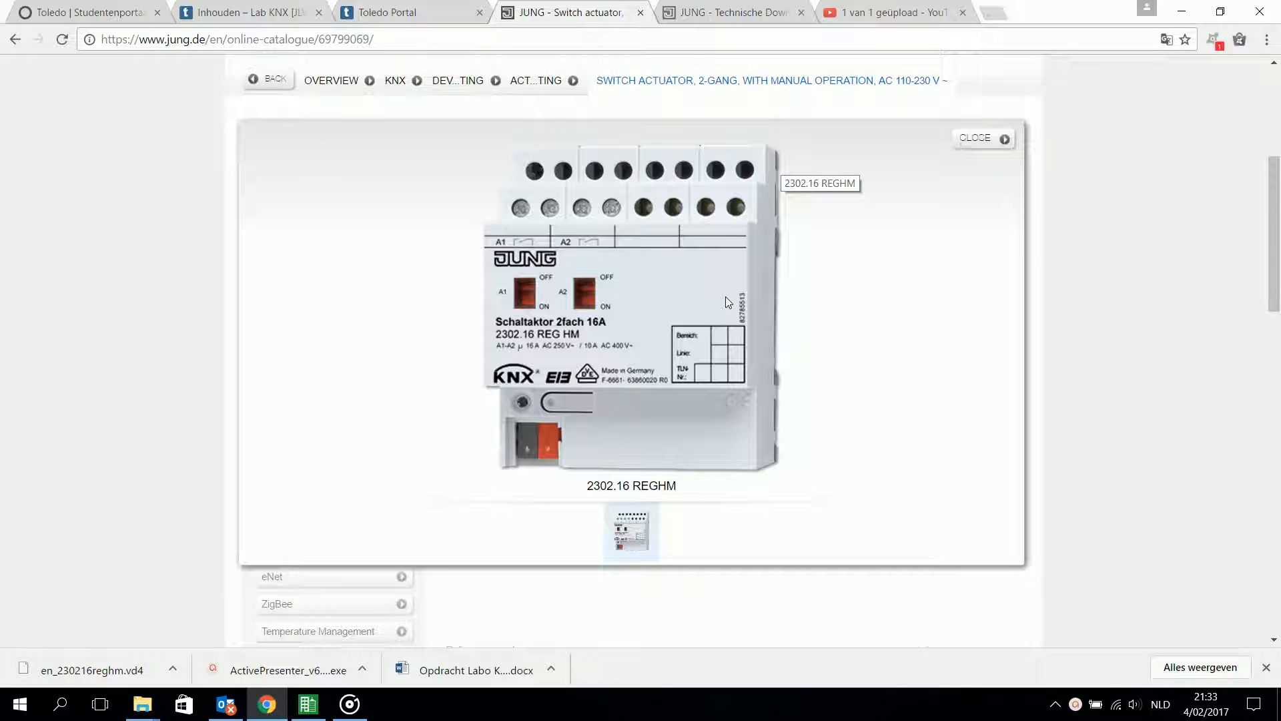
Step: Search the Jung technical downloads site for 2302.16 REGHM
click(731, 12)
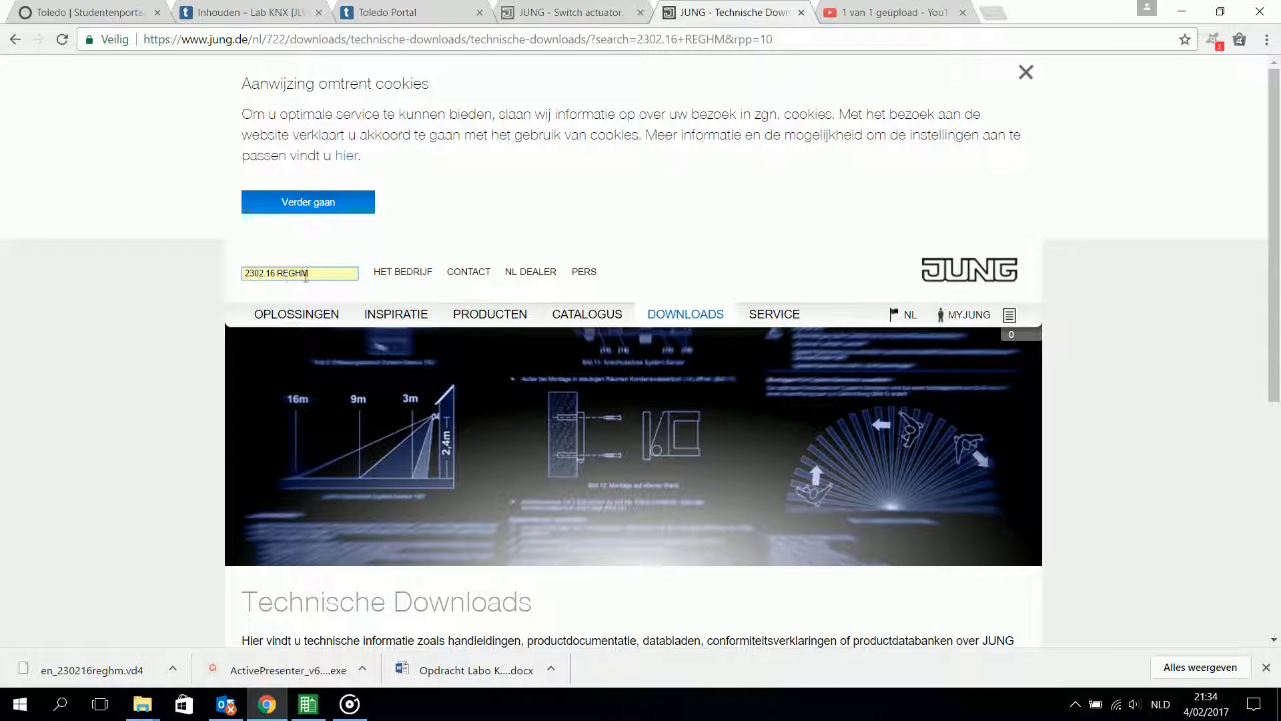
key(Return)
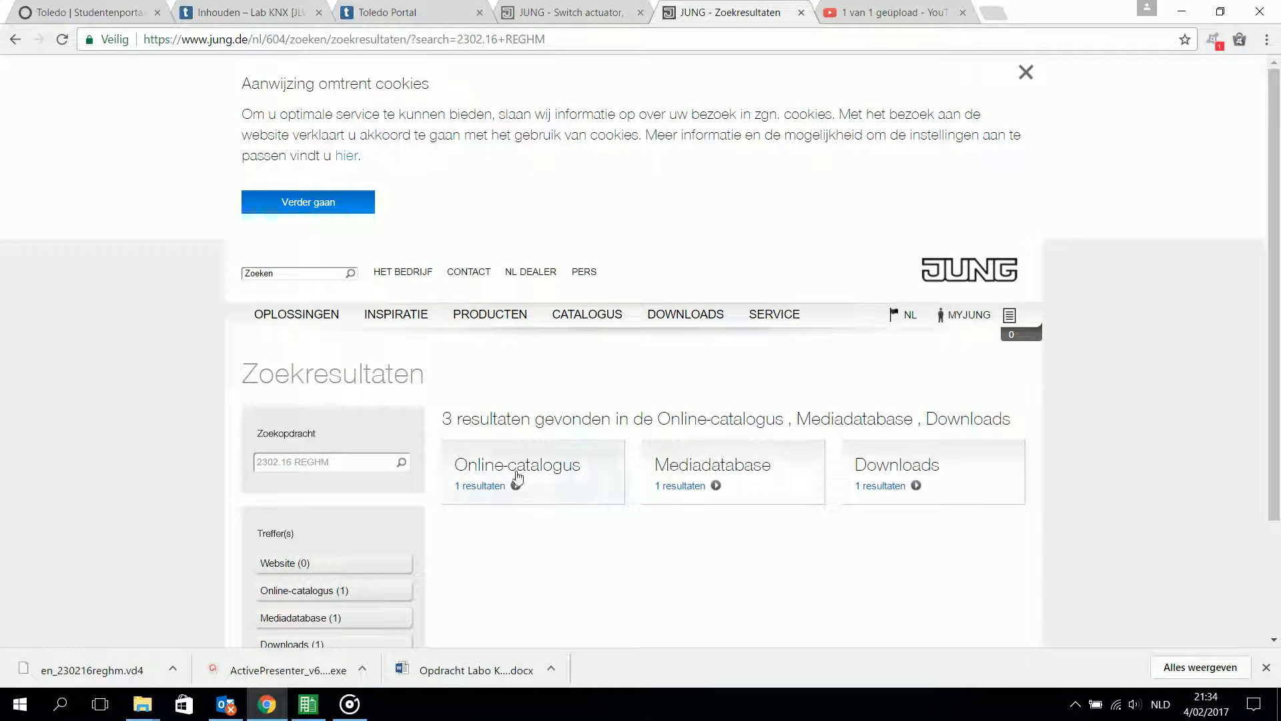
mouse_move(468, 490)
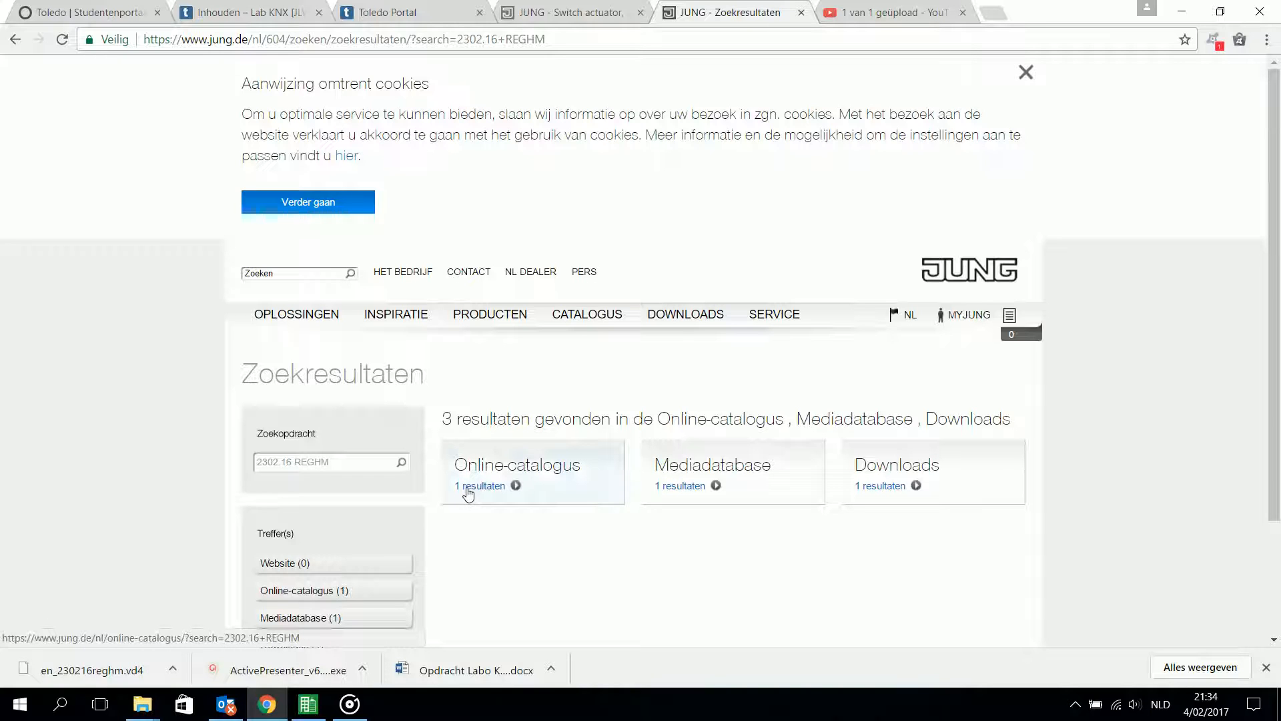
mouse_move(730, 478)
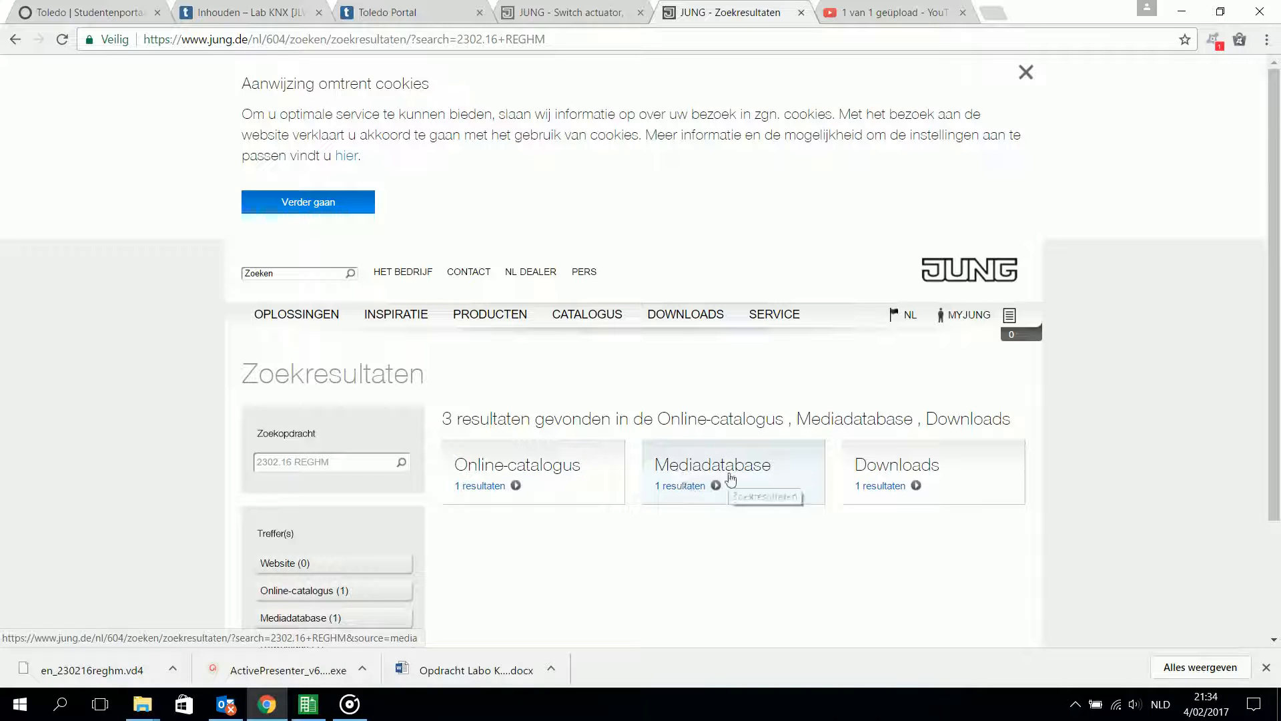
mouse_move(874, 497)
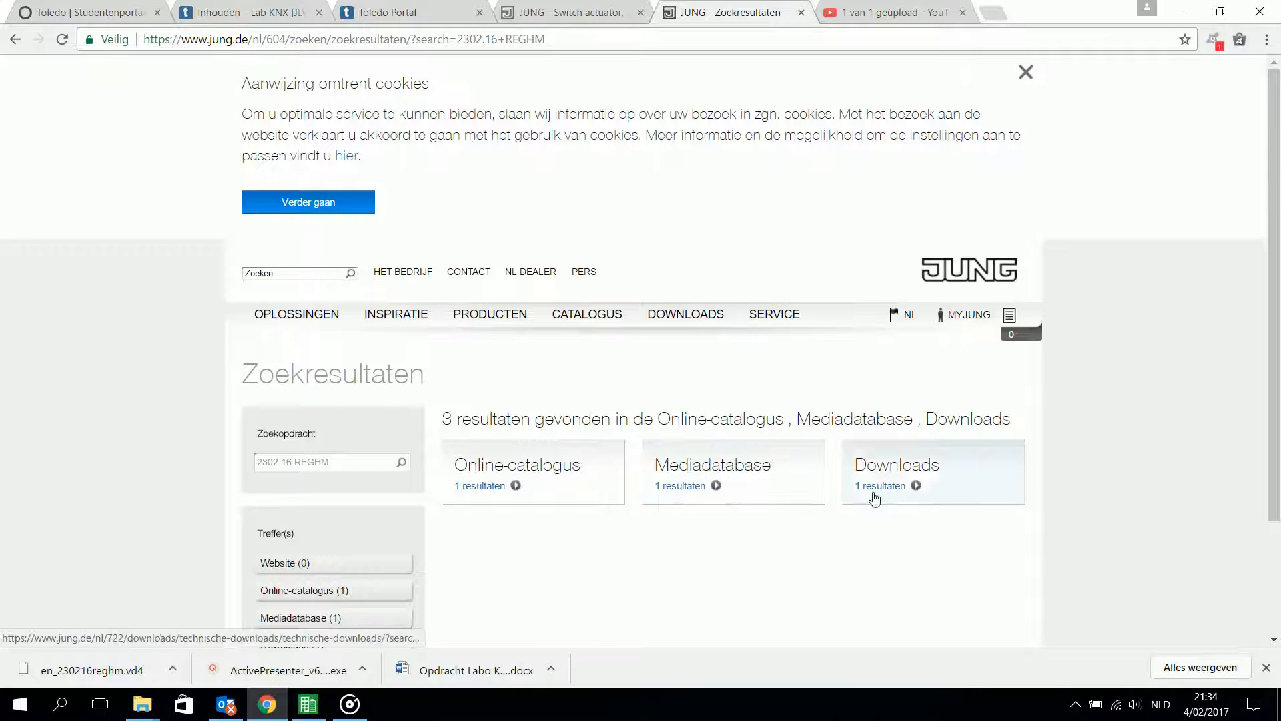
mouse_move(490, 486)
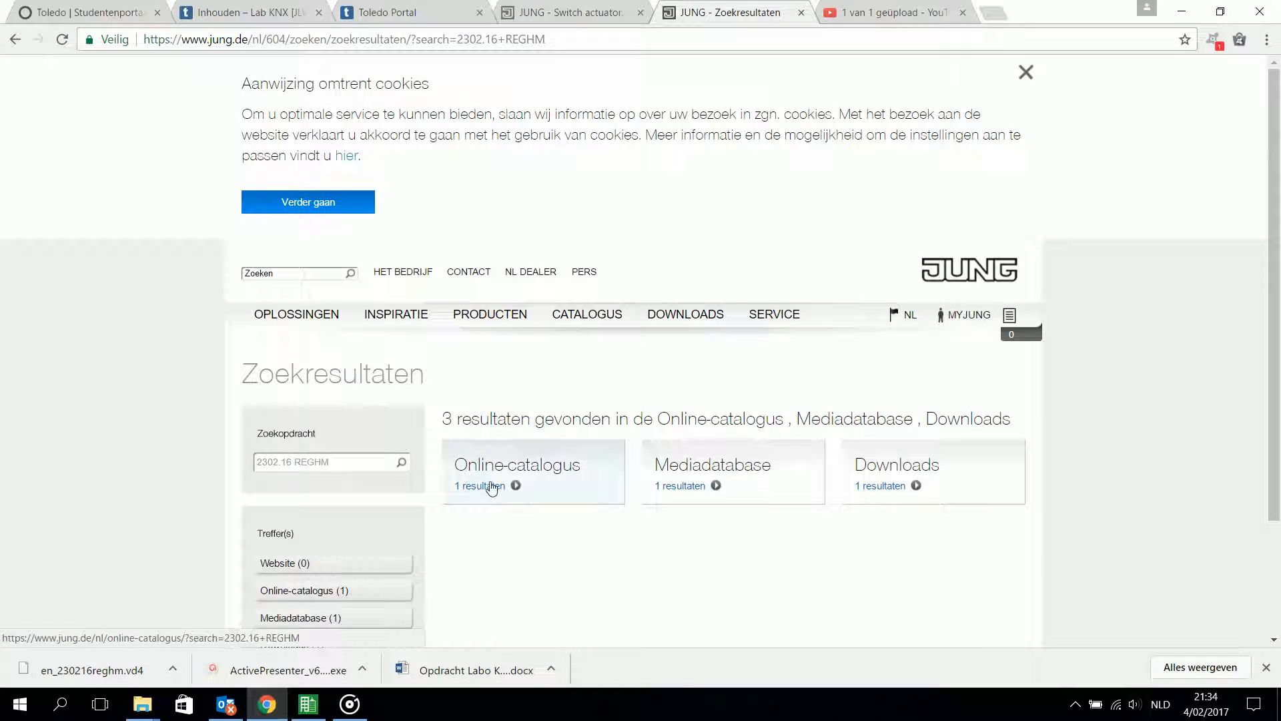
Step: View the online catalogue result, go back, then show the Downloads result for the 2302.16REGHM actuator
click(479, 486)
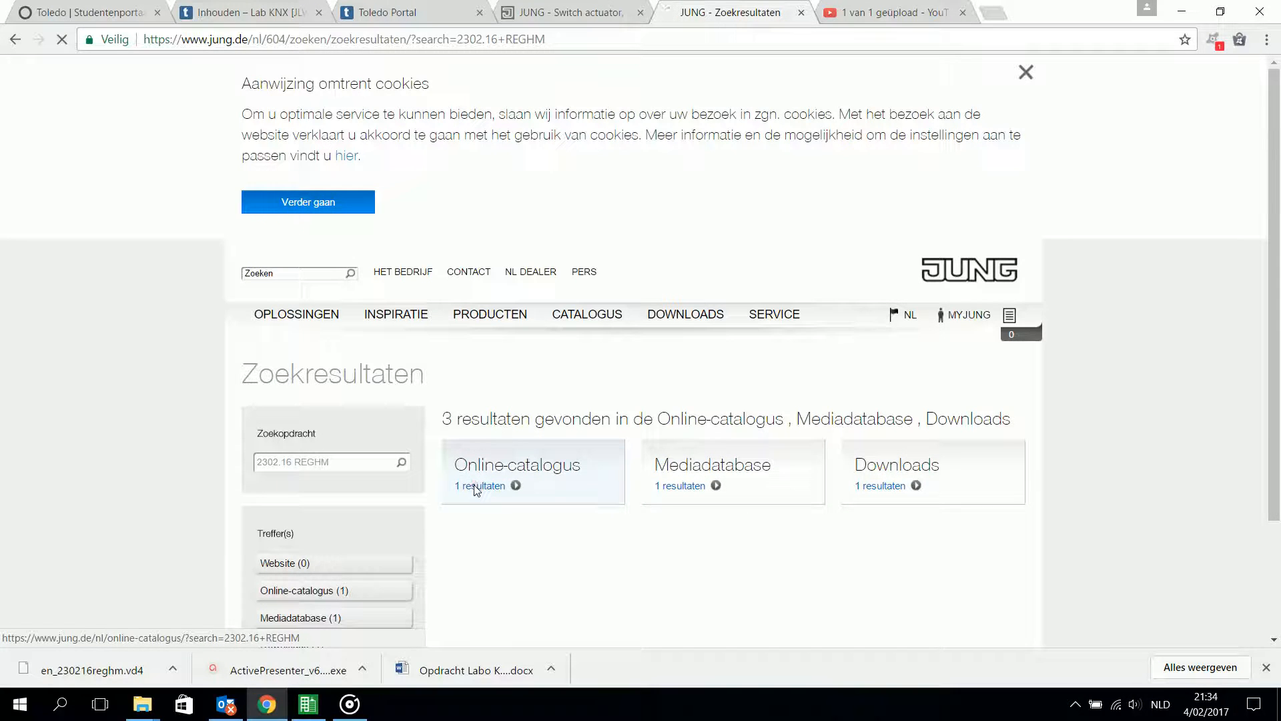
click(477, 486)
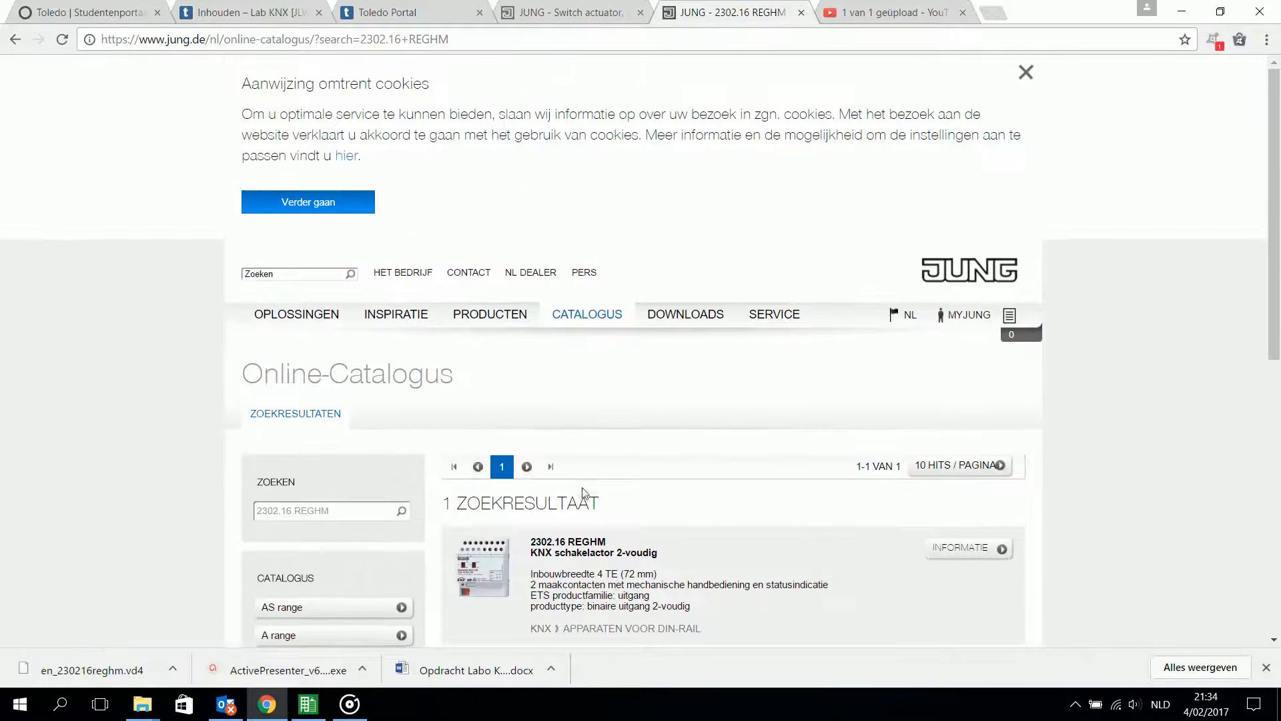
scroll(down, 3)
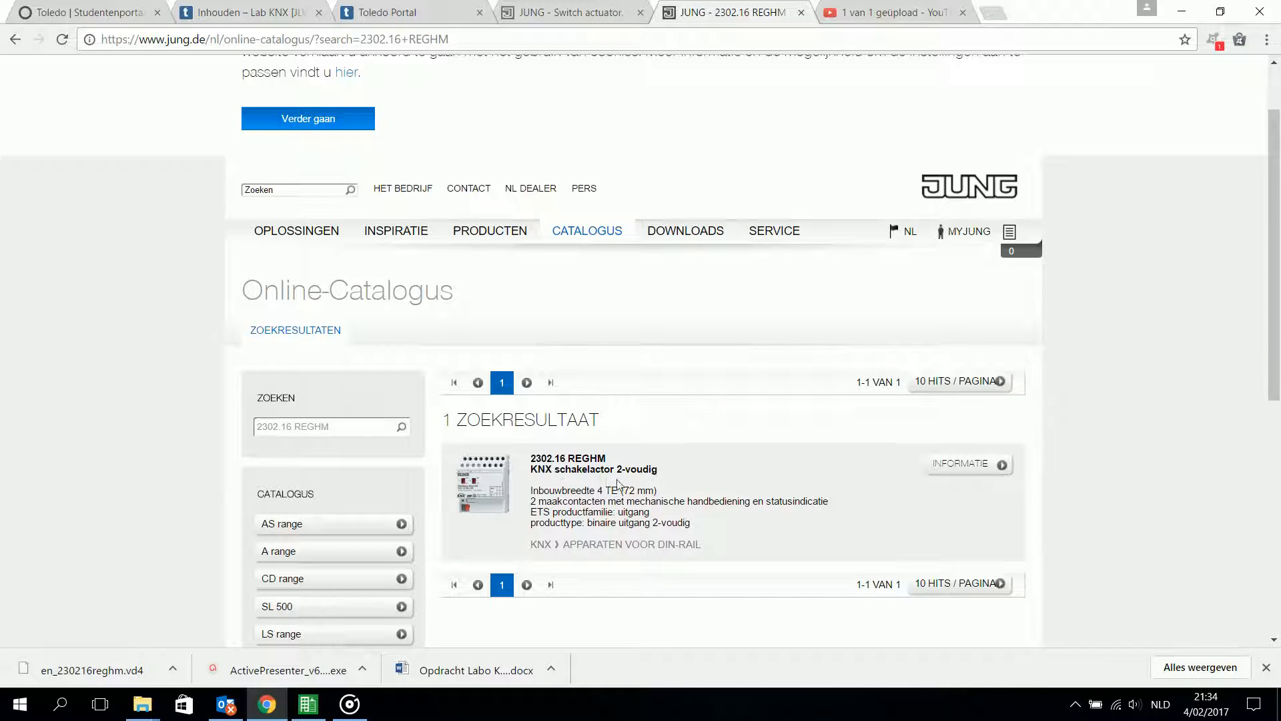
mouse_move(524, 507)
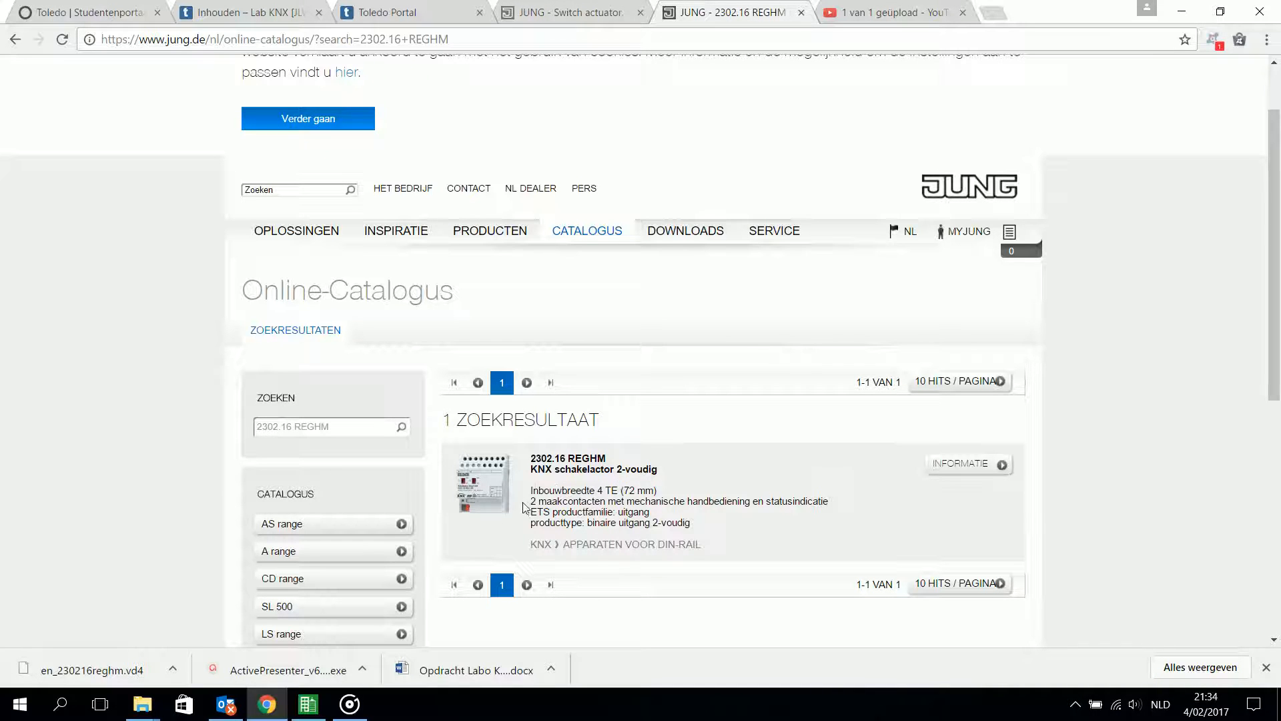
click(525, 381)
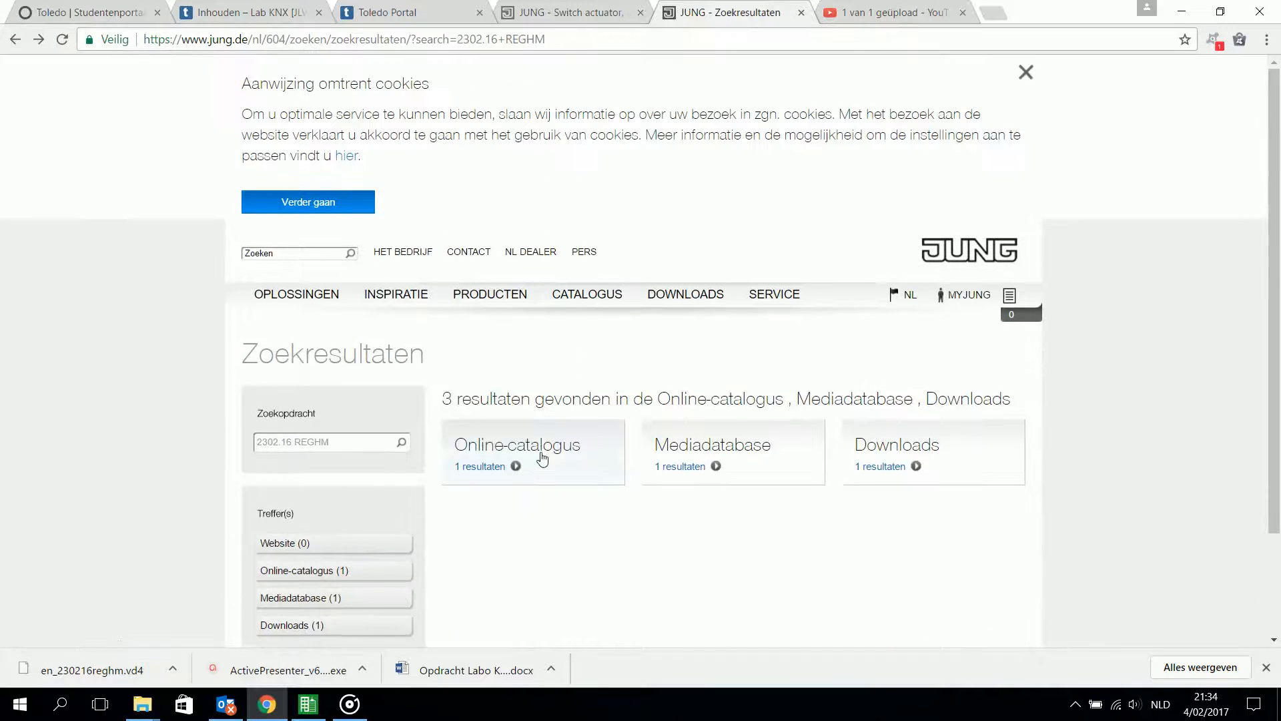
click(879, 466)
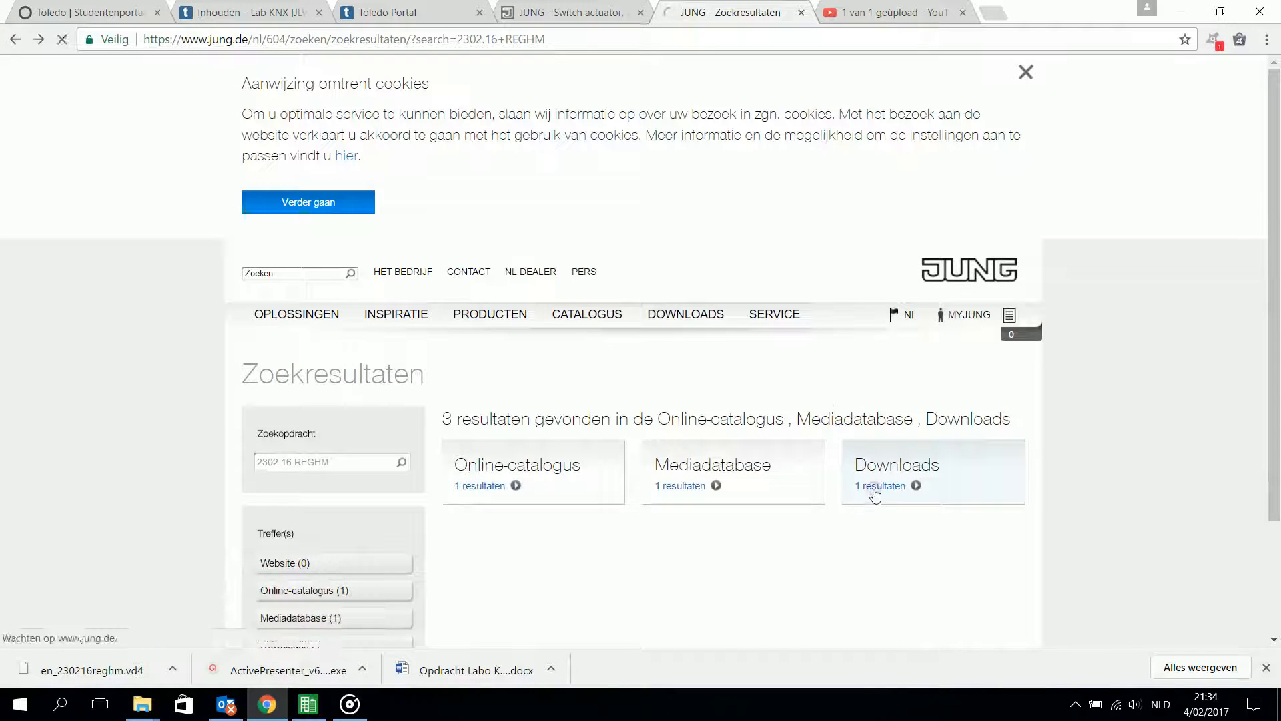
click(879, 486)
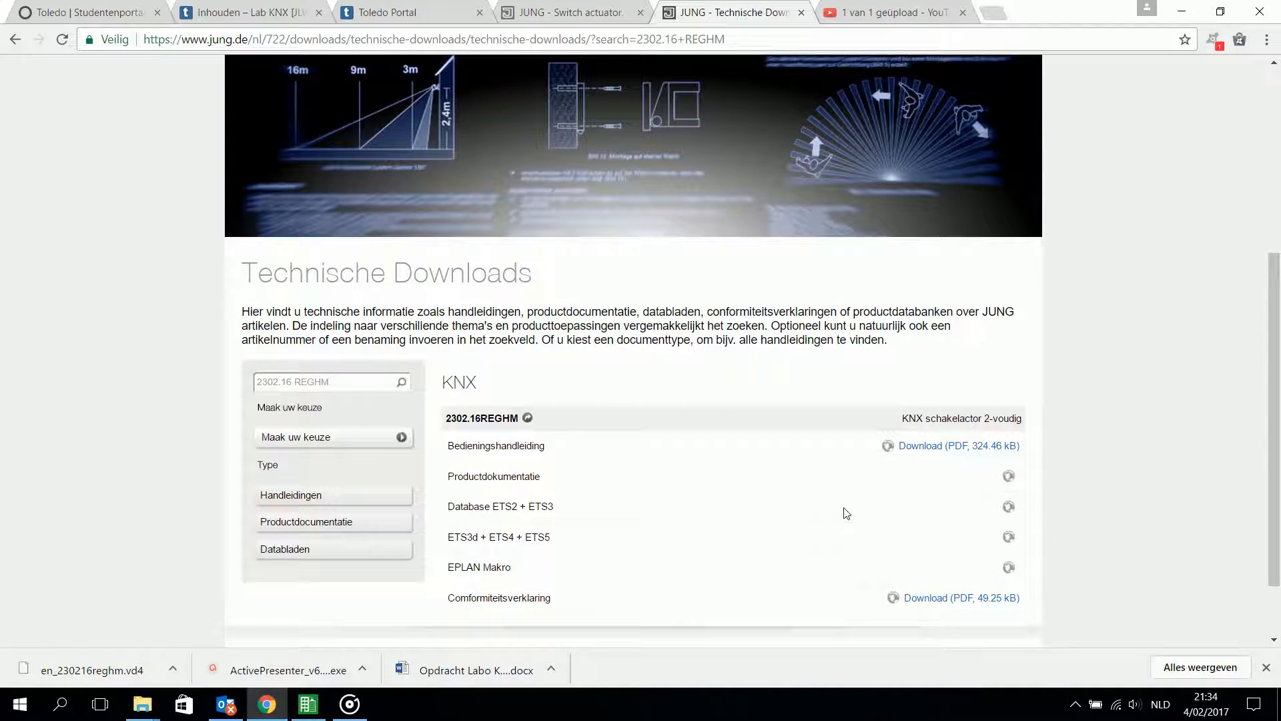
mouse_move(842, 512)
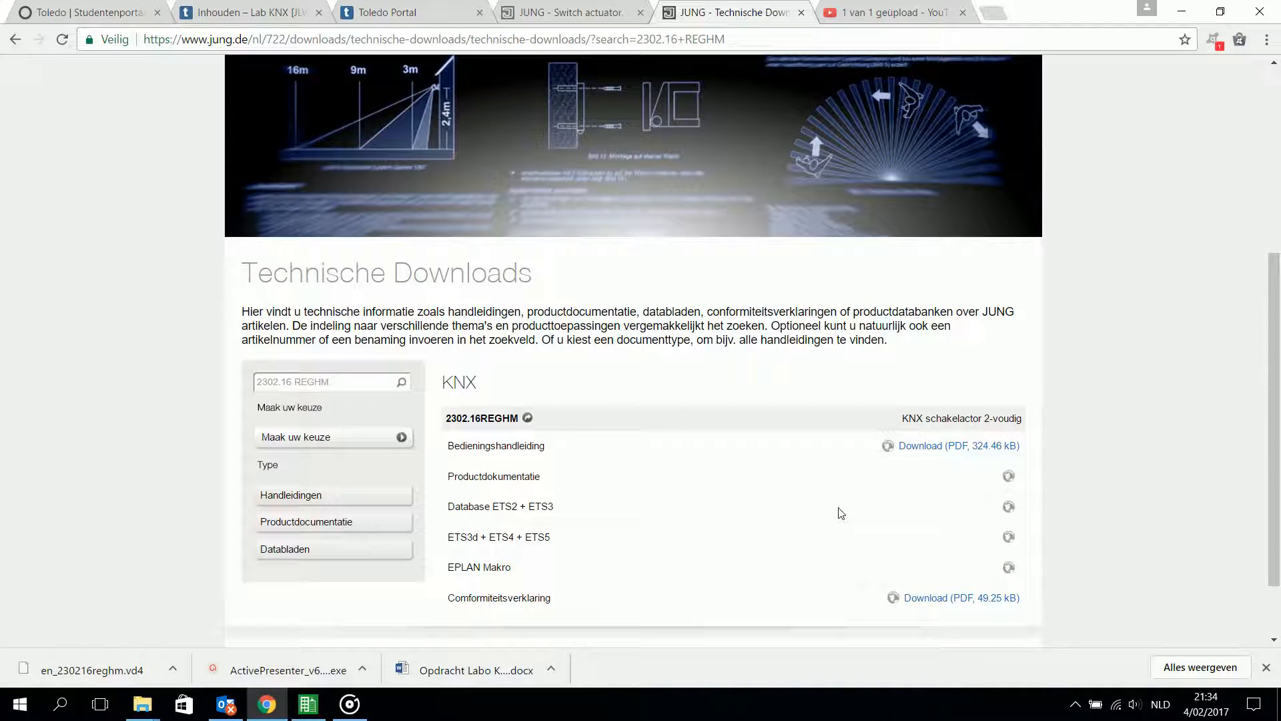
mouse_move(591, 488)
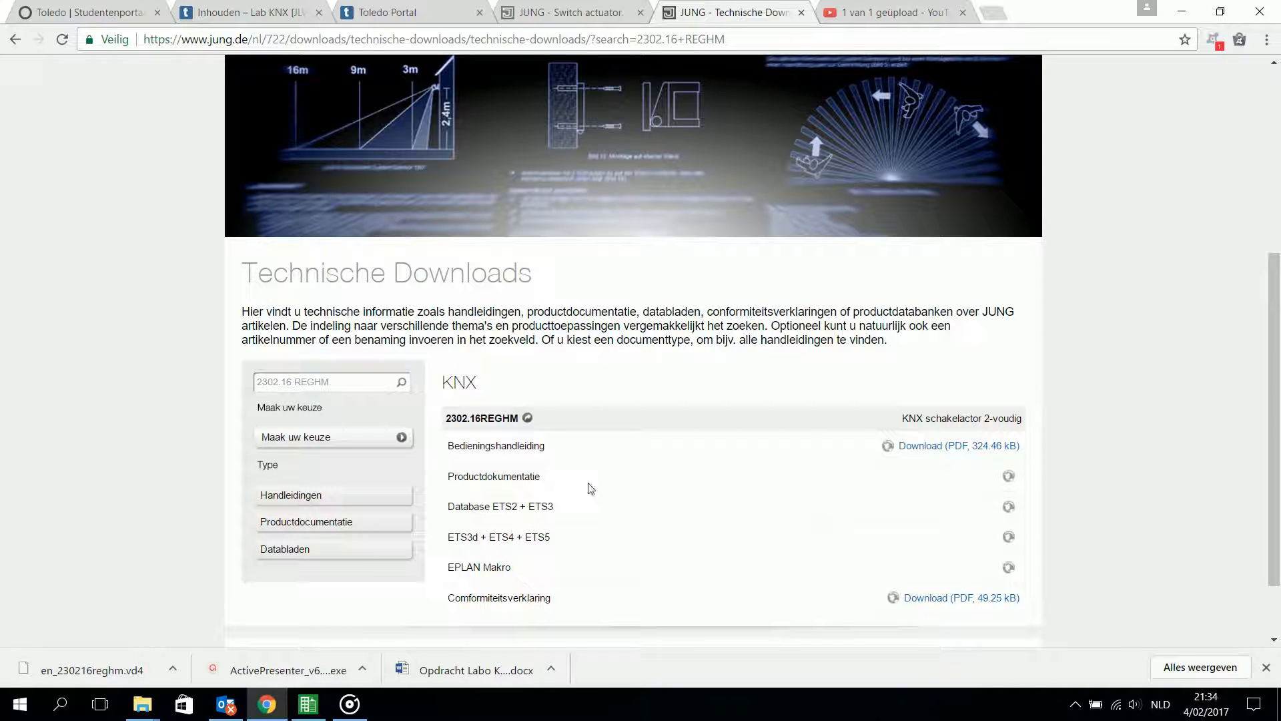
mouse_move(572, 454)
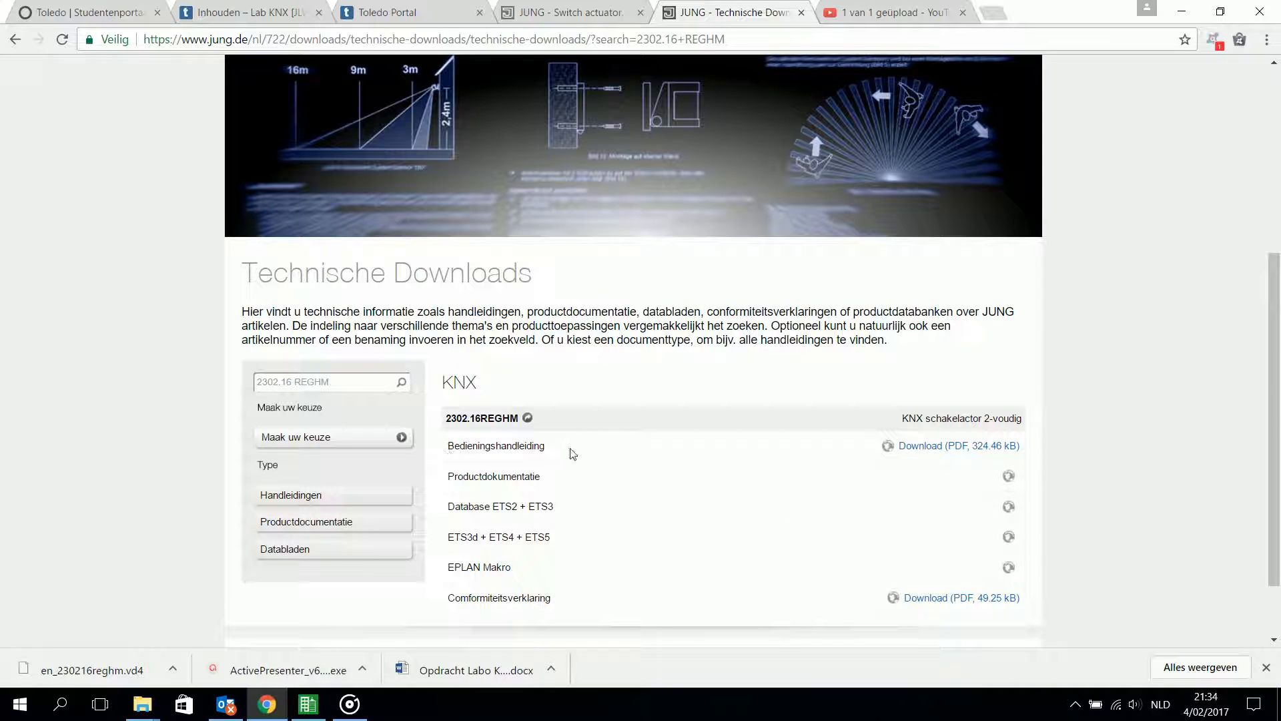
mouse_move(539, 449)
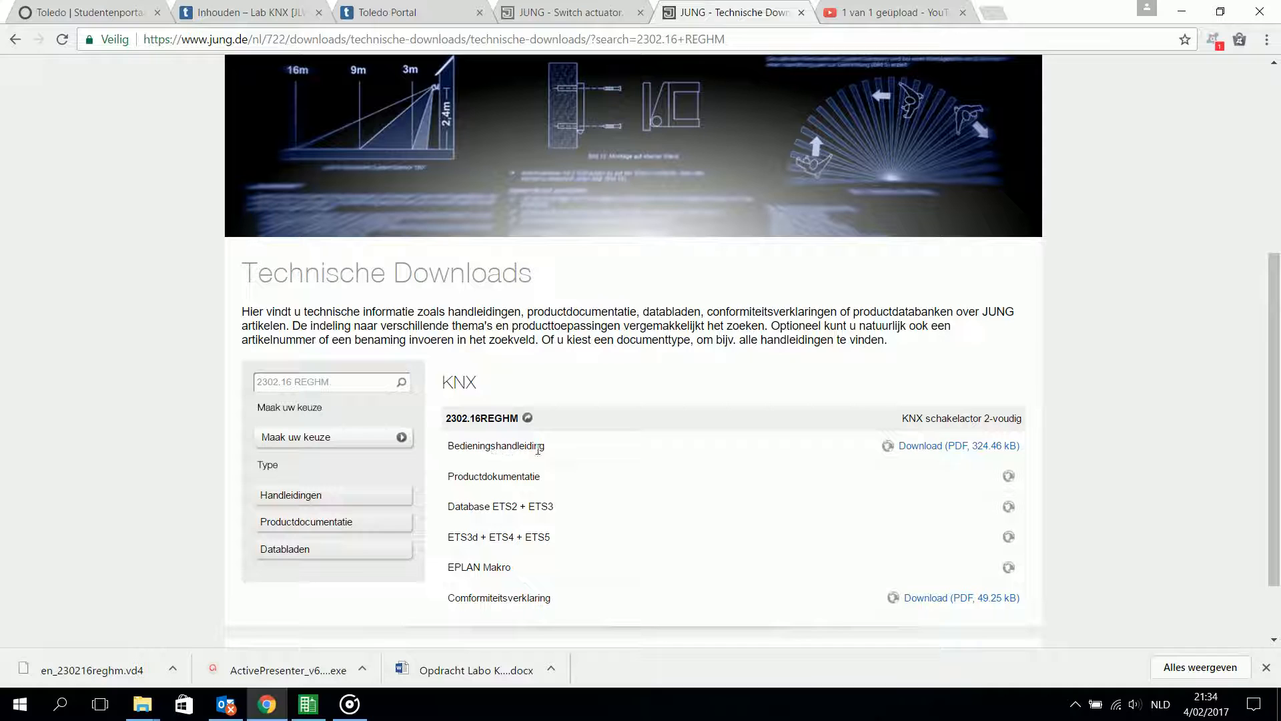
click(957, 446)
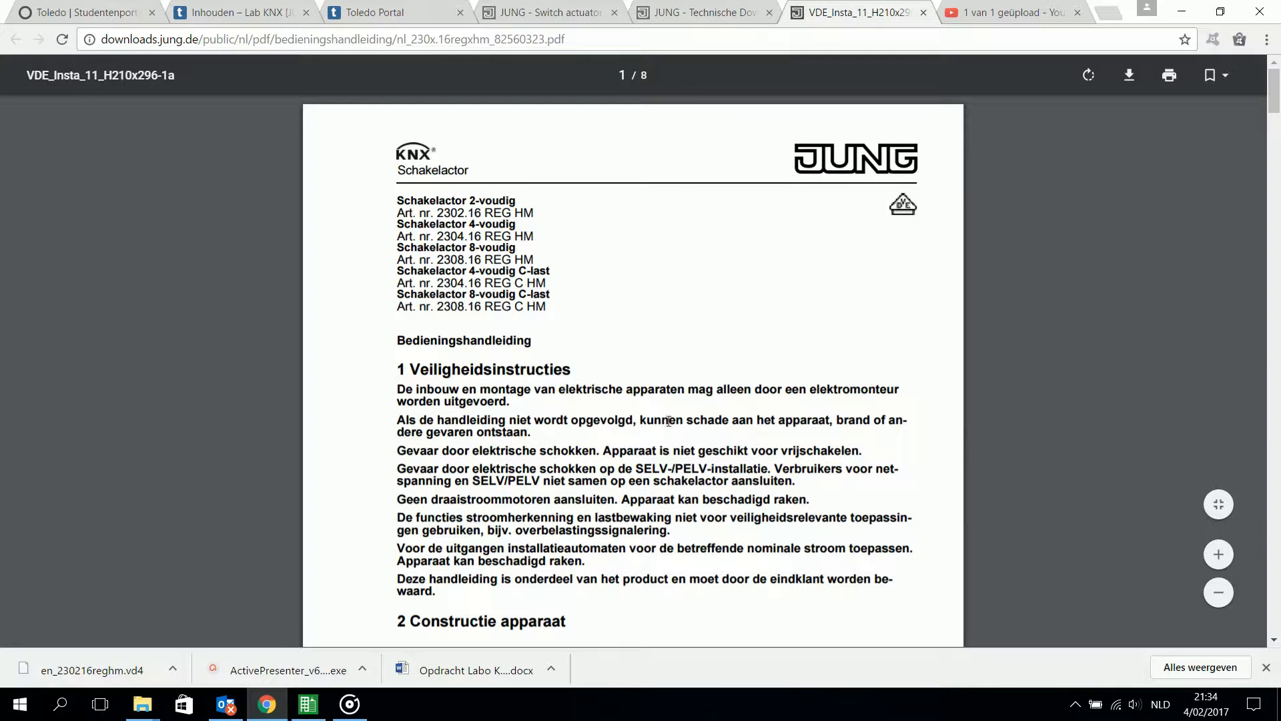
scroll(down, 3)
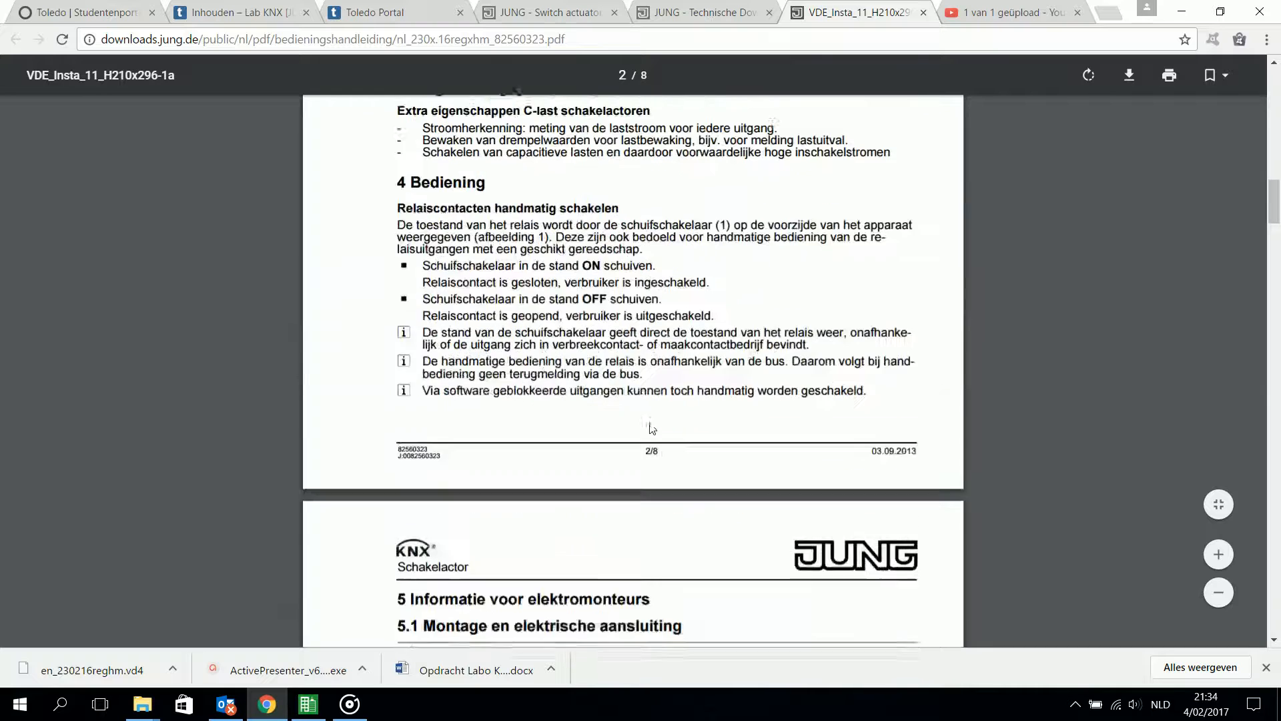
scroll(down, 3)
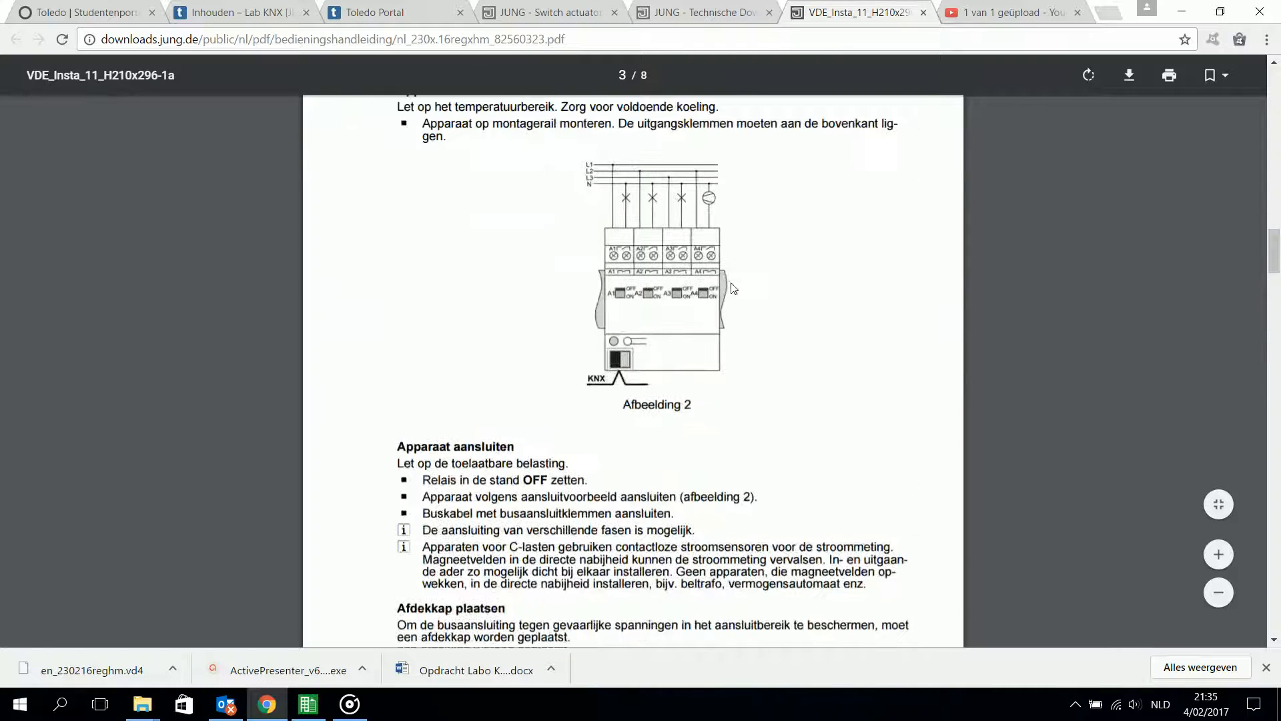
mouse_move(621, 377)
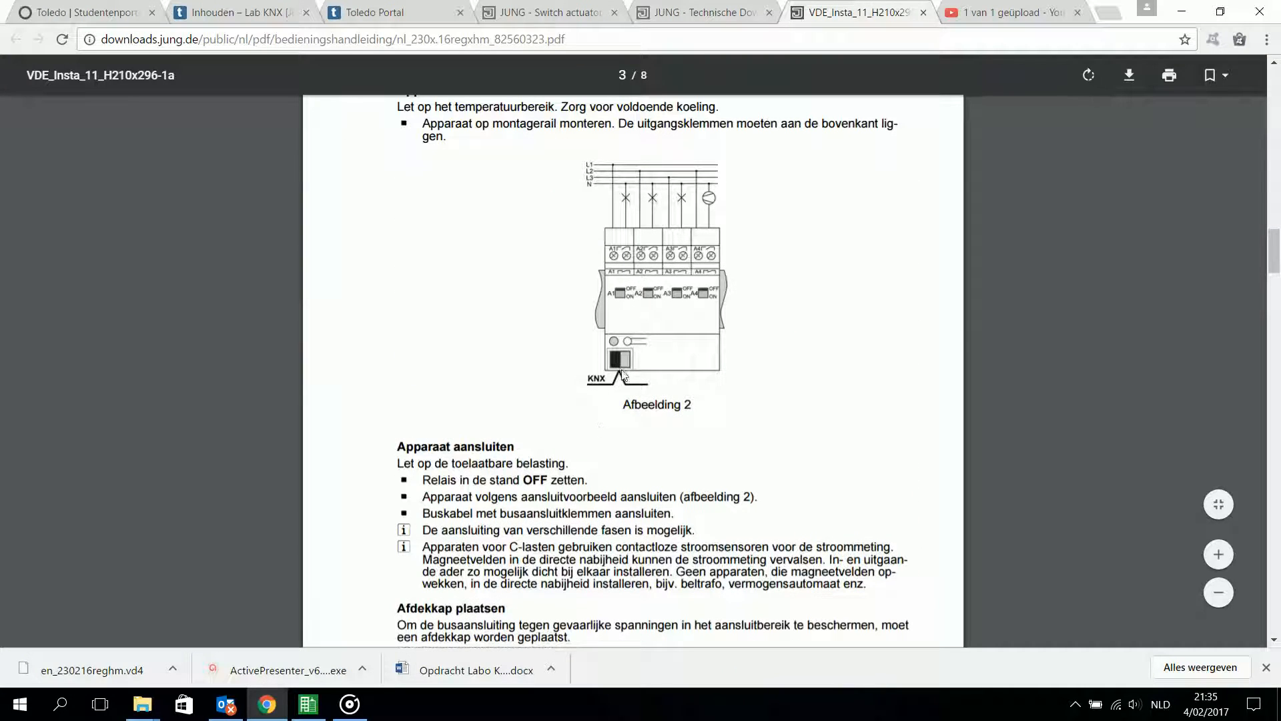
scroll(down, 3)
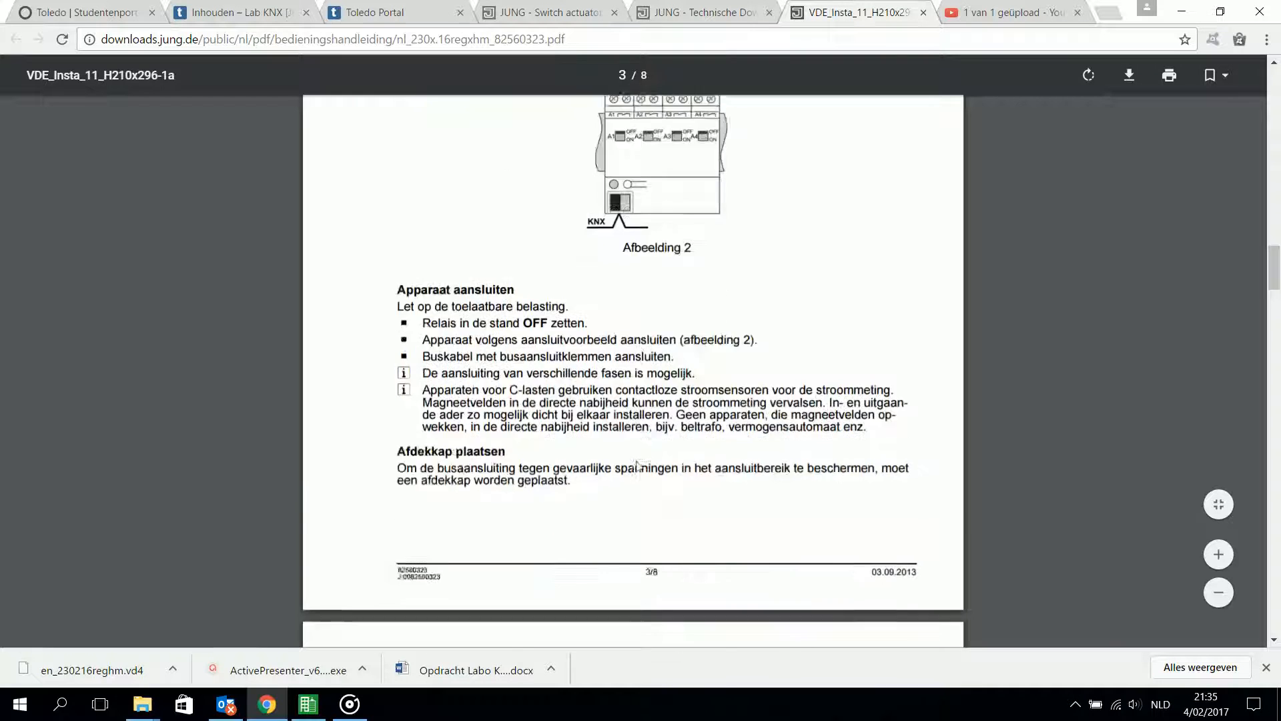
scroll(down, 3)
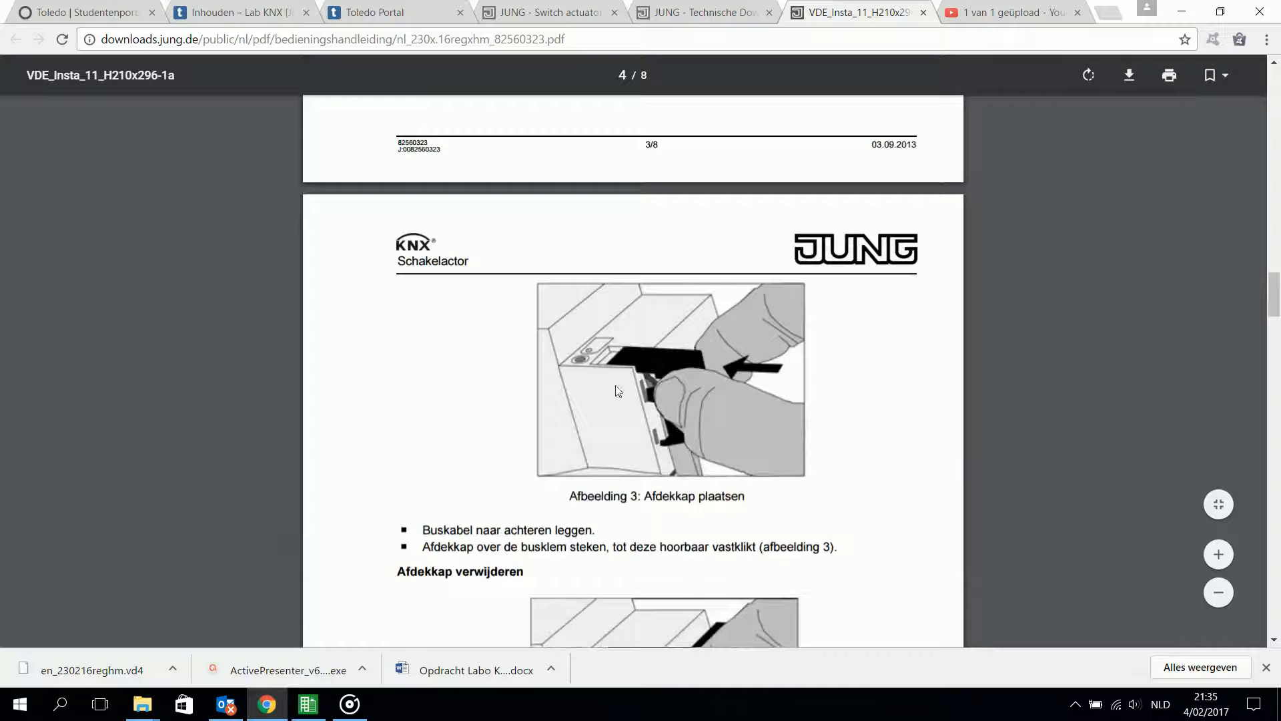
scroll(up, 3)
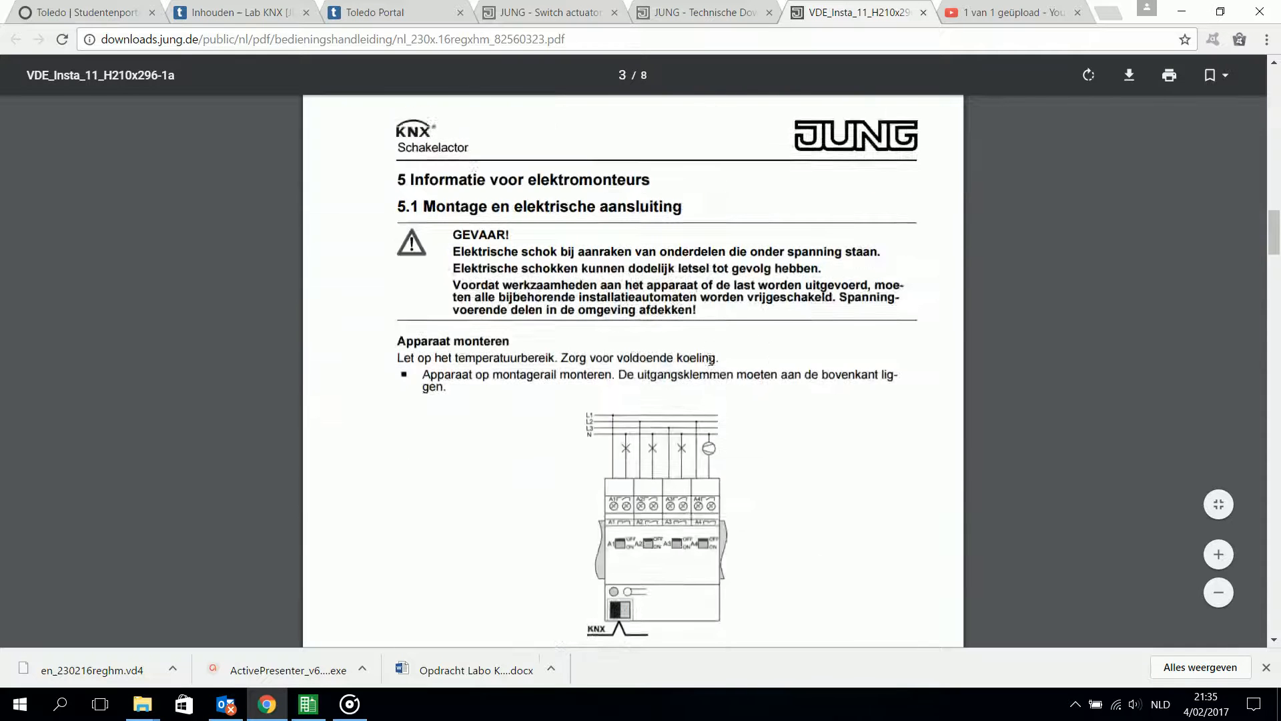
Step: Close the Dutch manual and view the English 777.1 kB product documentation PDF, scrolled to section 4.2
click(703, 12)
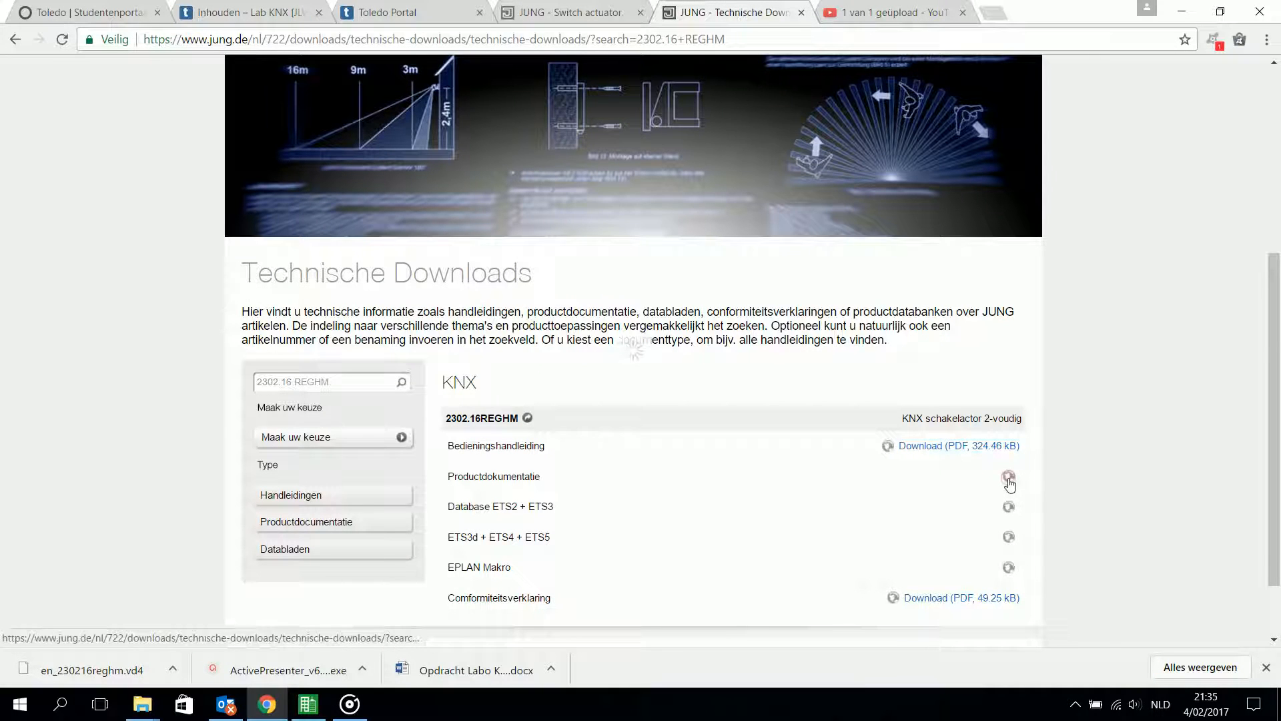
click(1009, 476)
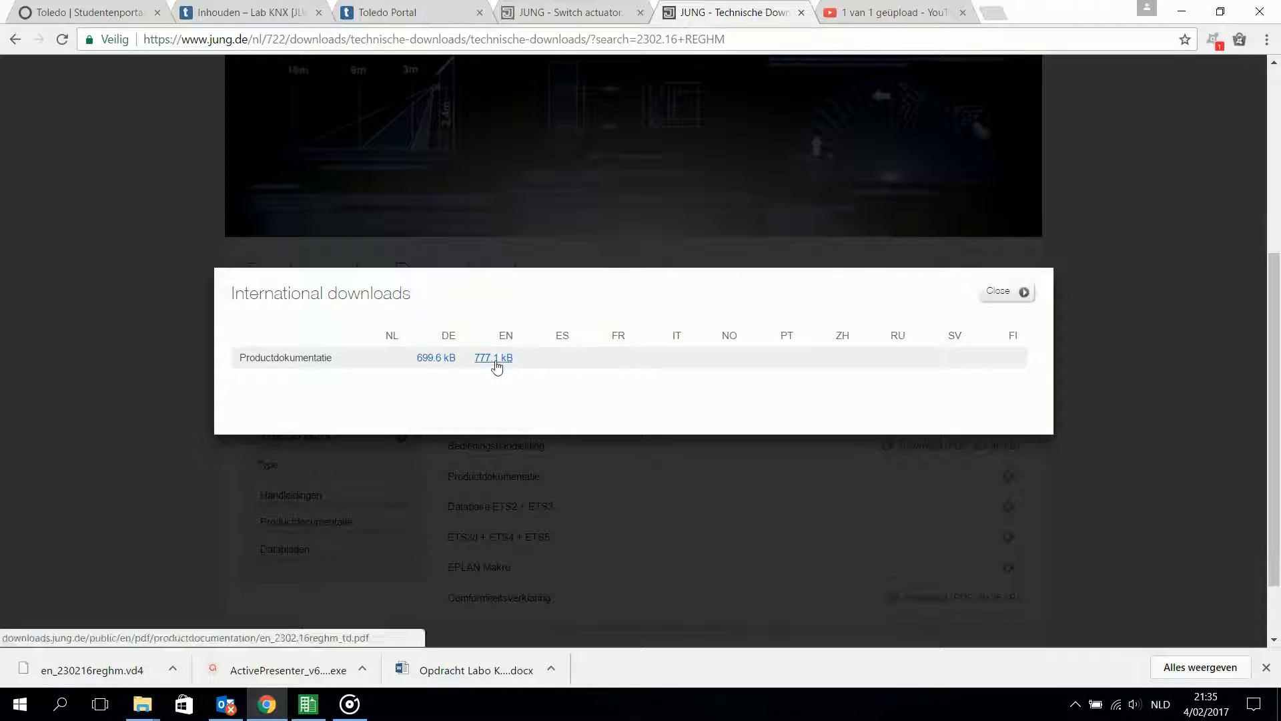
click(494, 357)
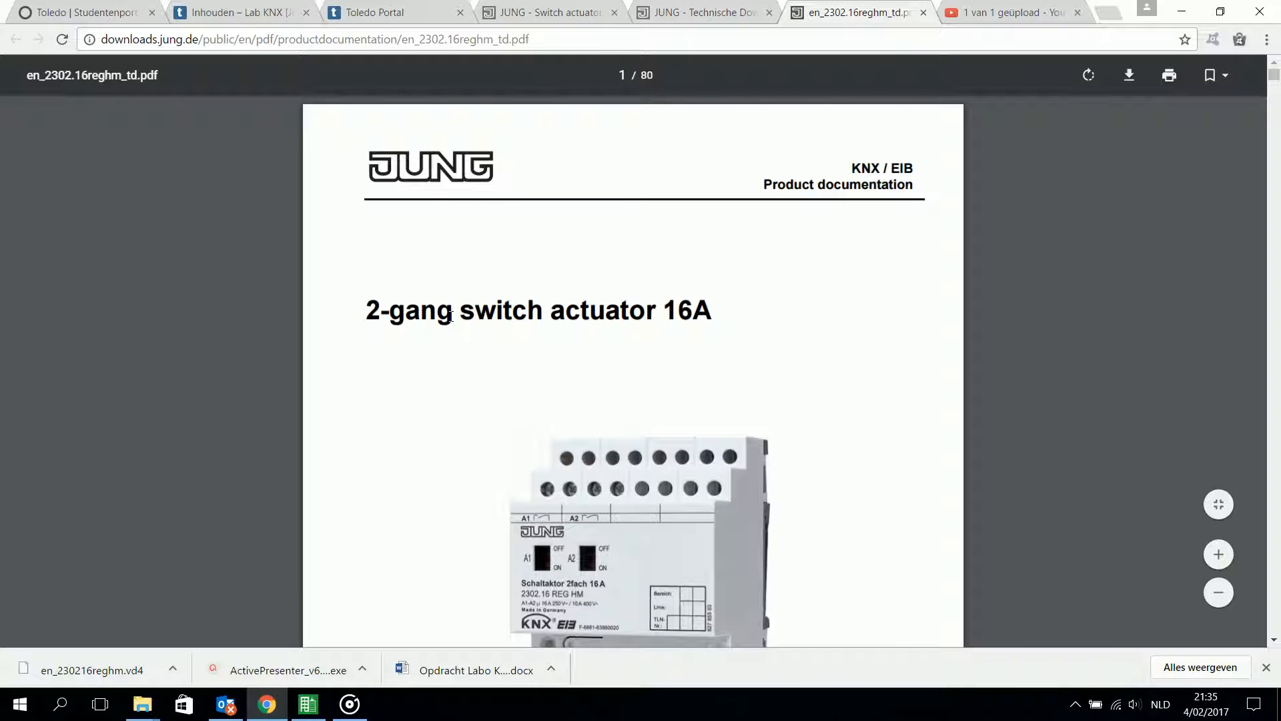
mouse_move(733, 350)
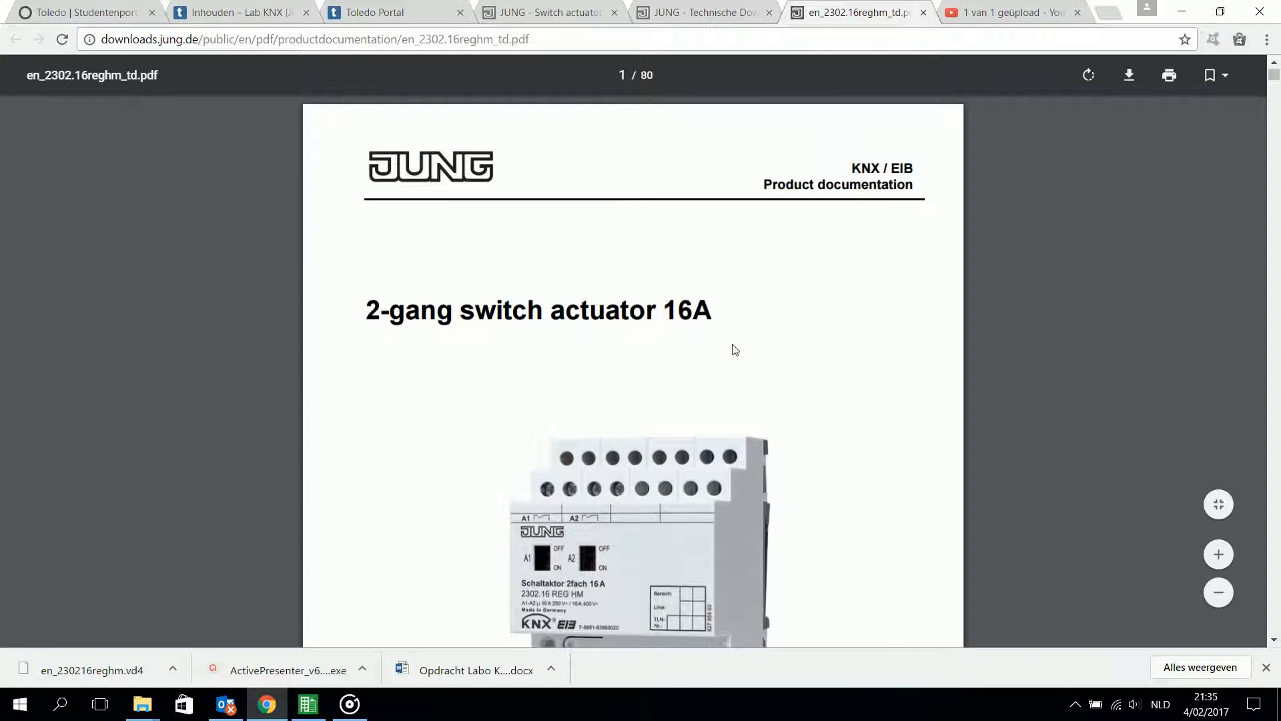
scroll(down, 3)
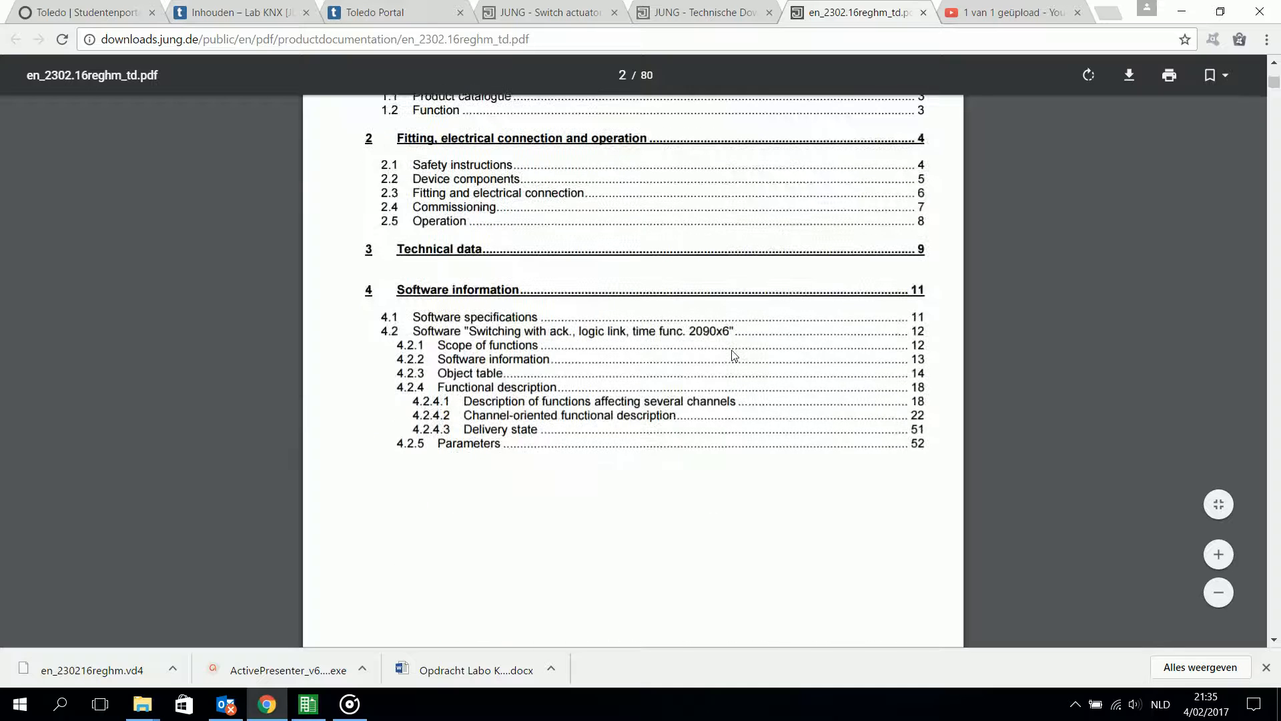
scroll(up, 3)
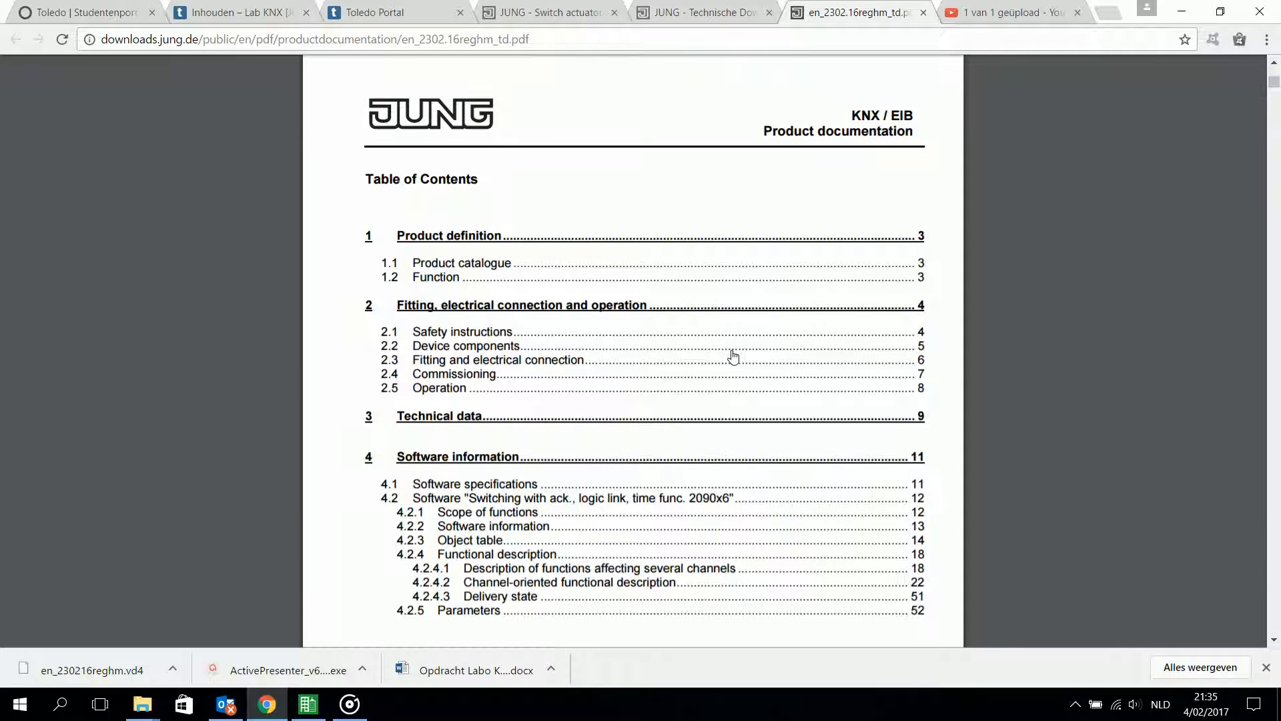
mouse_move(498, 449)
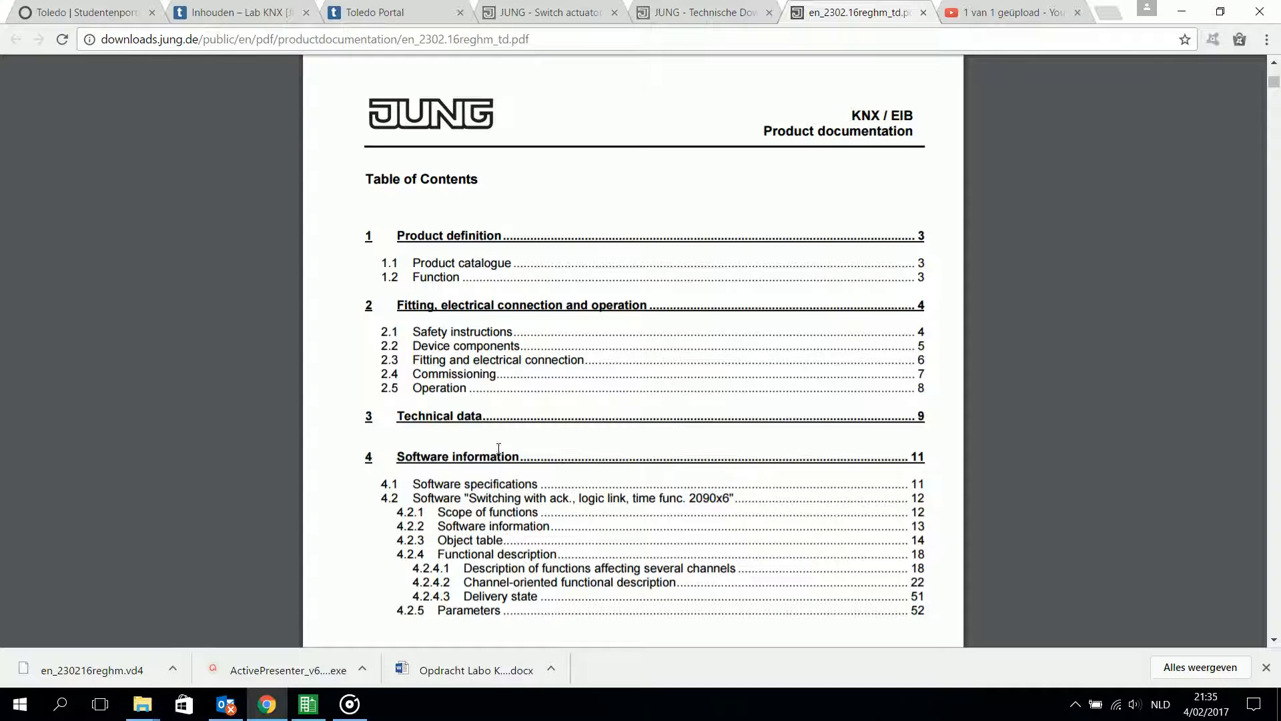
scroll(down, 3)
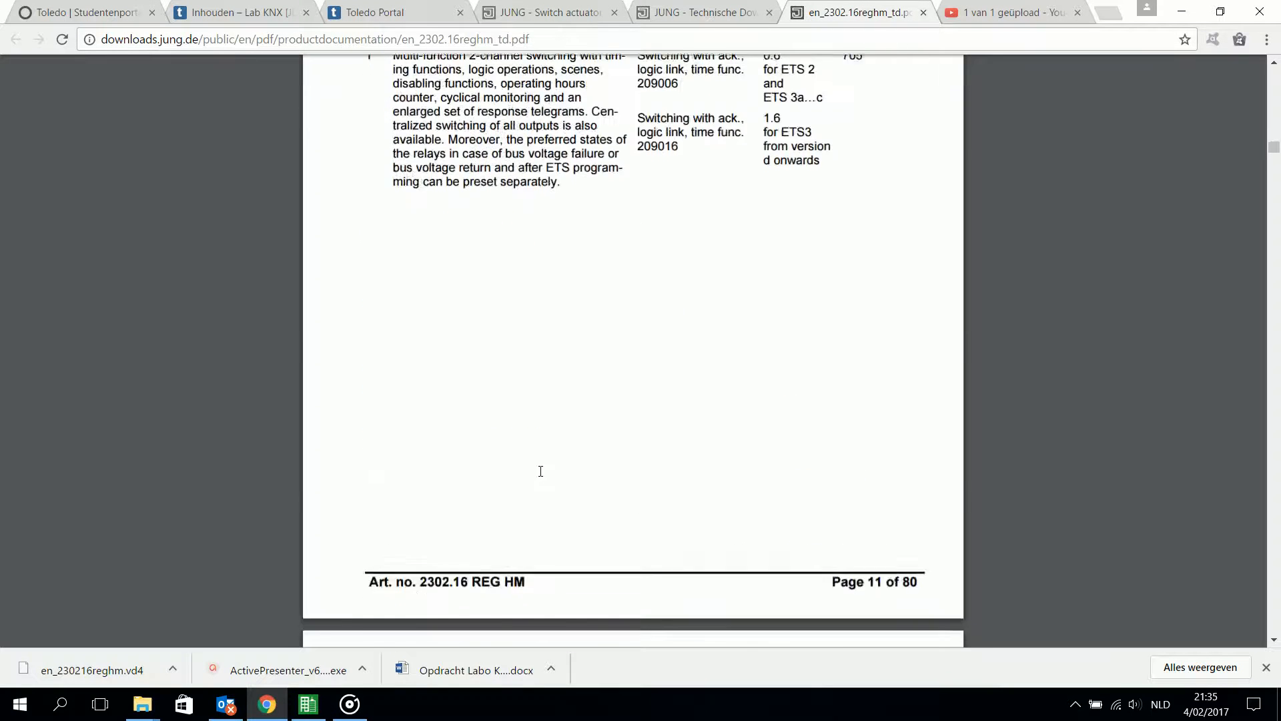
scroll(down, 3)
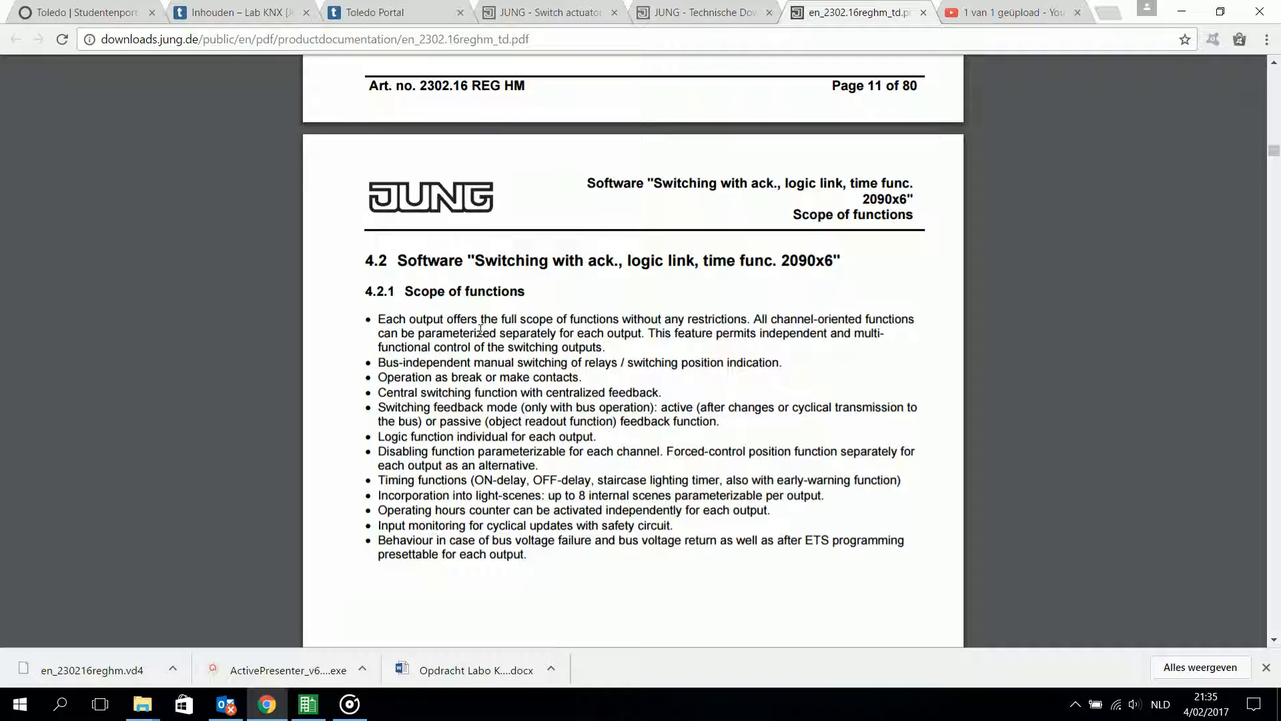
mouse_move(996, 313)
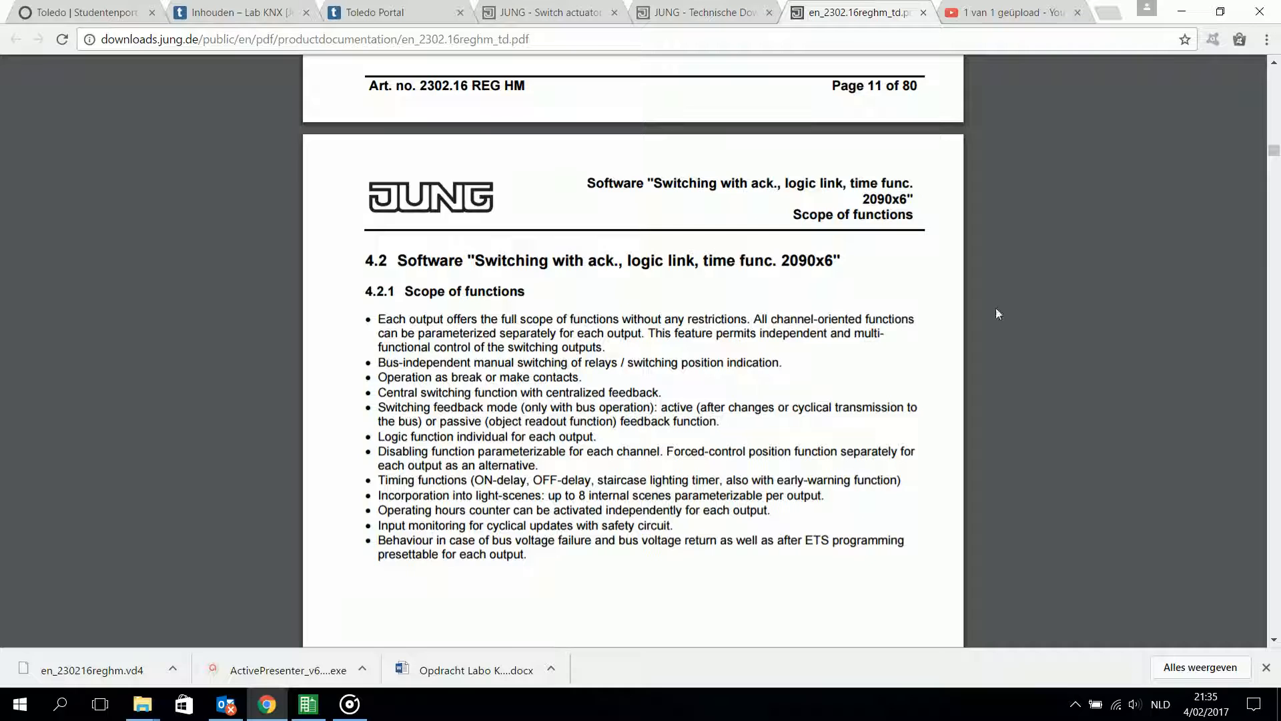
mouse_move(847, 355)
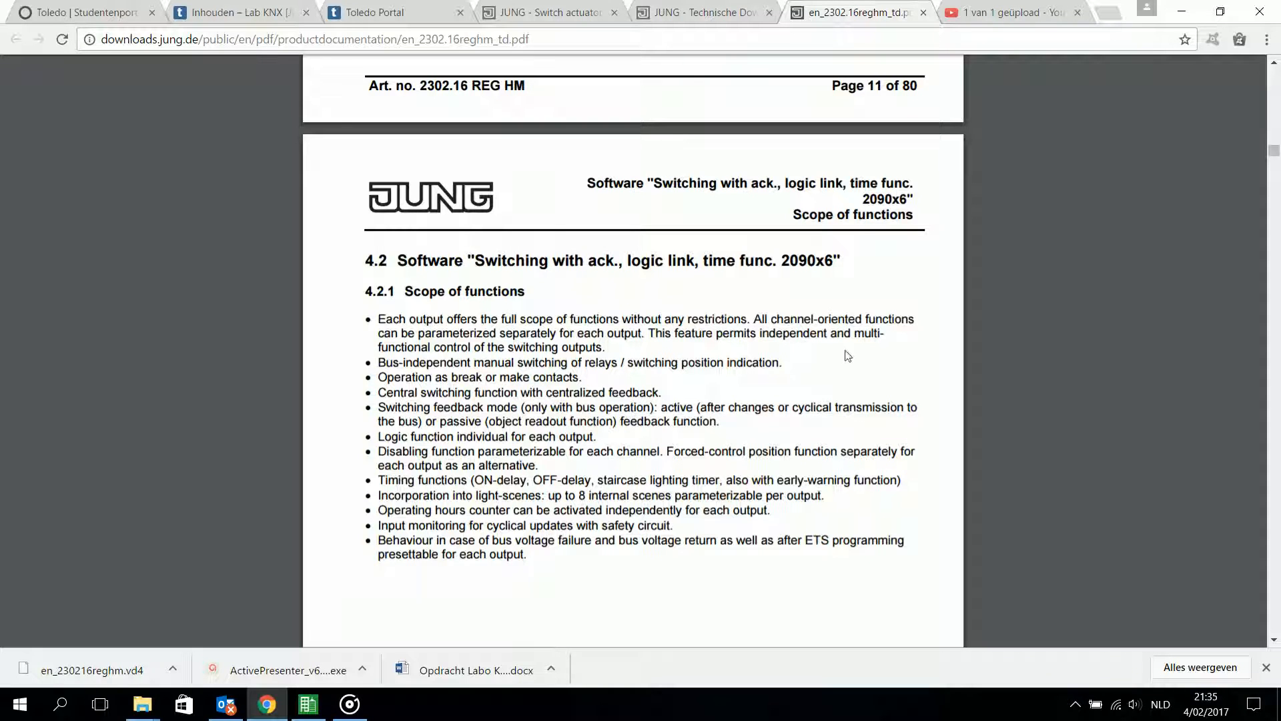
mouse_move(533, 477)
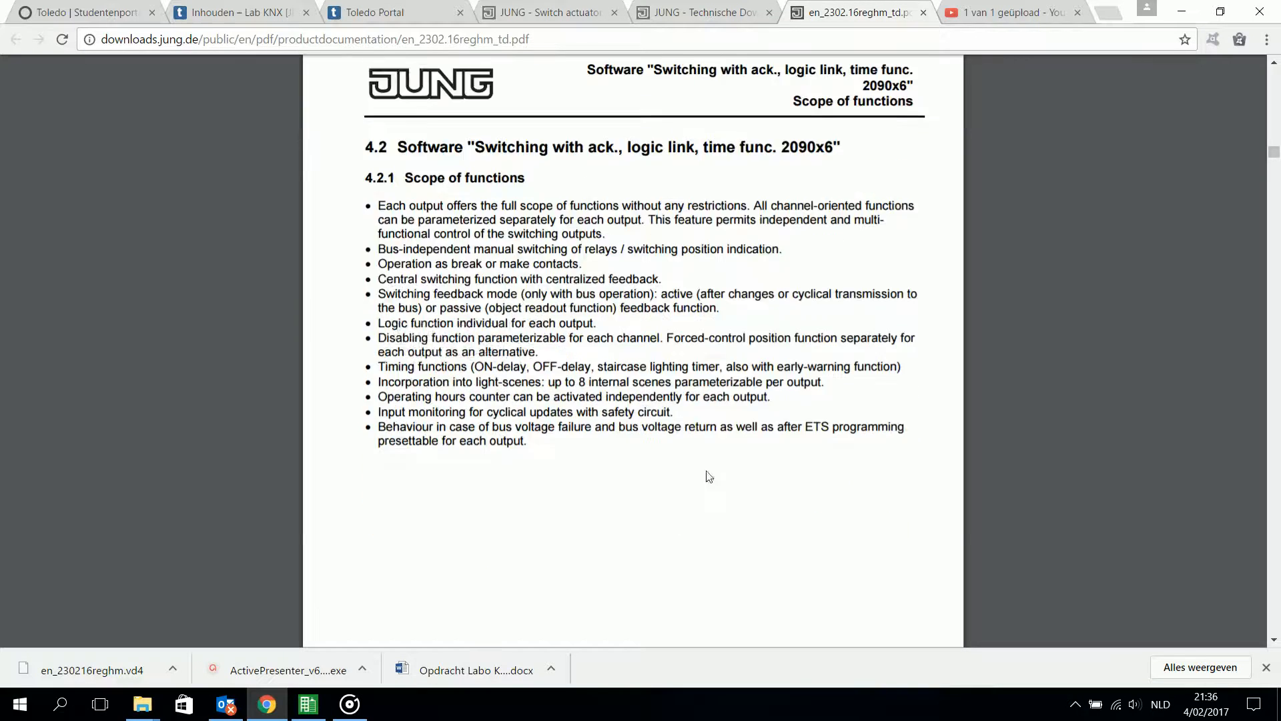
scroll(down, 3)
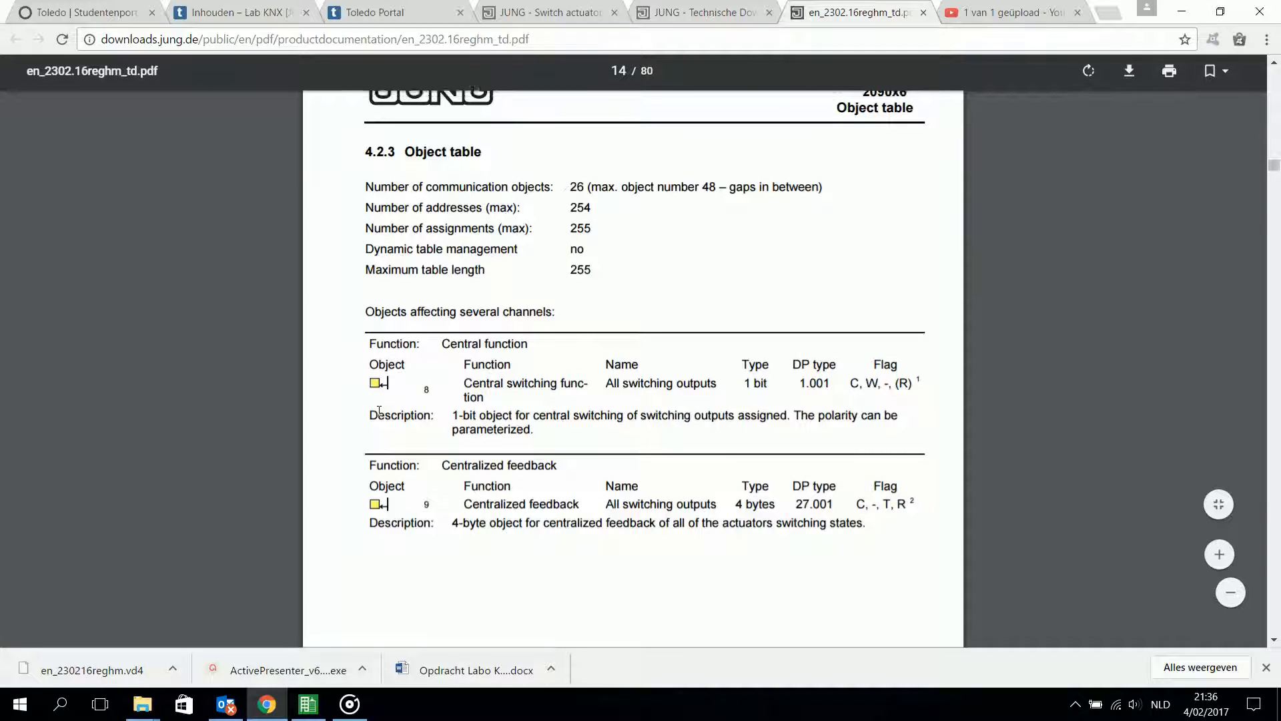
scroll(up, 3)
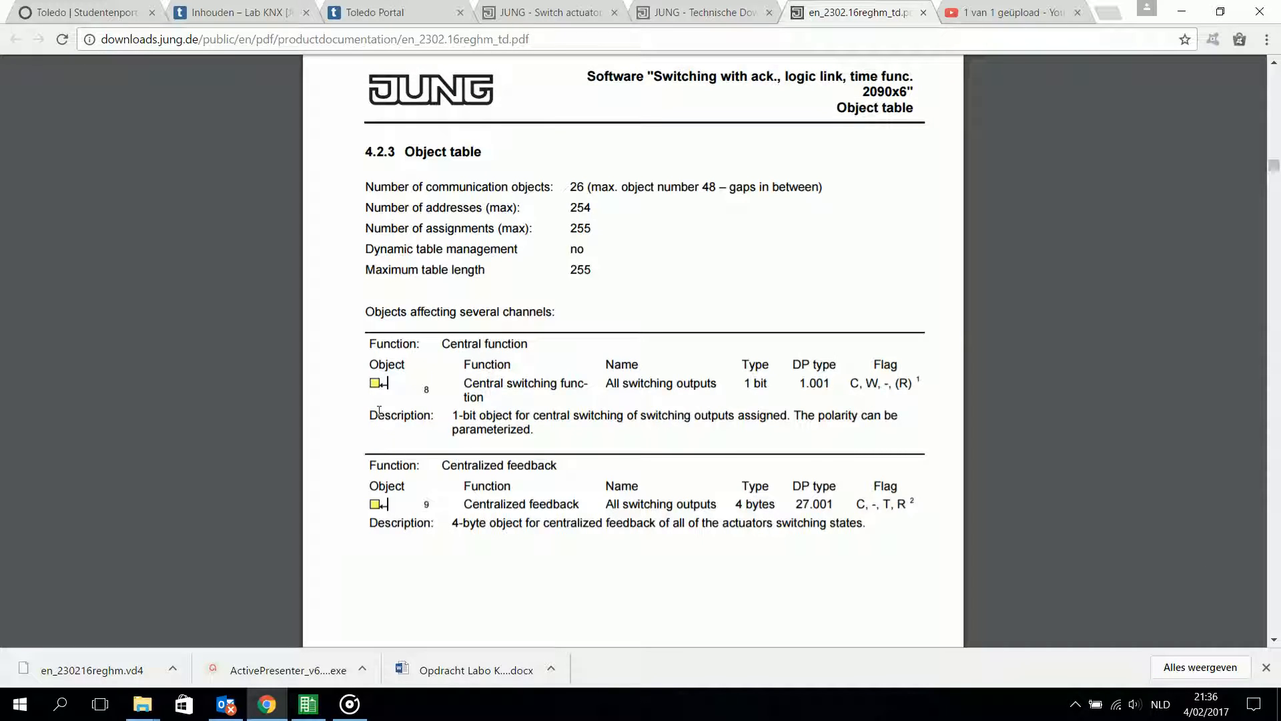
mouse_move(752, 397)
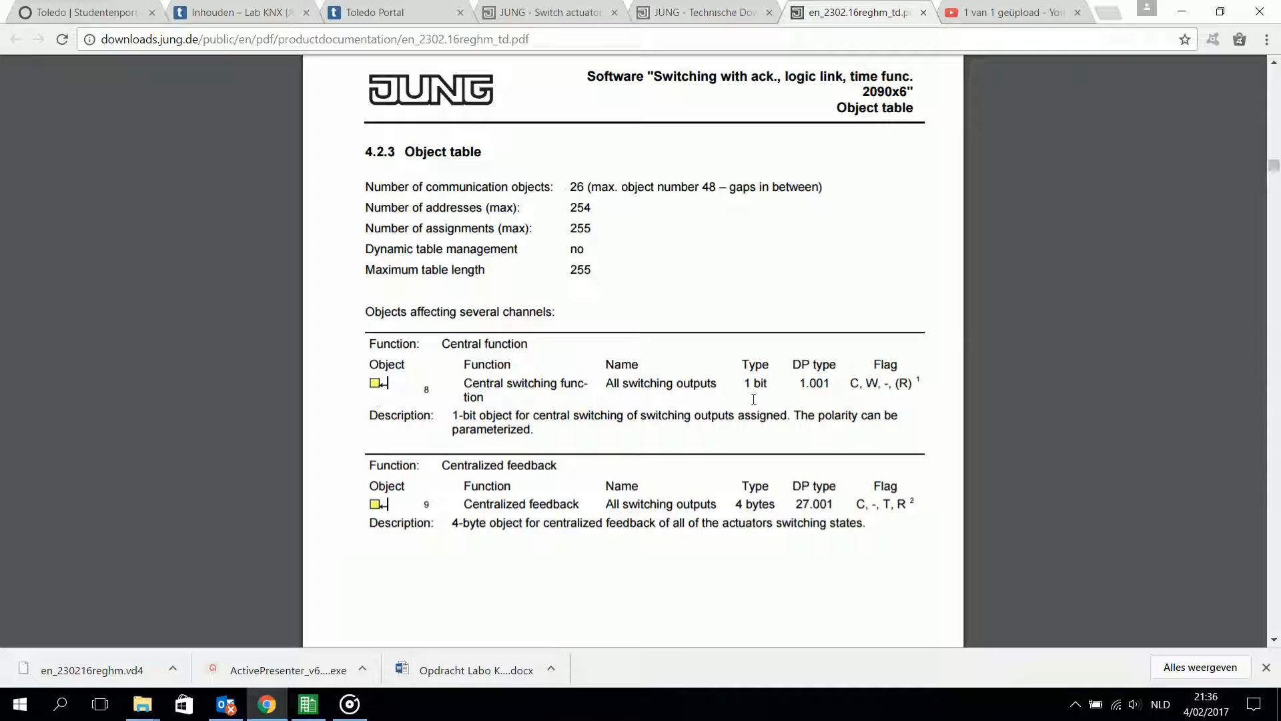
scroll(down, 3)
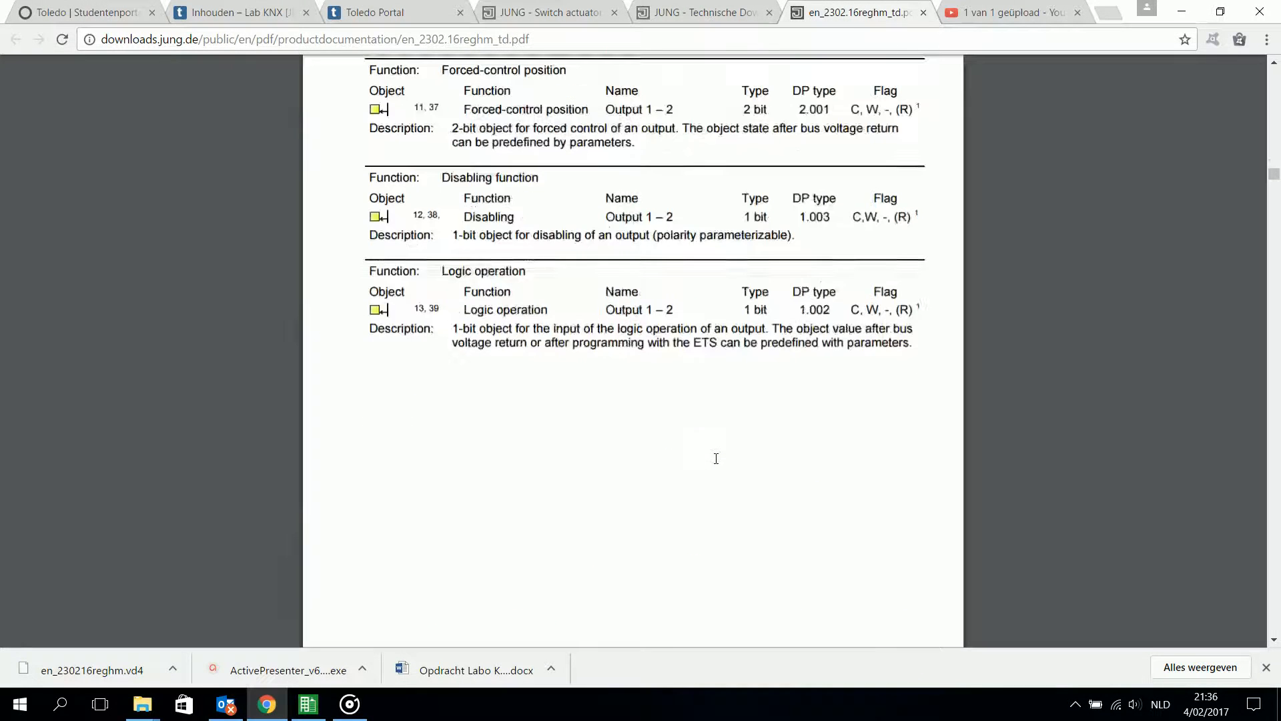
scroll(up, 3)
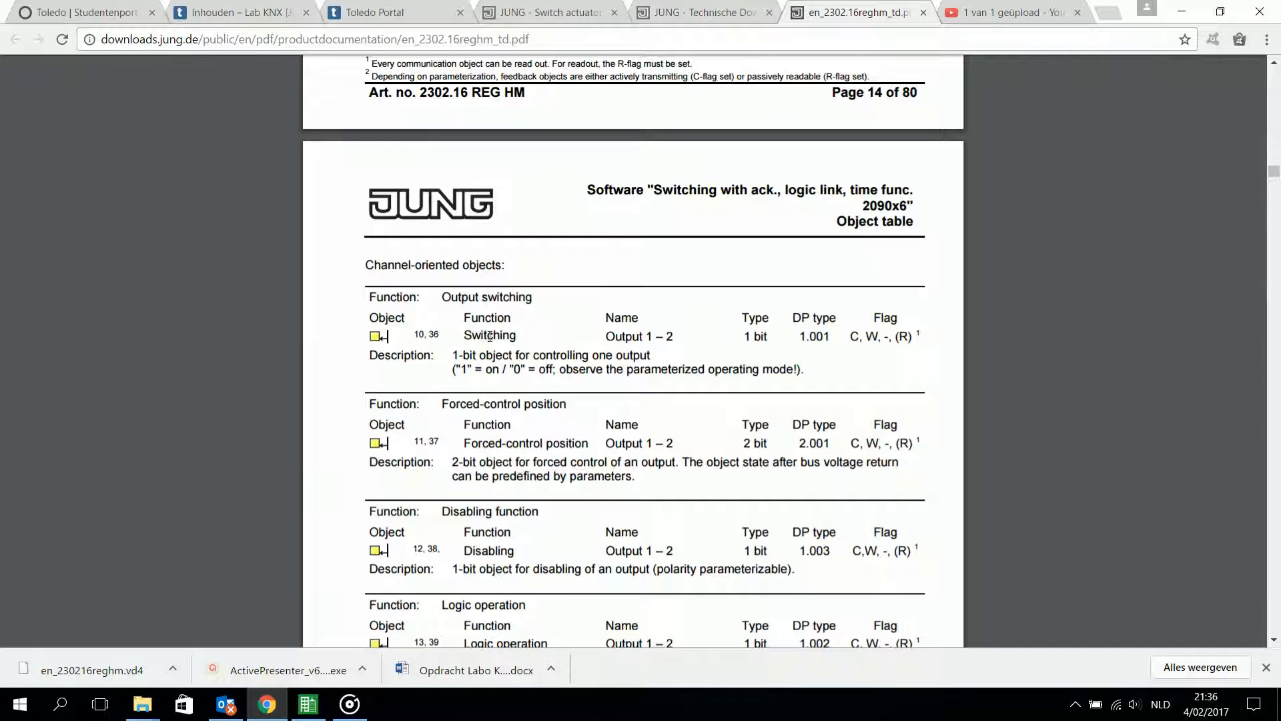
scroll(down, 3)
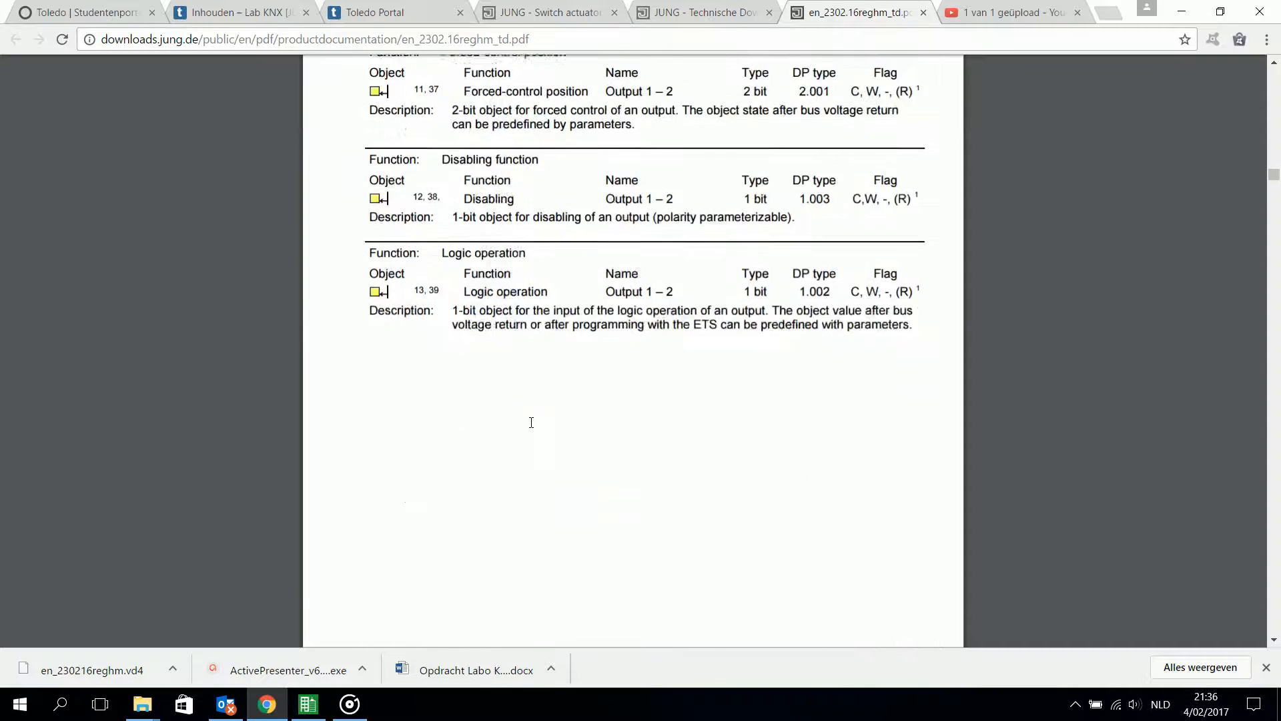
scroll(down, 3)
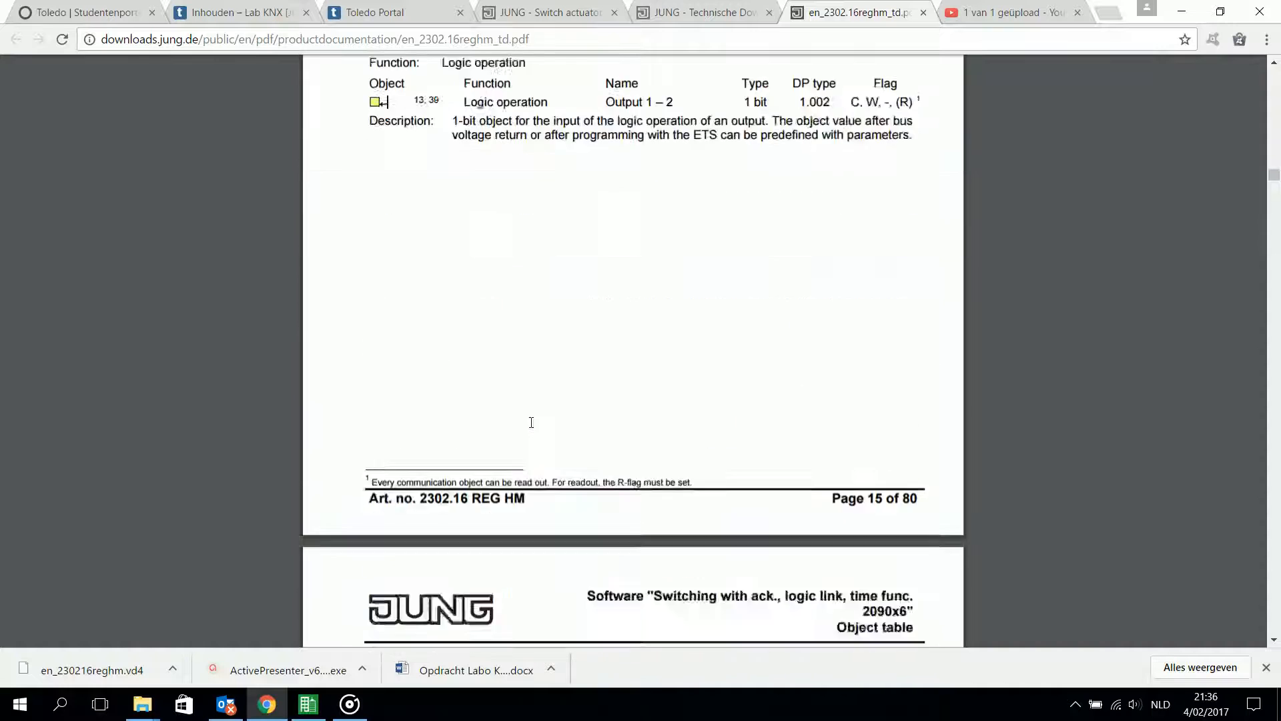
scroll(down, 3)
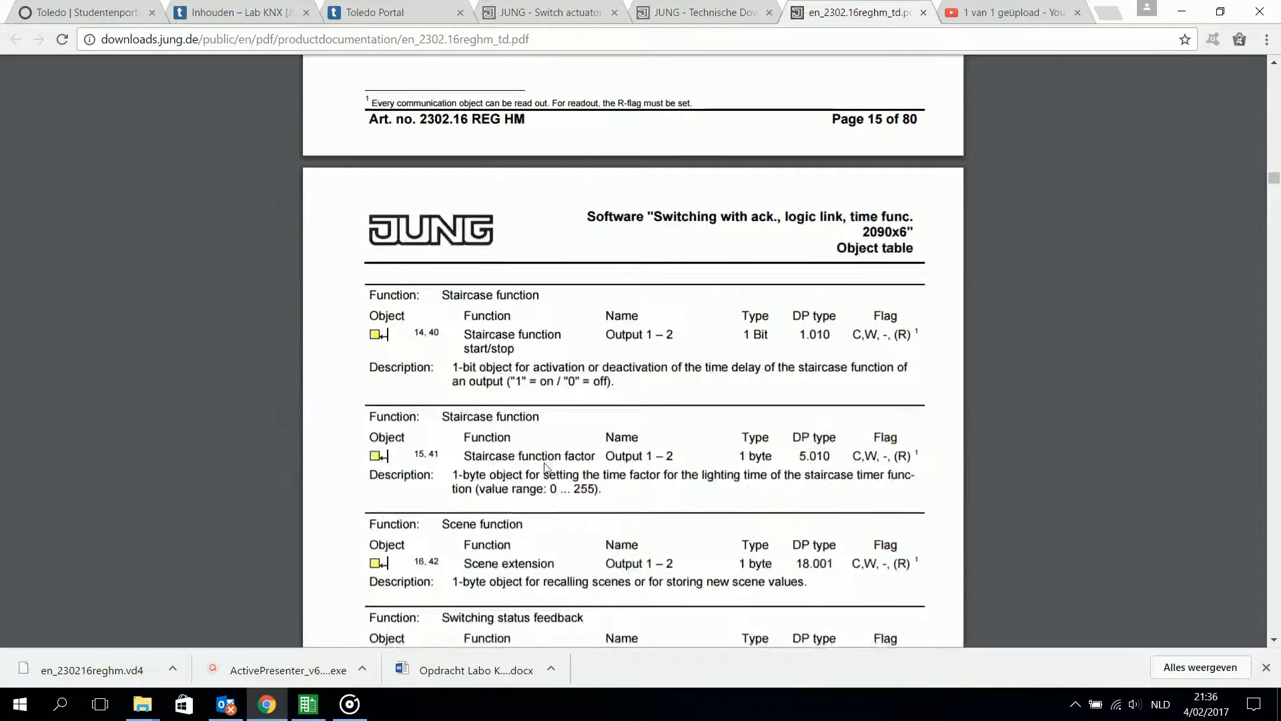
scroll(down, 3)
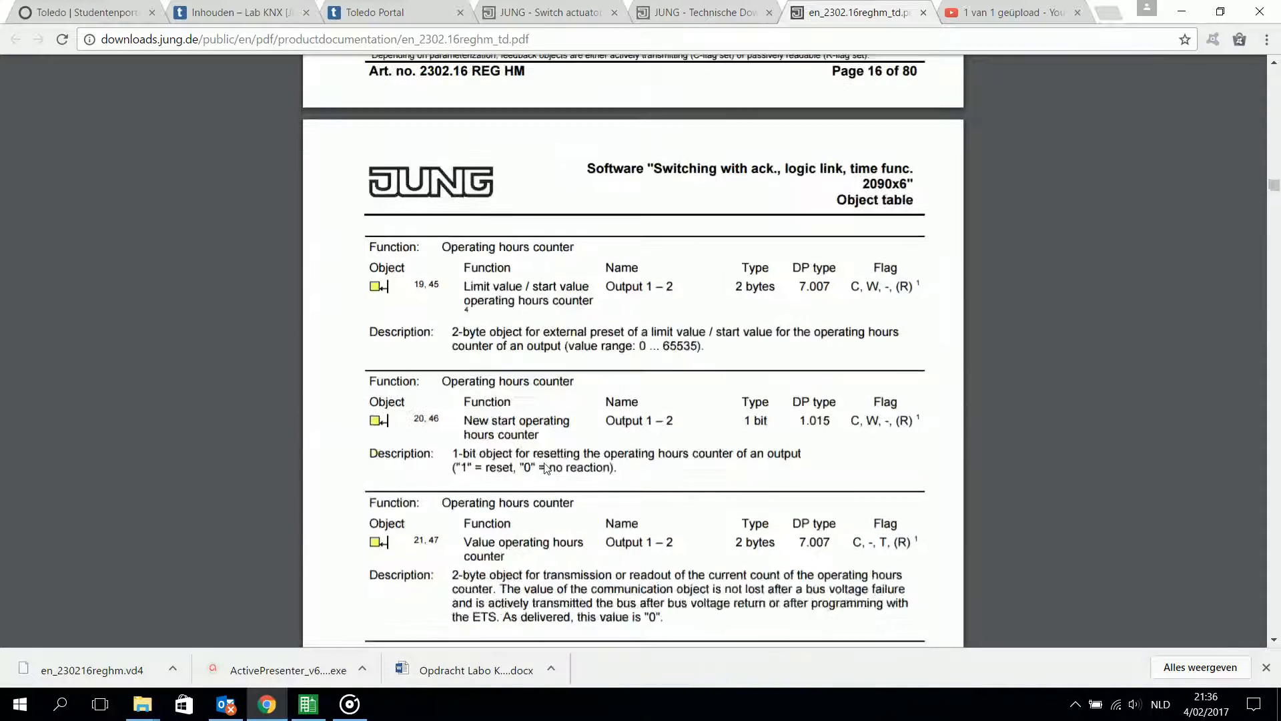
scroll(down, 3)
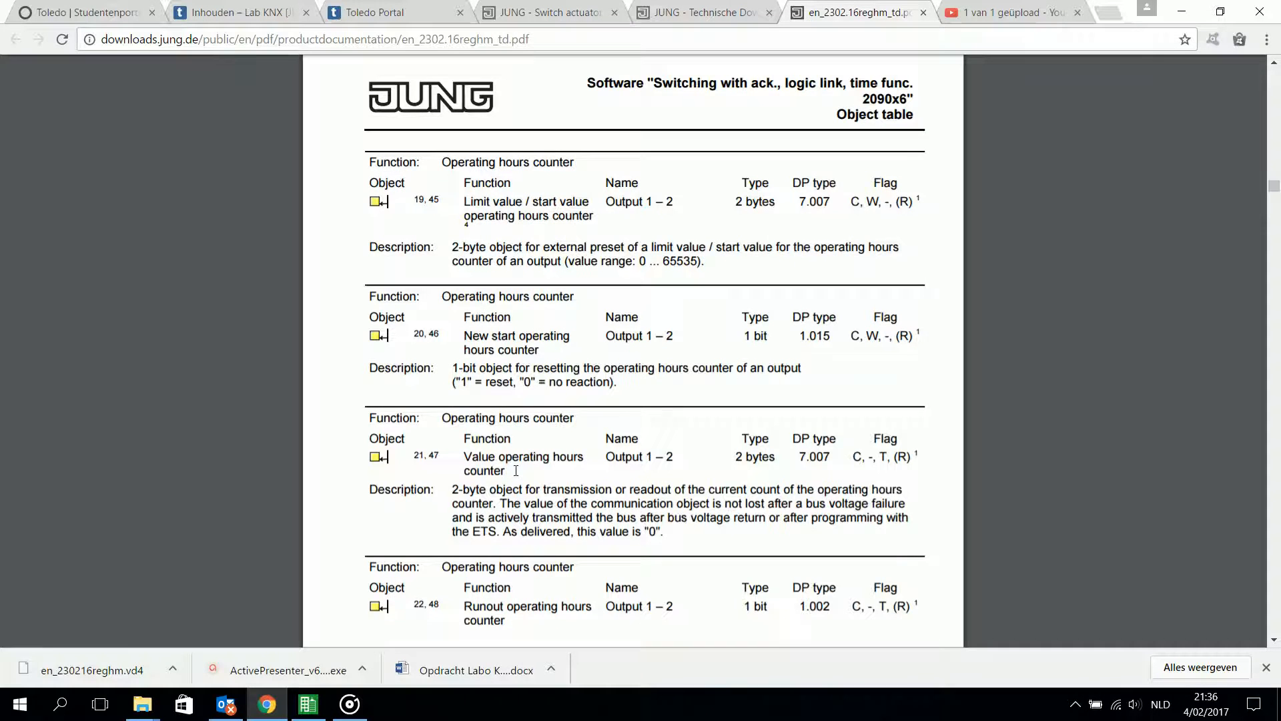
scroll(down, 3)
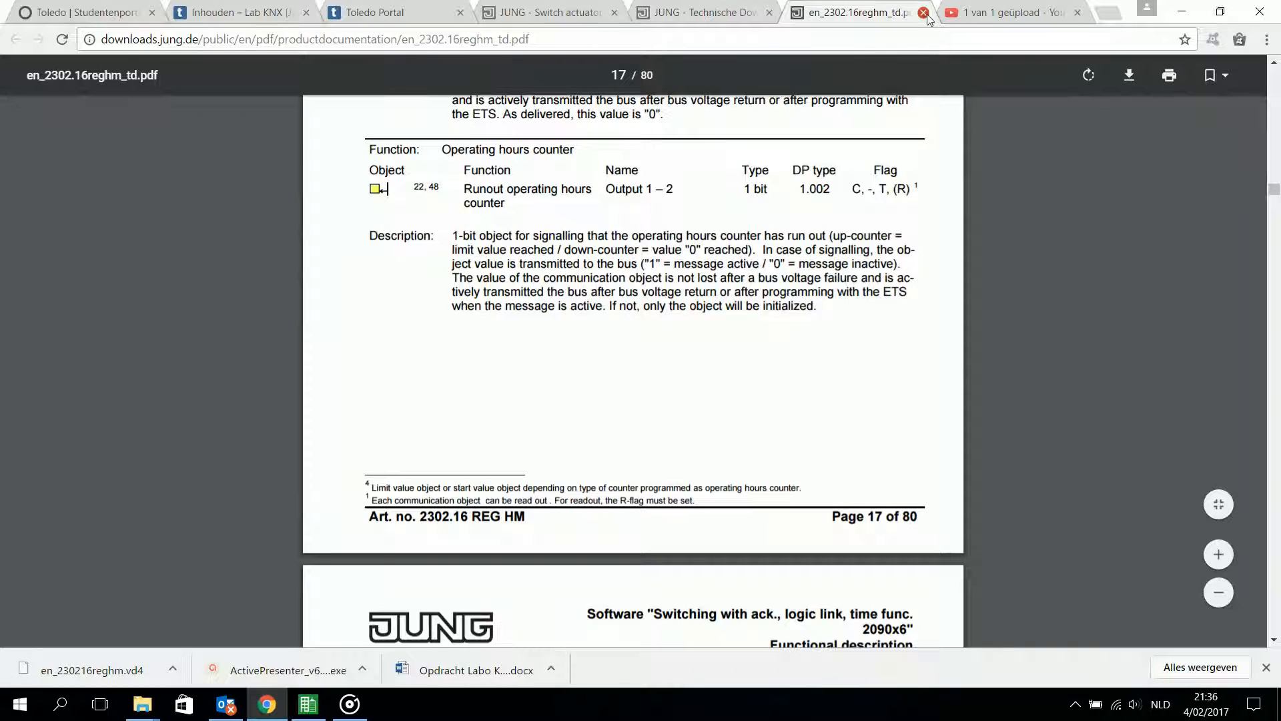
Step: Download the English 106.4 kB ETS3d + ETS4 + ETS5 product database for the 2302.16REGHM
click(923, 12)
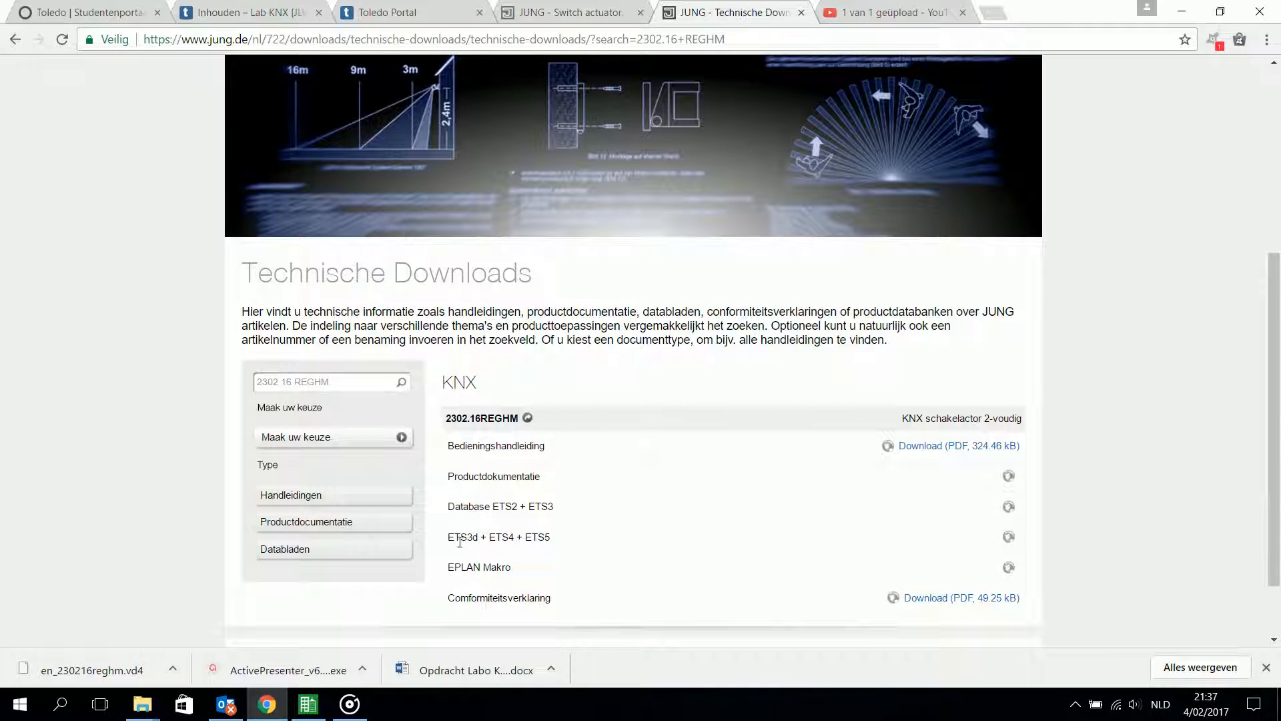
mouse_move(715, 544)
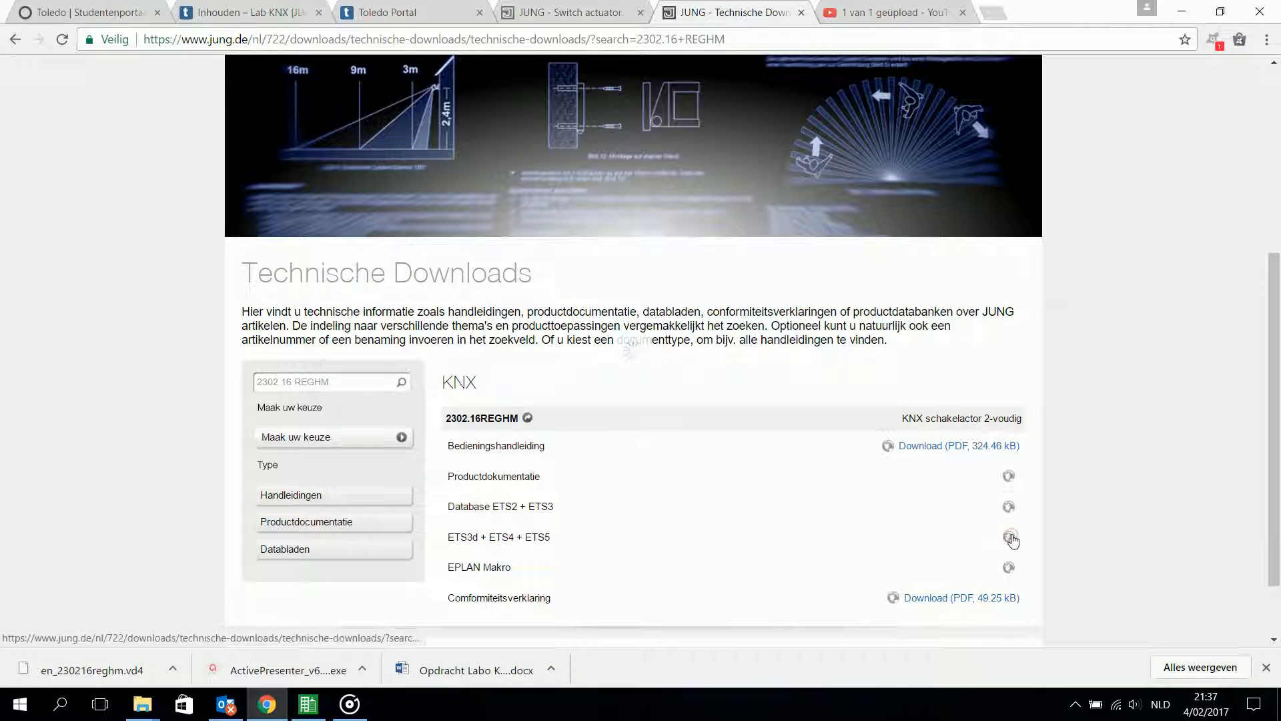
click(1009, 536)
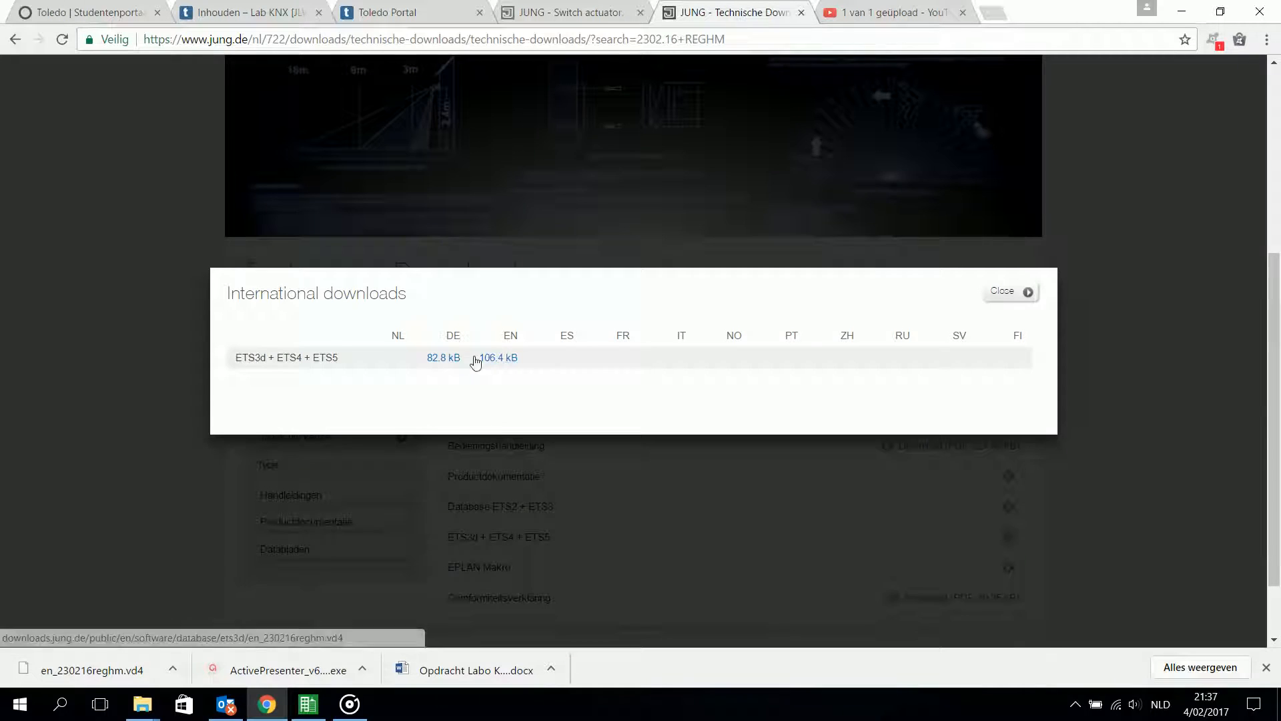
click(496, 358)
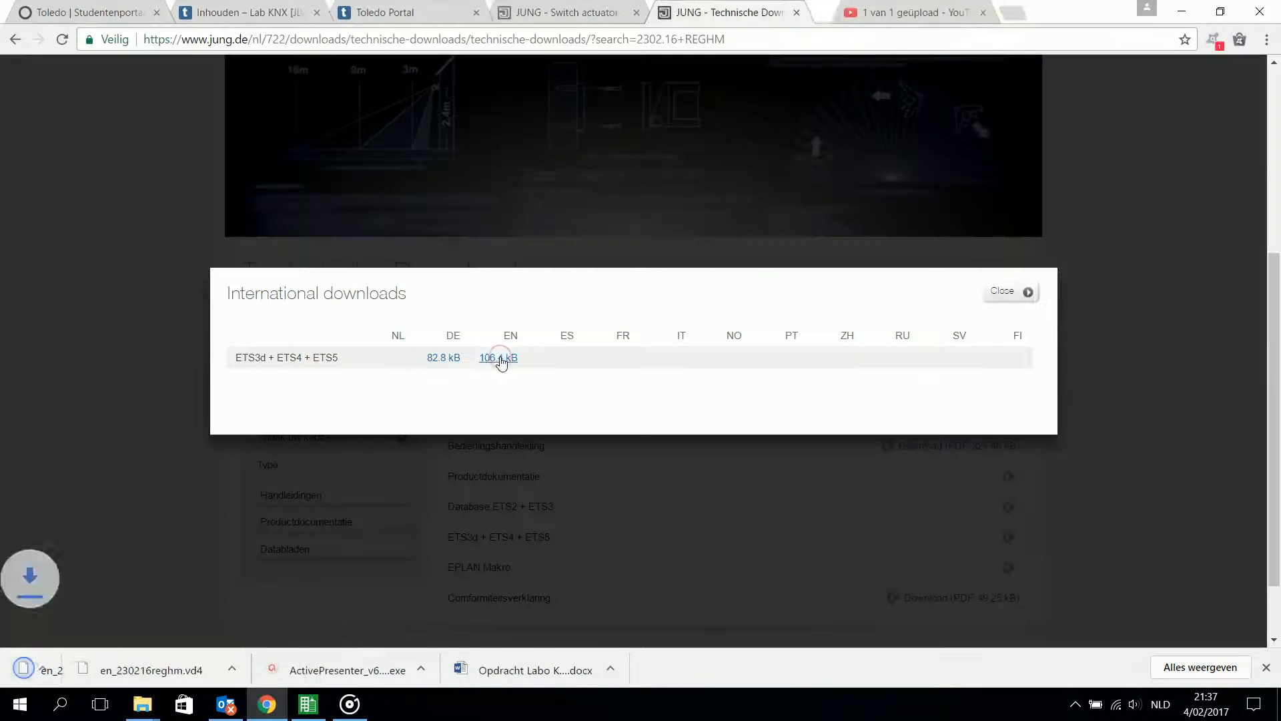
click(498, 357)
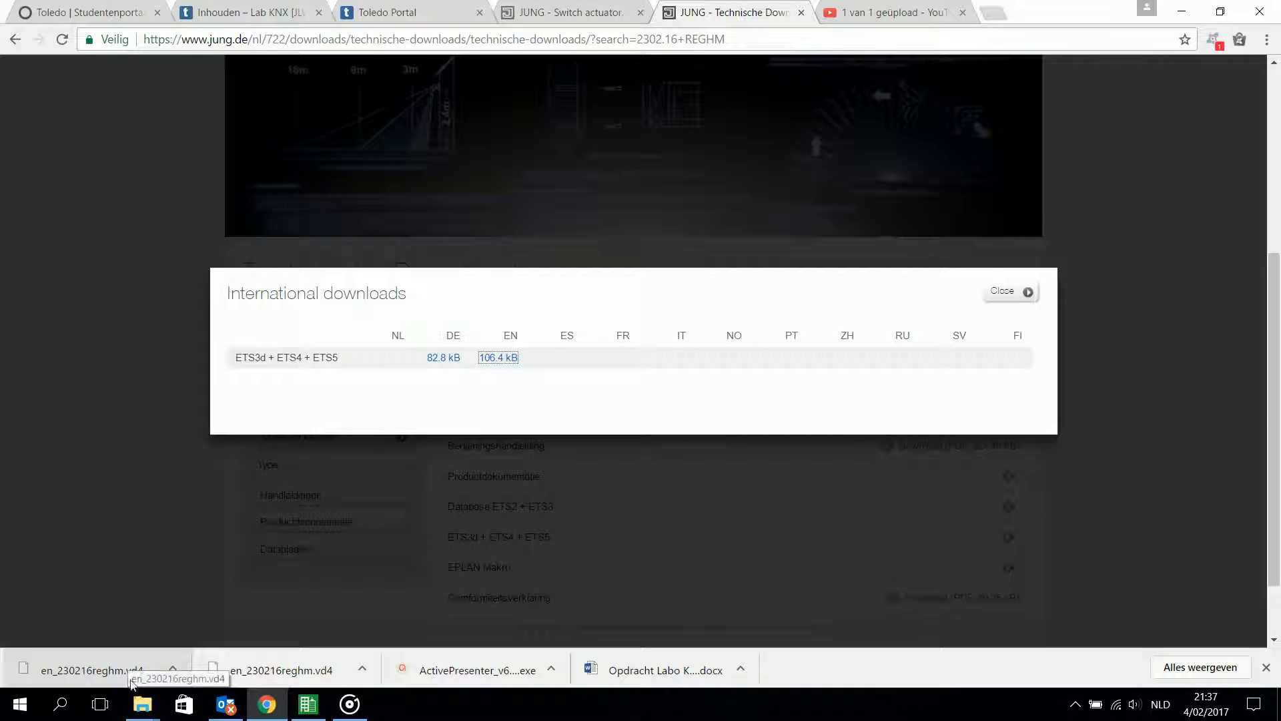
mouse_move(158, 656)
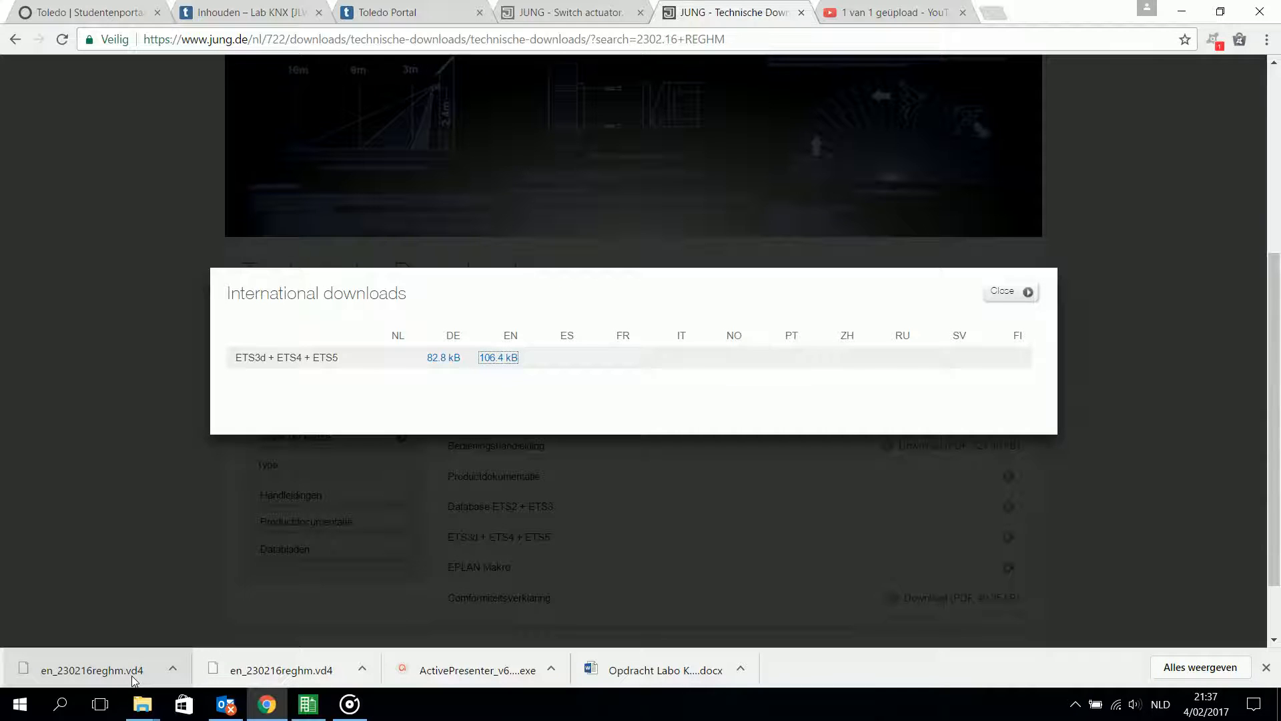
click(1010, 290)
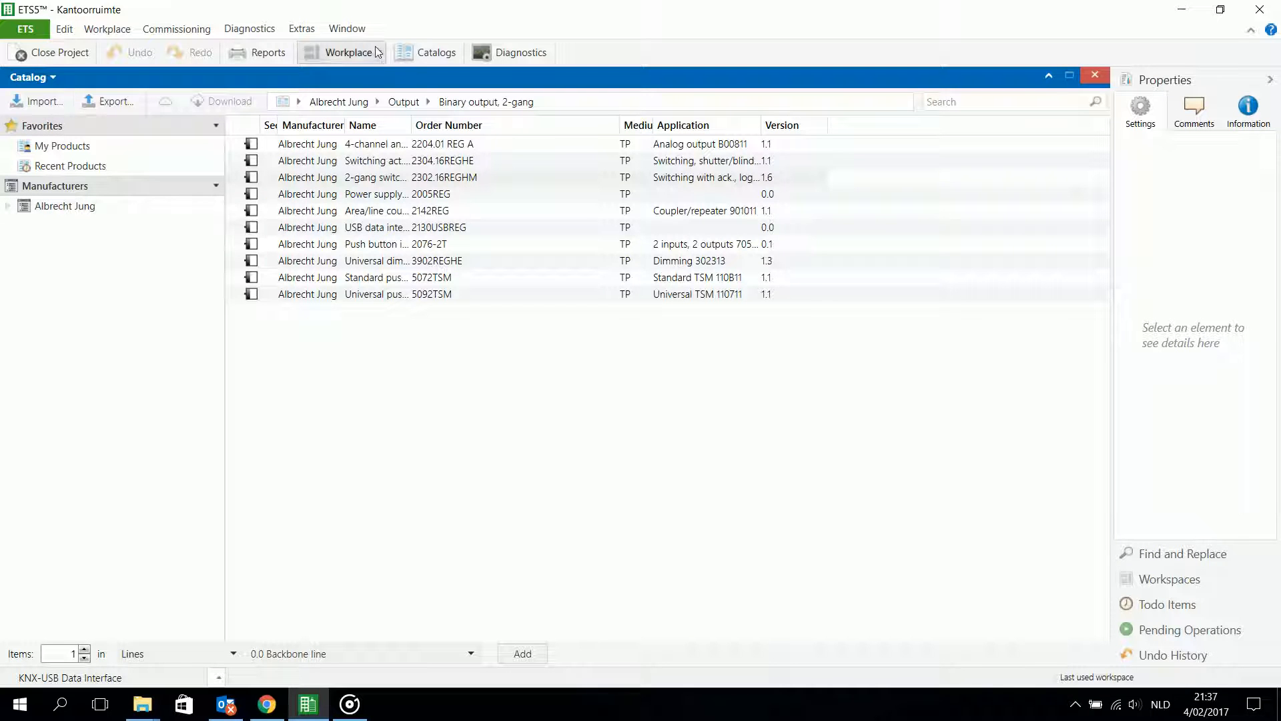
Step: From the Catalogs panel, start importing en_230216reghm.vd4 from Downloads into the ETS5 catalog
click(348, 52)
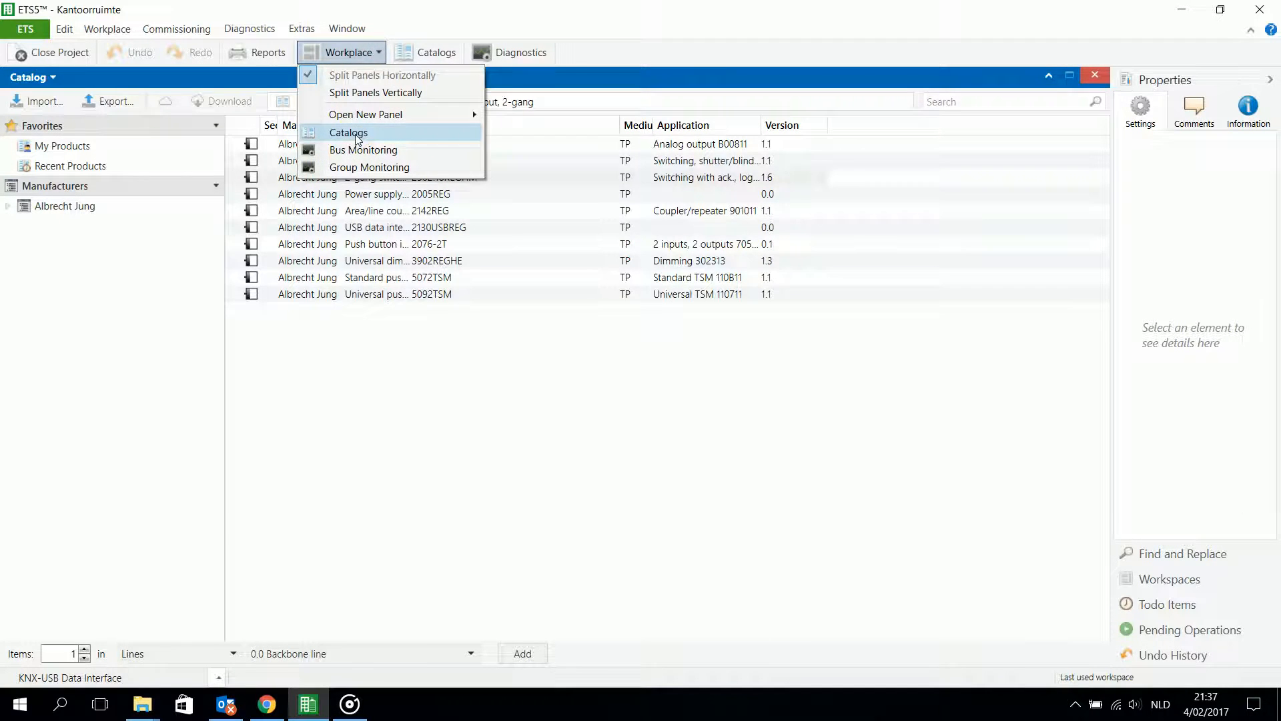
click(348, 132)
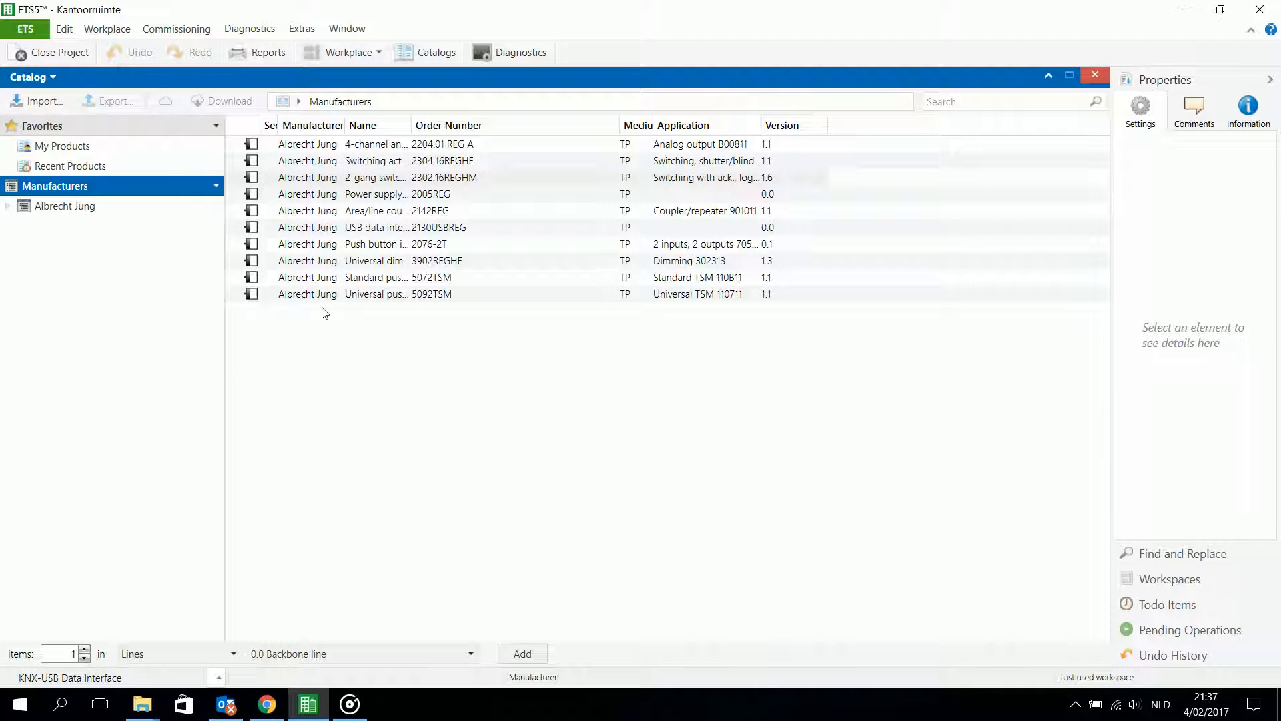
mouse_move(270, 297)
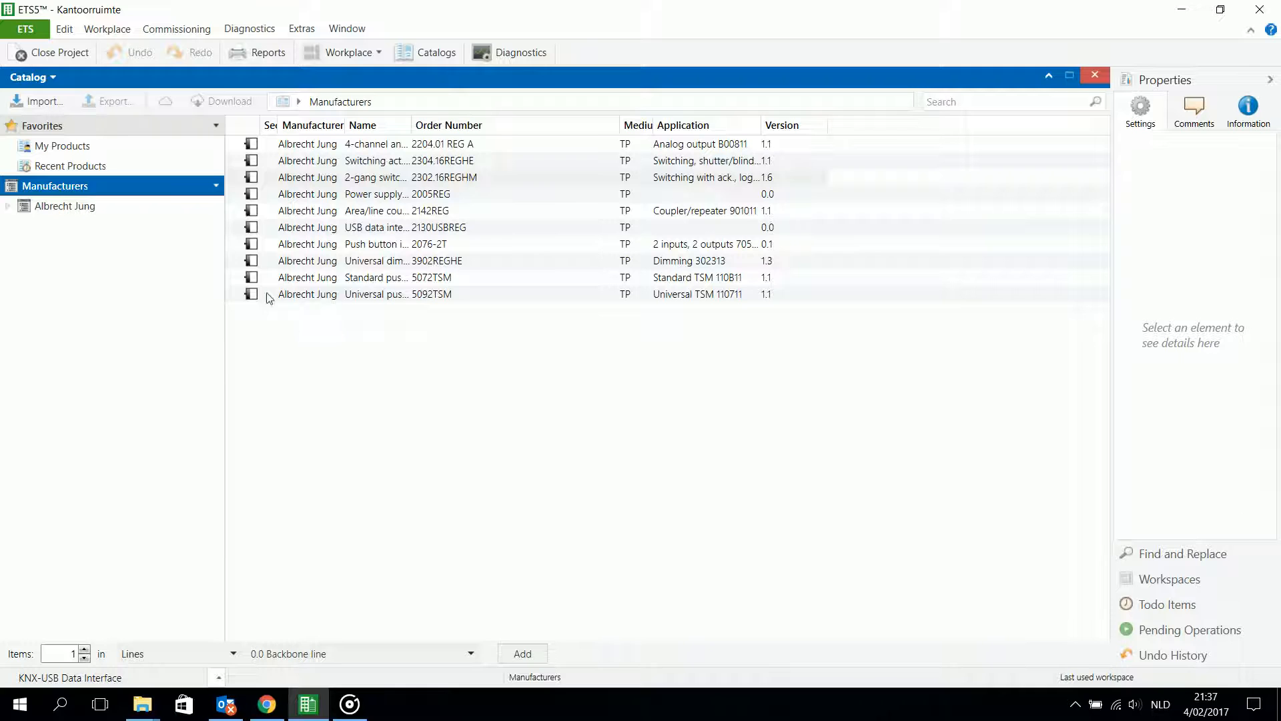
click(42, 100)
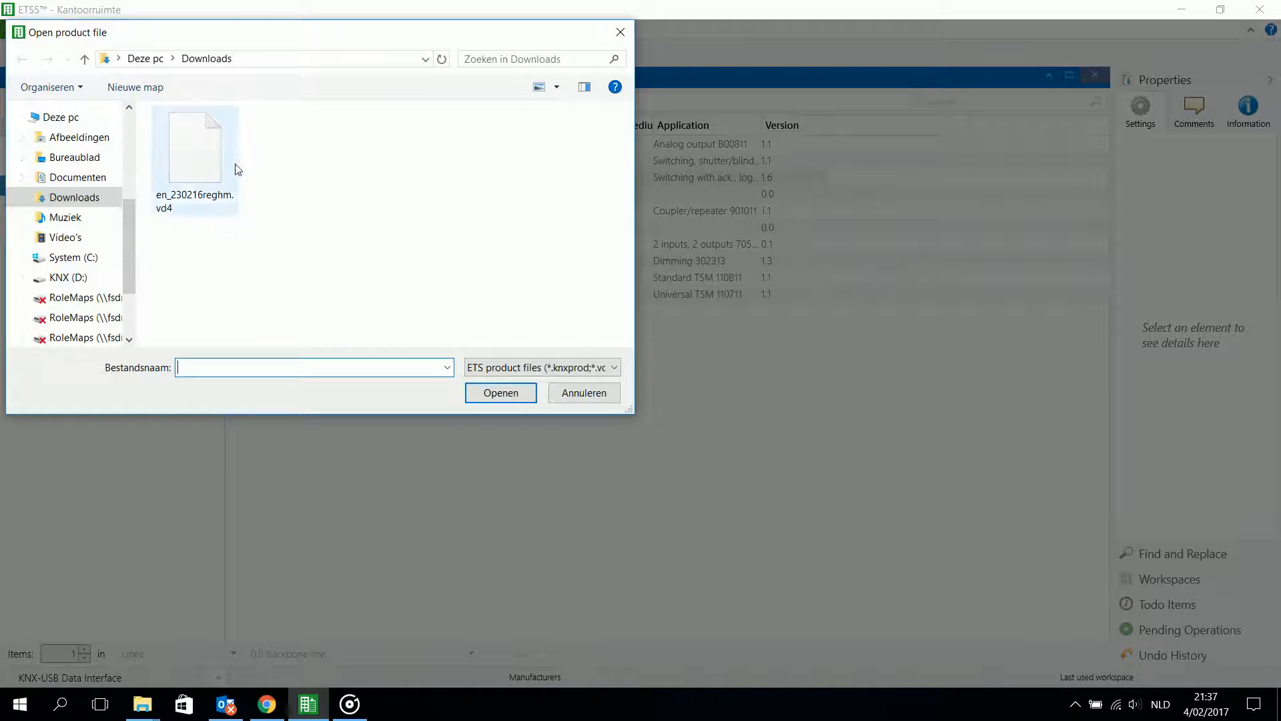
click(195, 147)
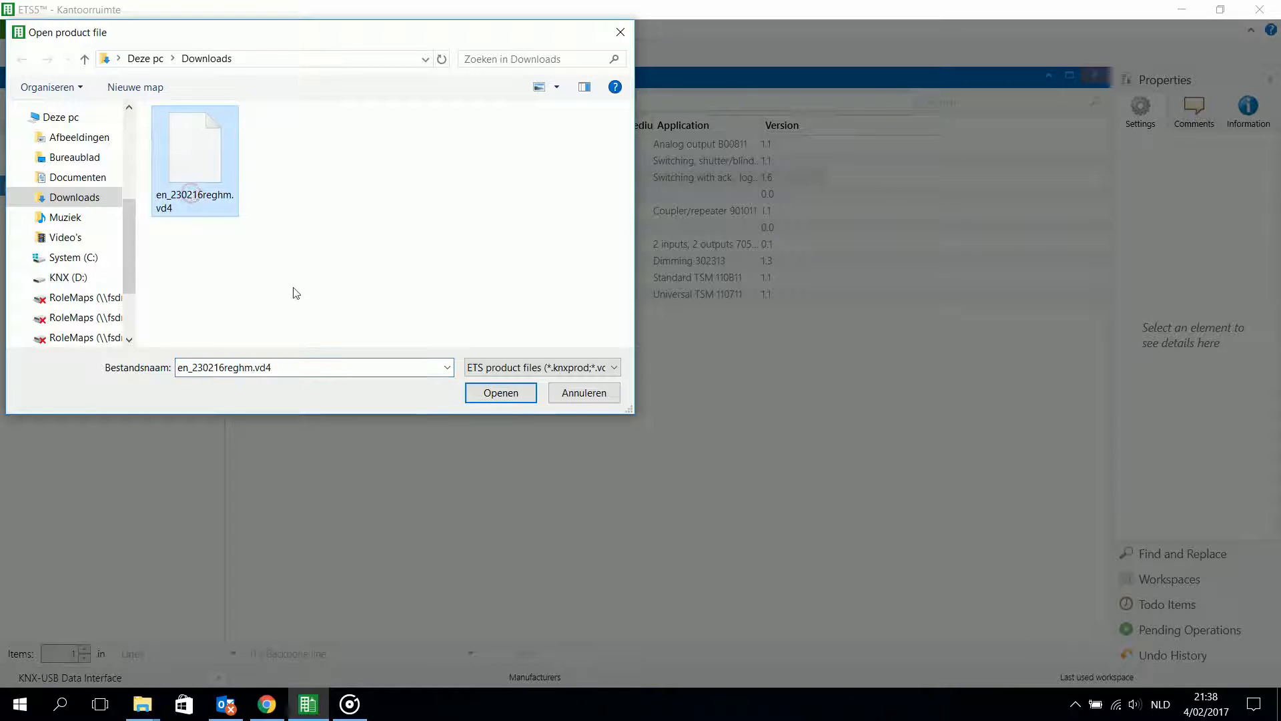
click(612, 367)
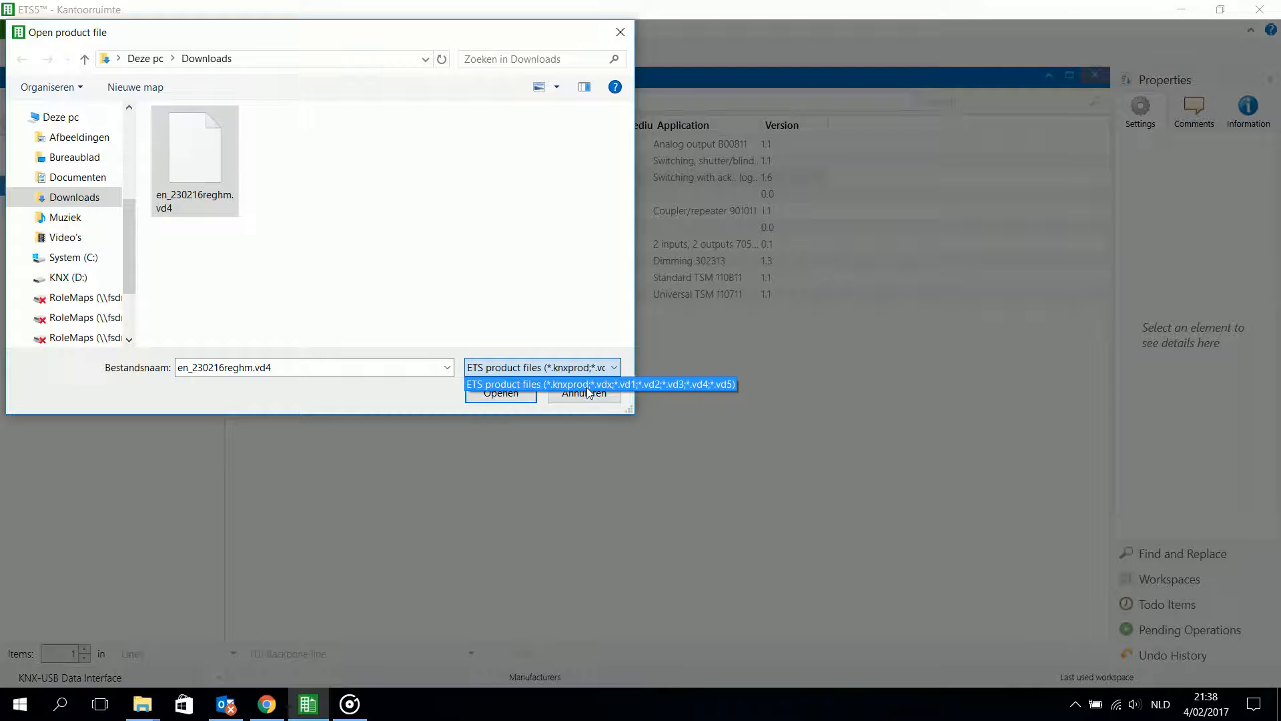
mouse_move(409, 395)
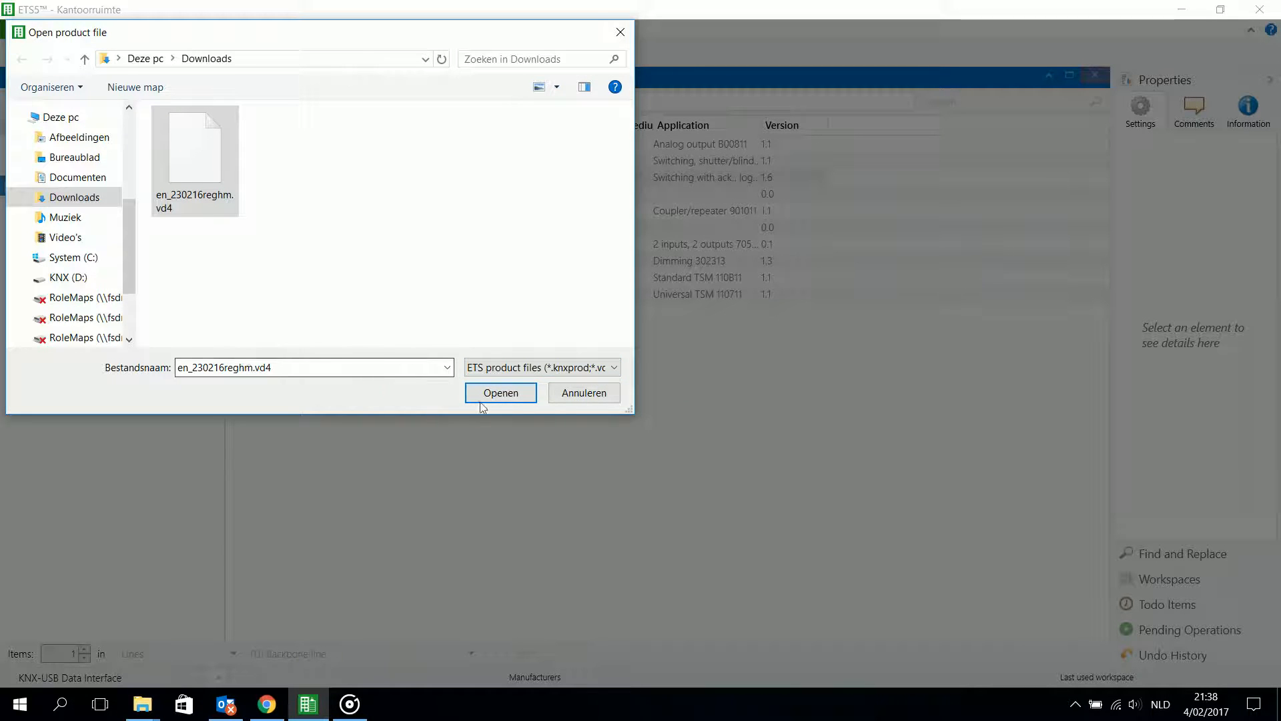
click(501, 392)
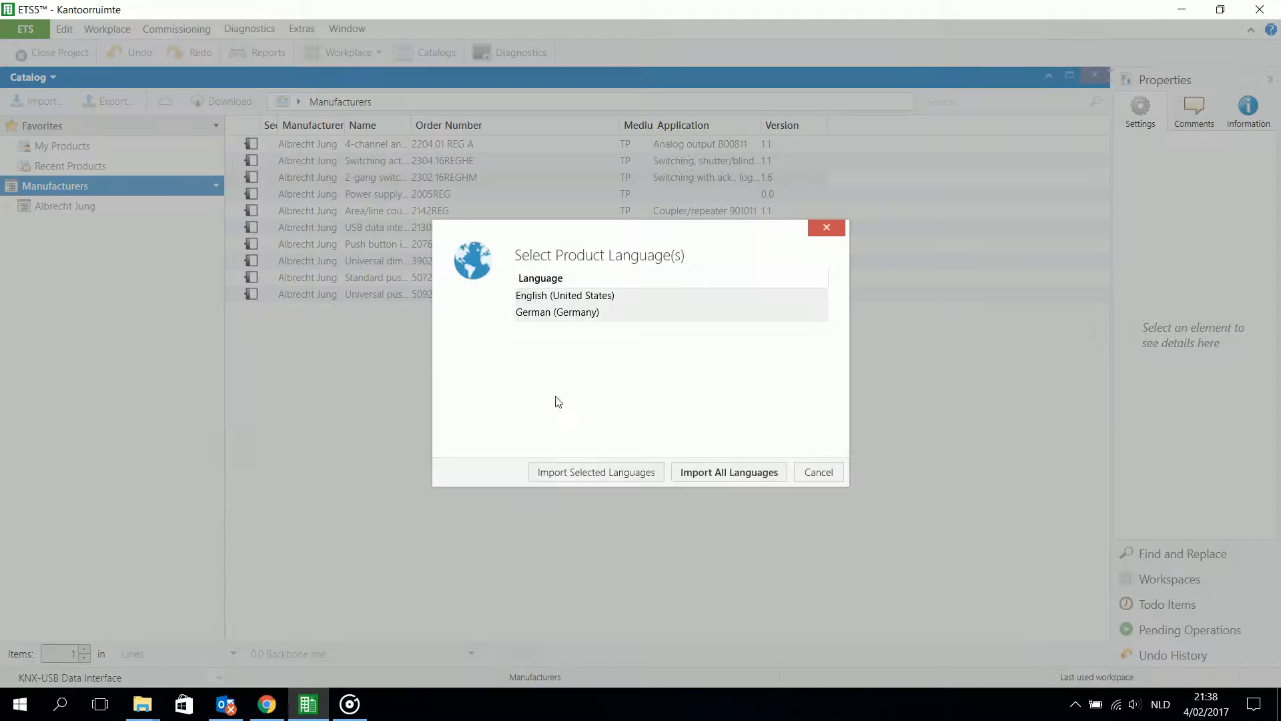
mouse_move(618, 471)
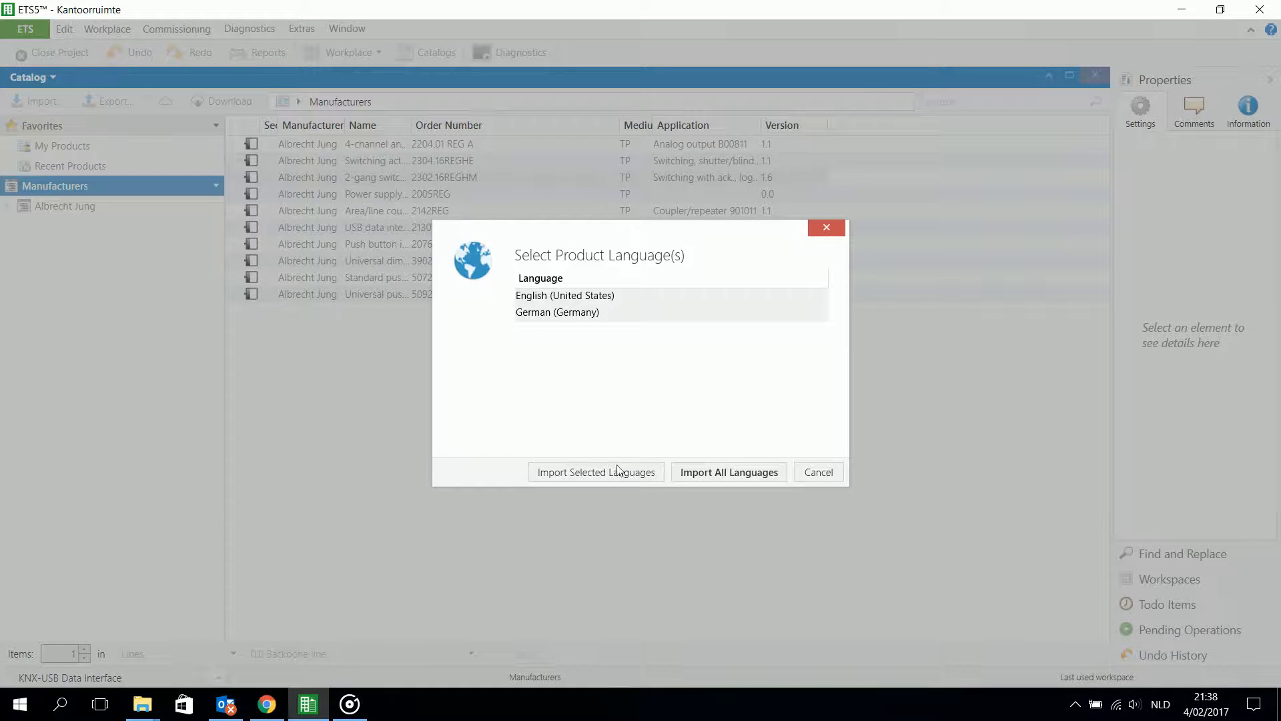
Step: Import the 2-gang switch actuator 16A SE with all languages and confirm the success message
click(564, 295)
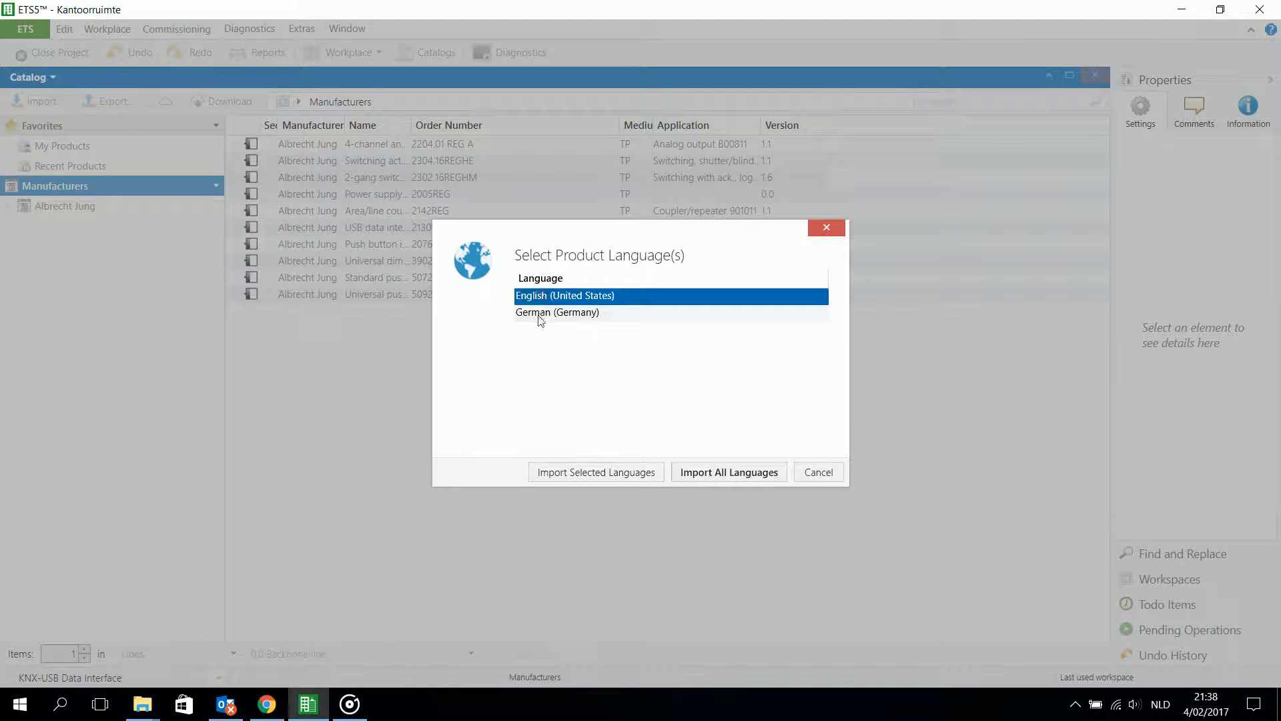
click(557, 312)
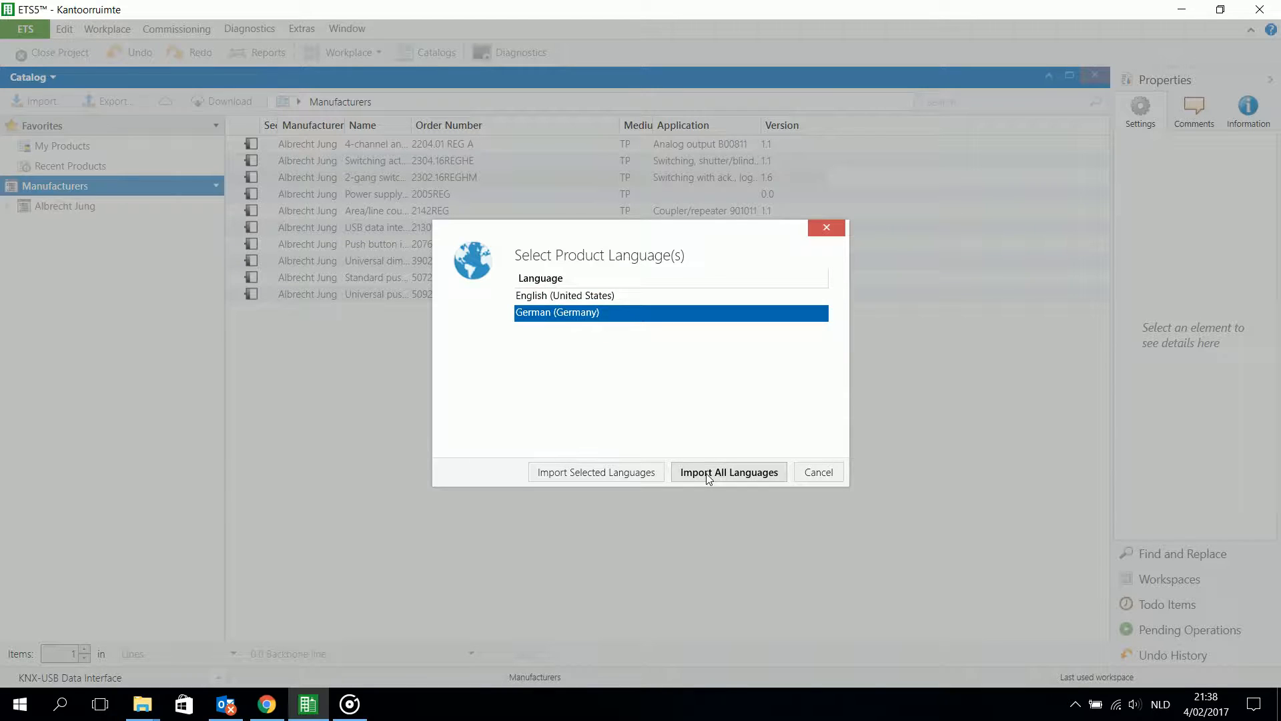
click(728, 471)
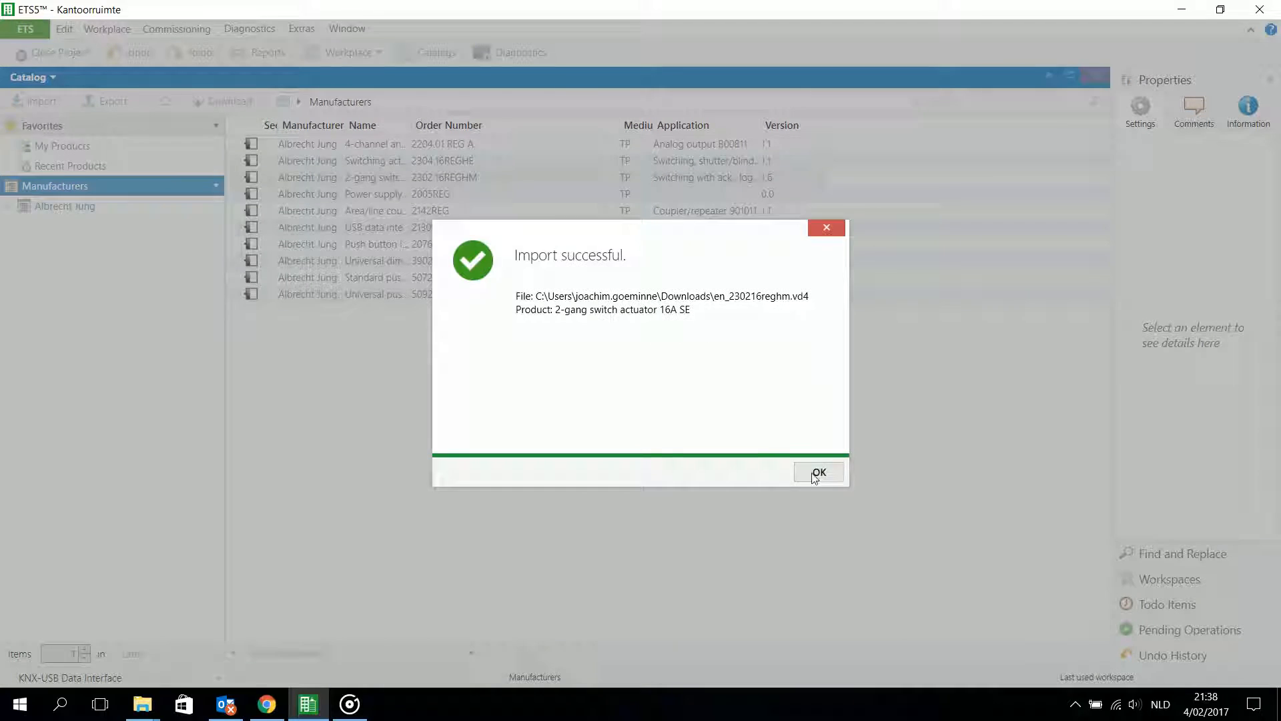
click(818, 471)
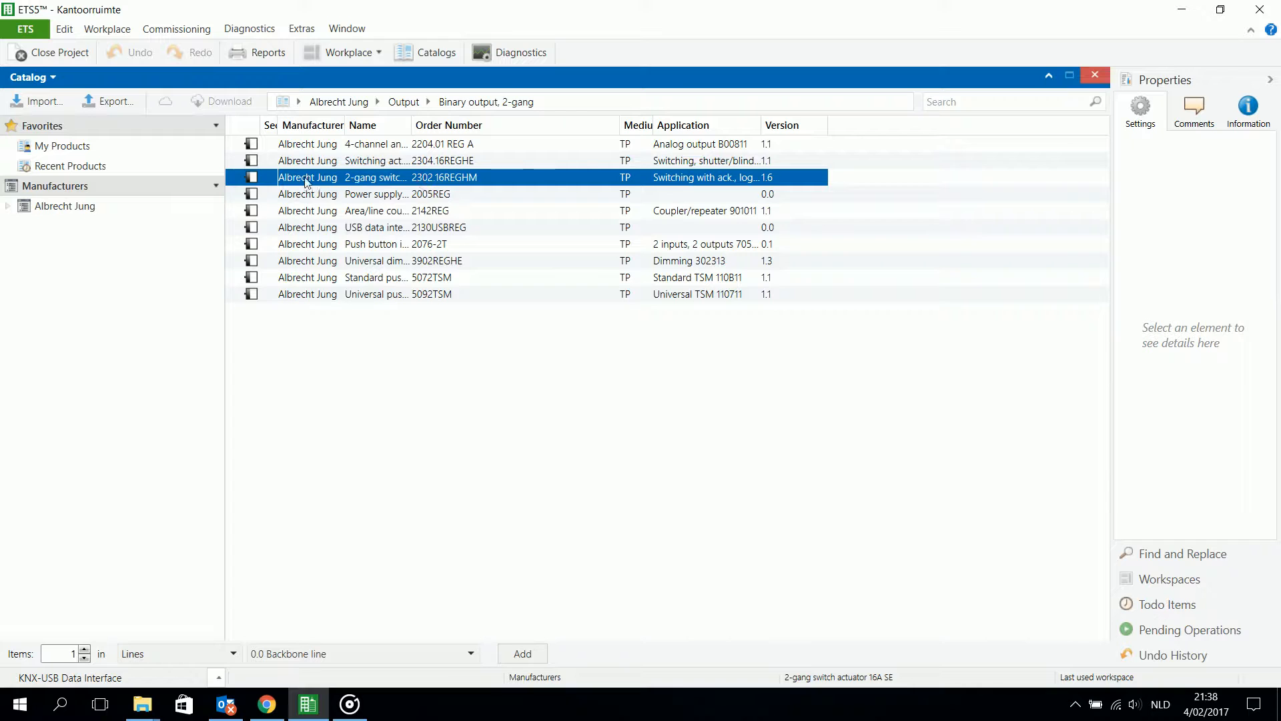
mouse_move(469, 181)
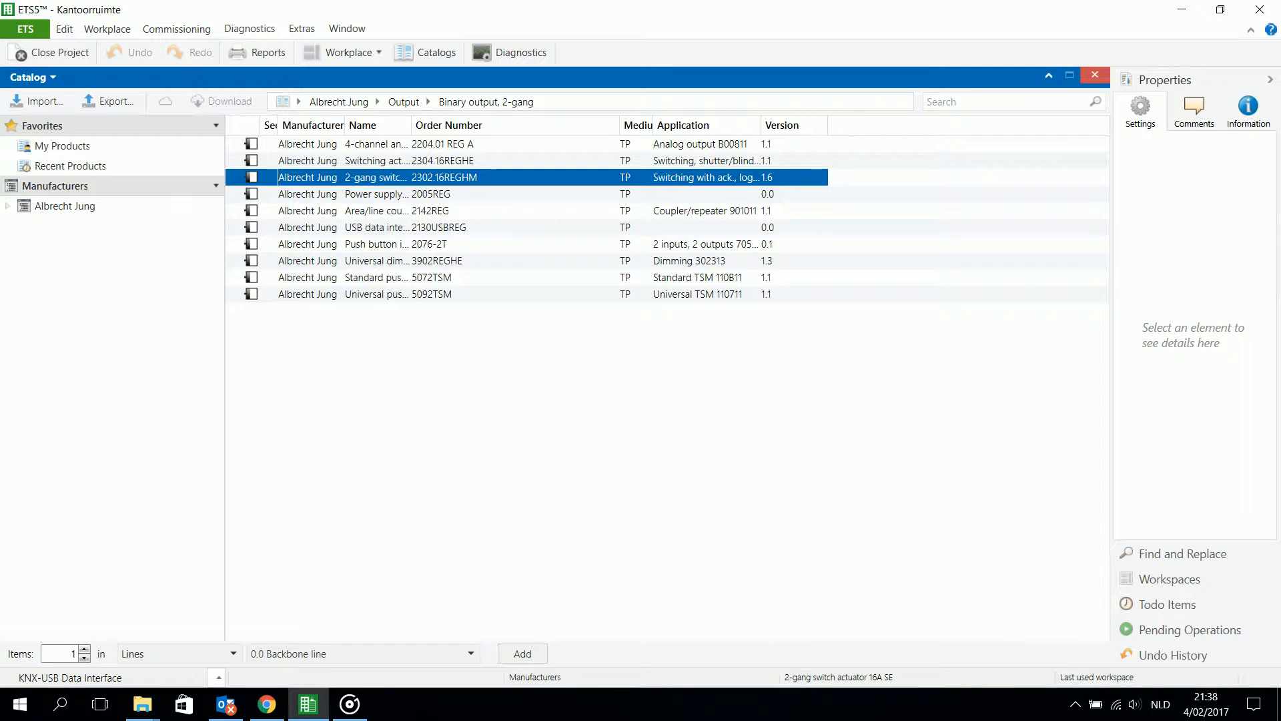
mouse_move(1074, 703)
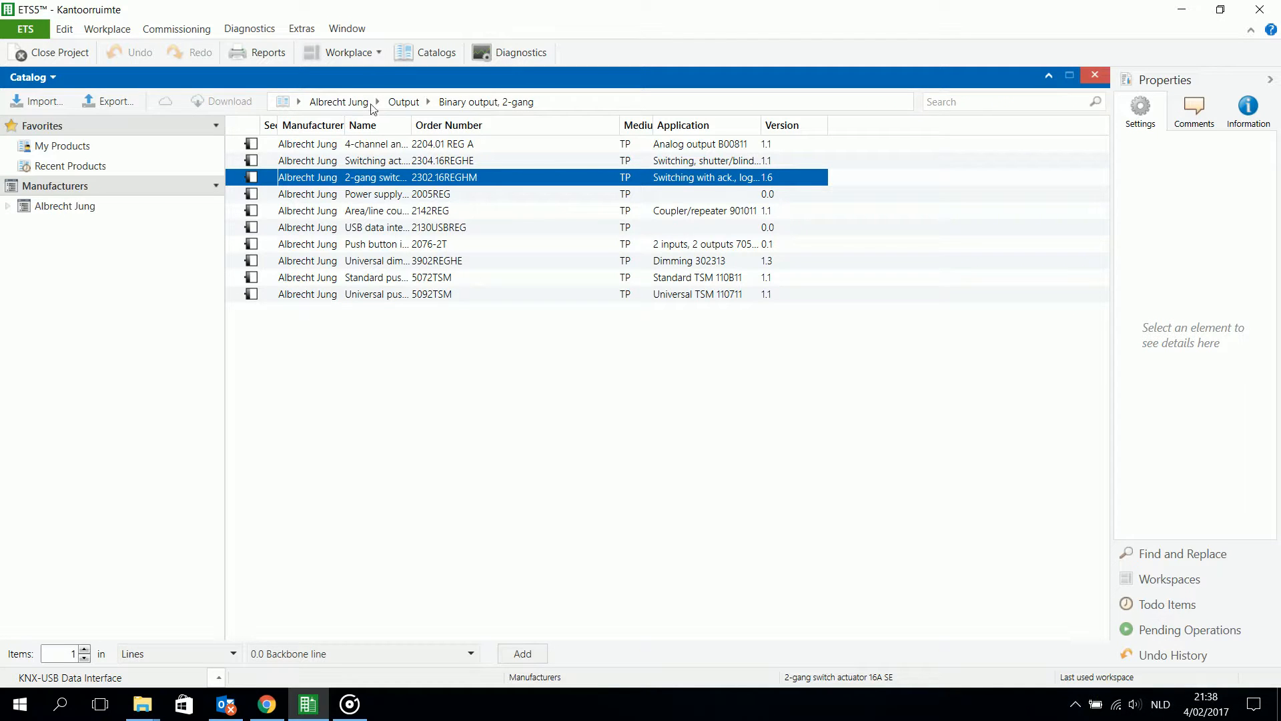
Step: Show the Topology panel with 1 Zone kantoorruimte and line 1.5 Kantoorruimte expanded to list devices
click(348, 52)
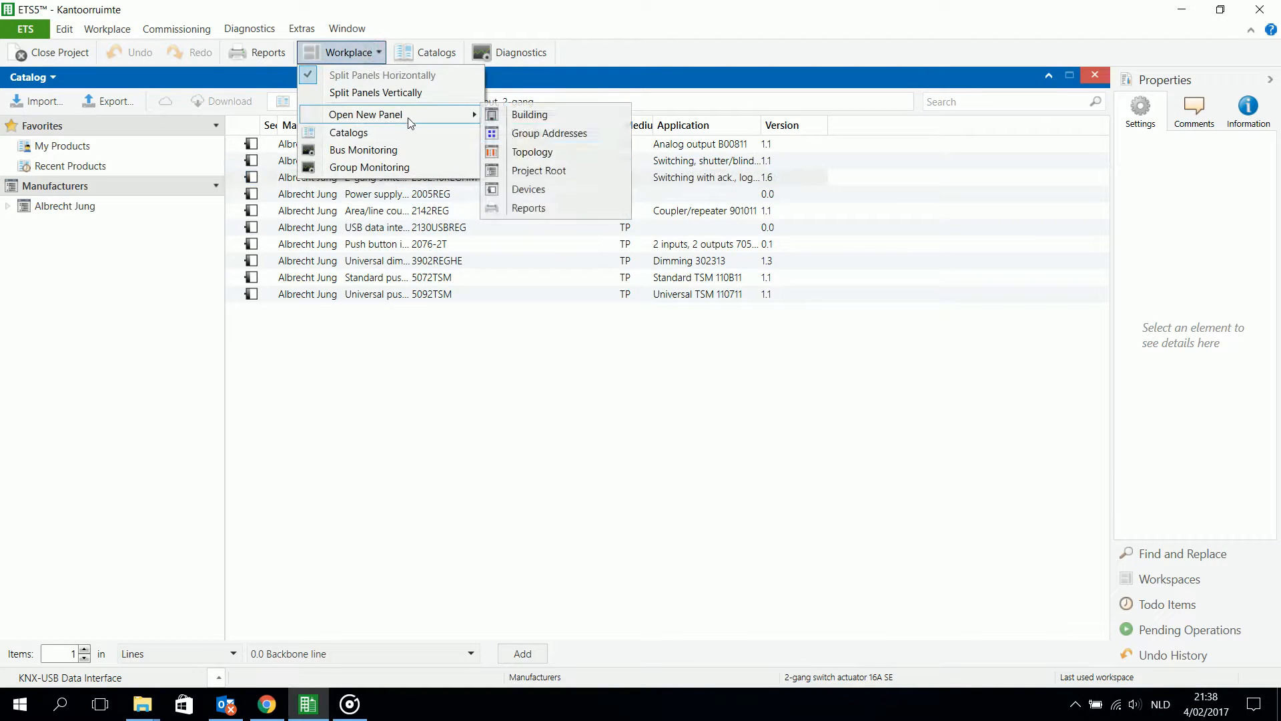
click(533, 151)
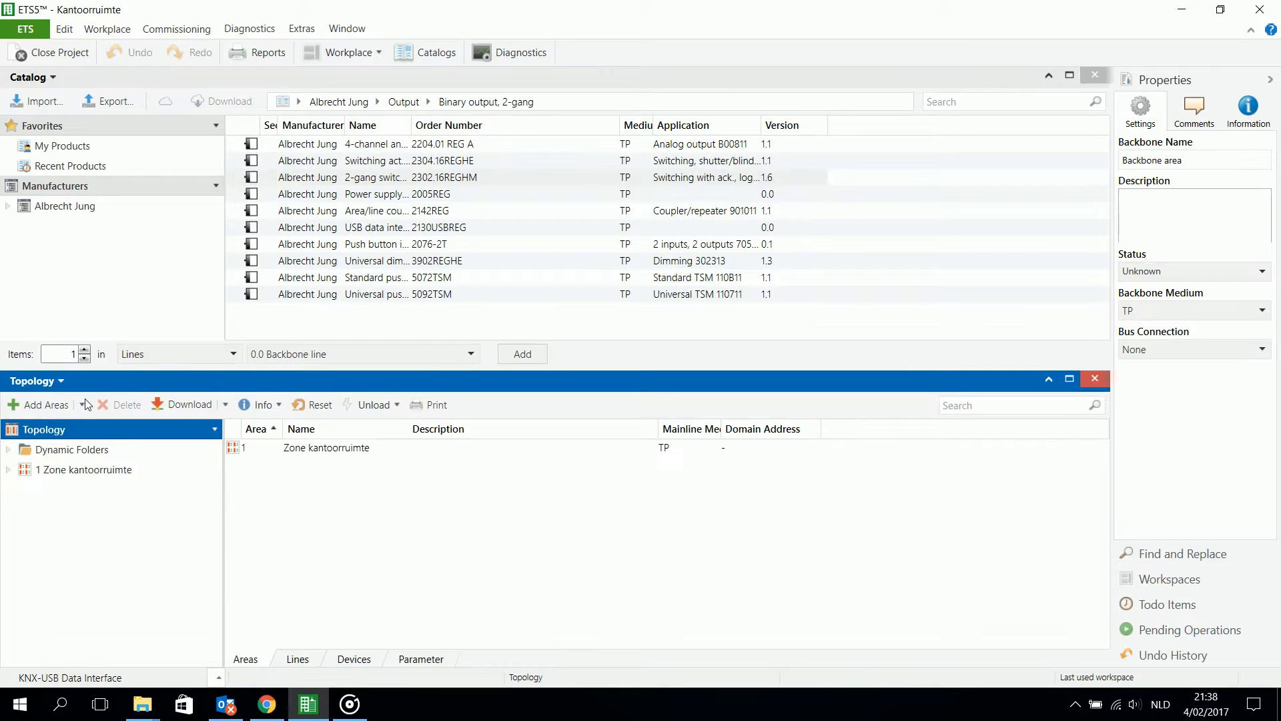
click(8, 469)
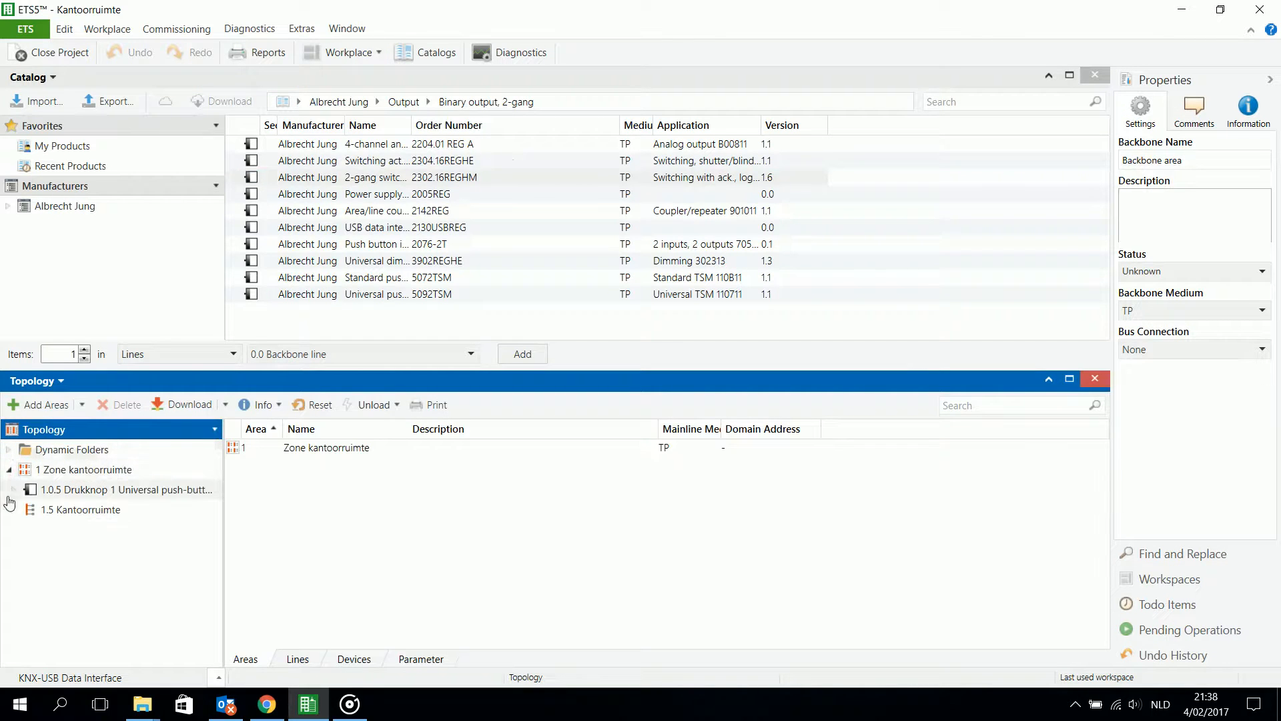
click(16, 509)
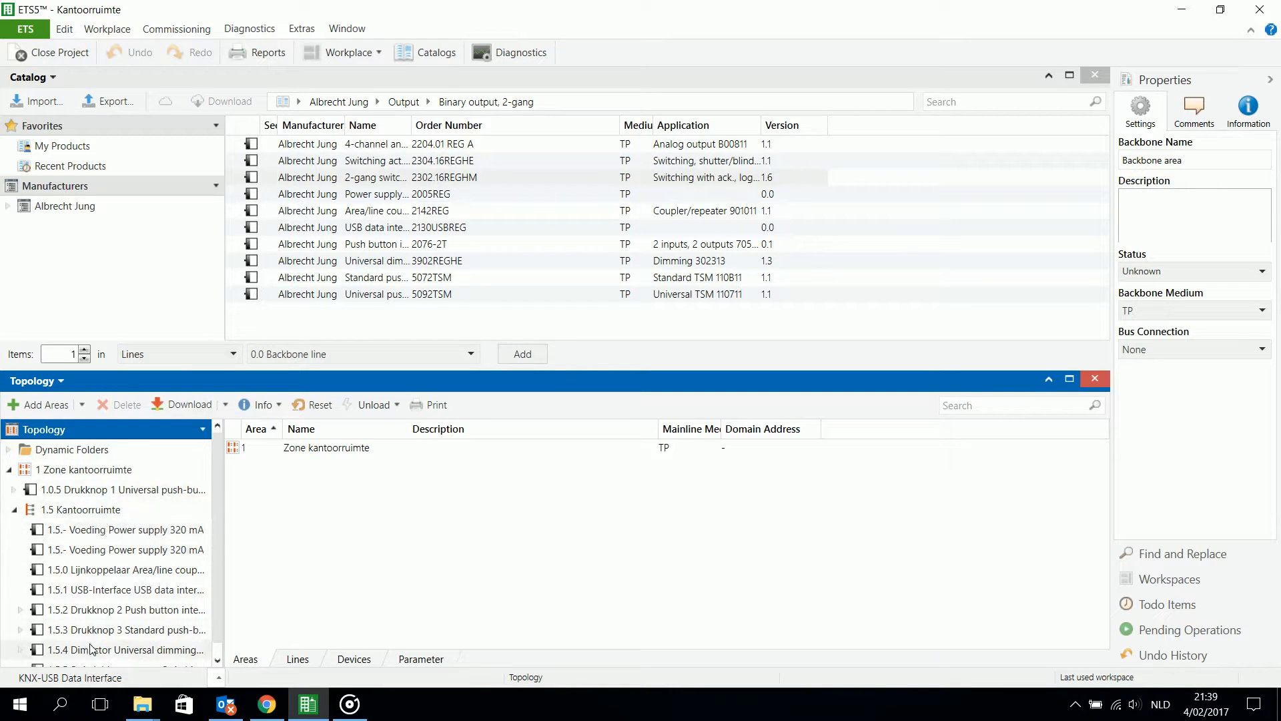
mouse_move(127, 570)
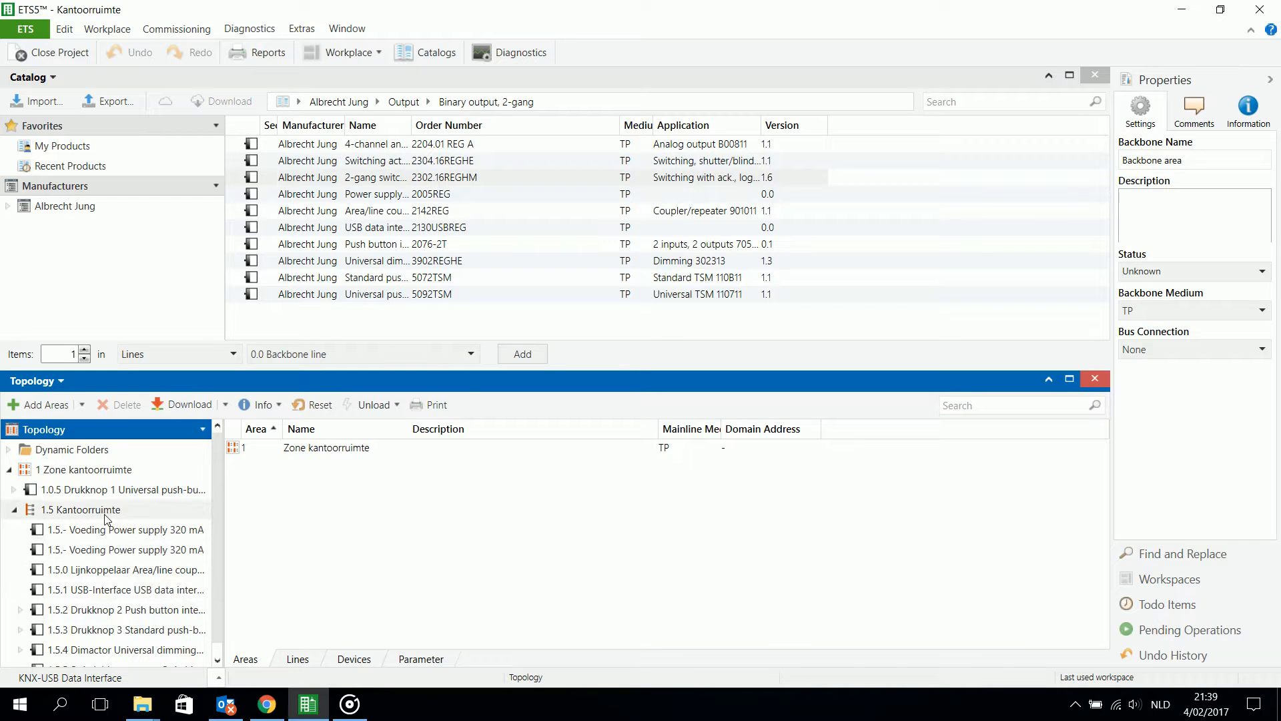
mouse_move(595, 530)
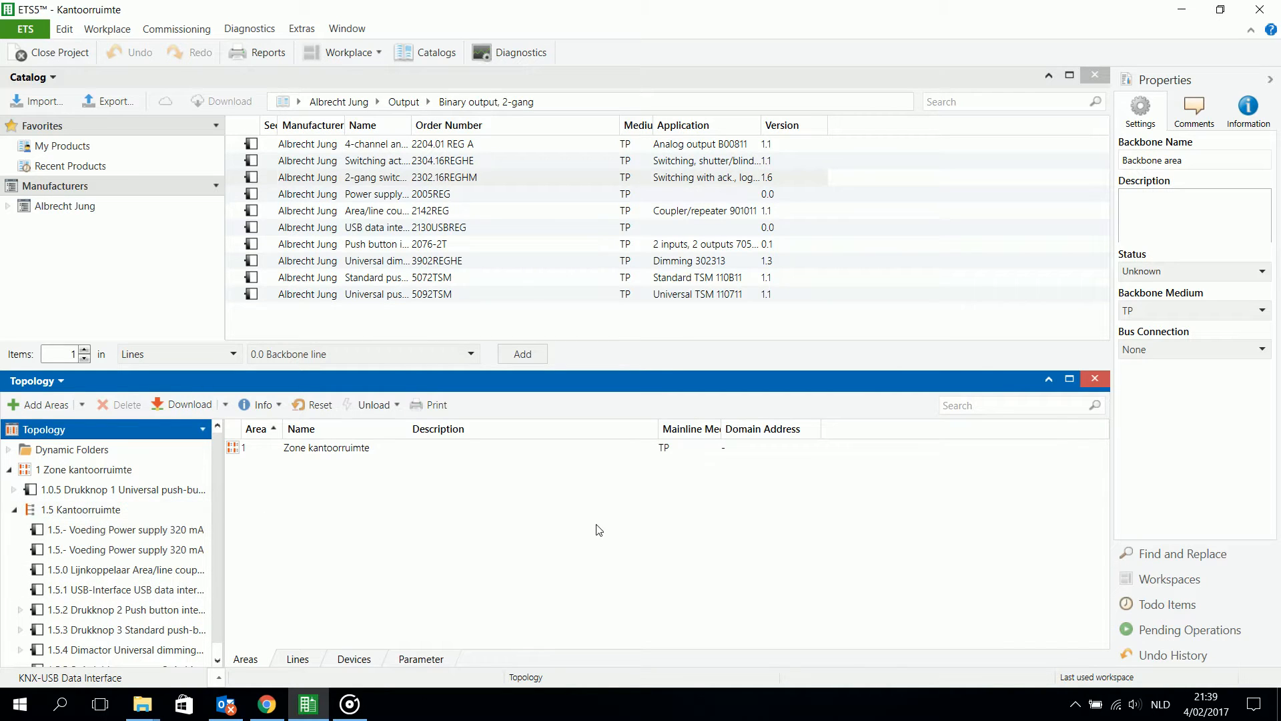